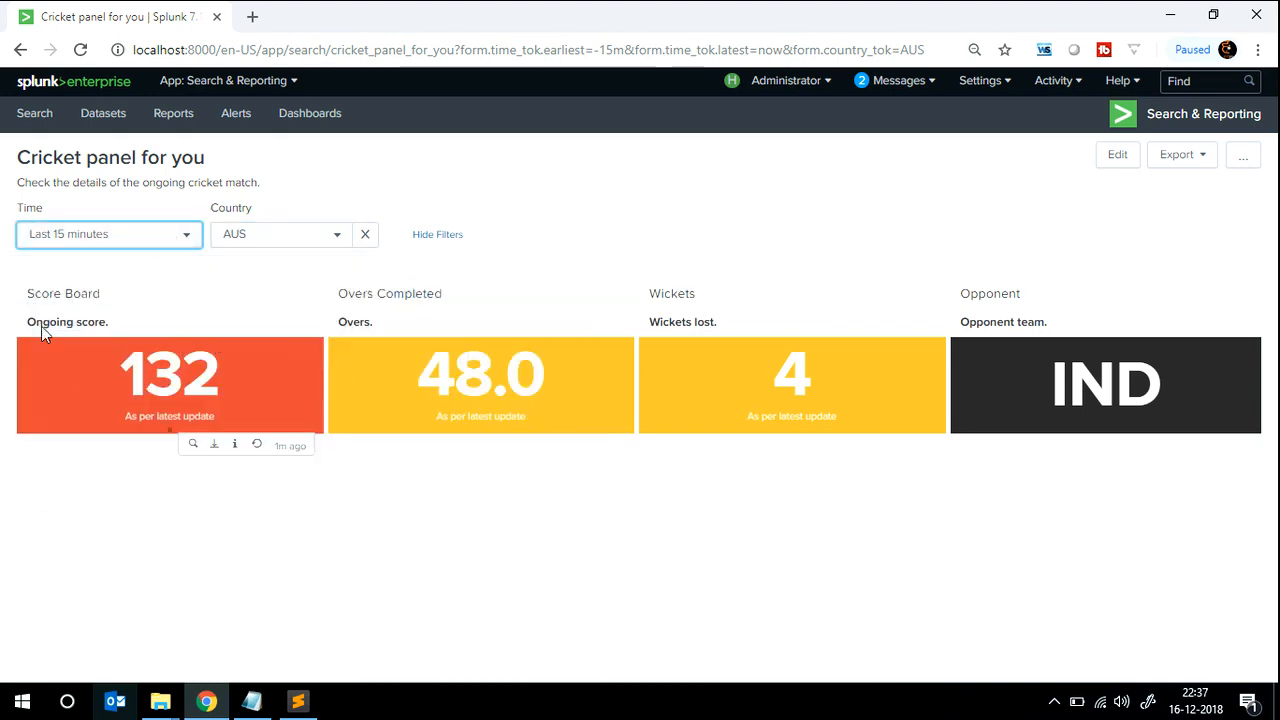
# Filter the dashboard to country JS, then view its XML source and the Python script.
pyautogui.click(280, 234)
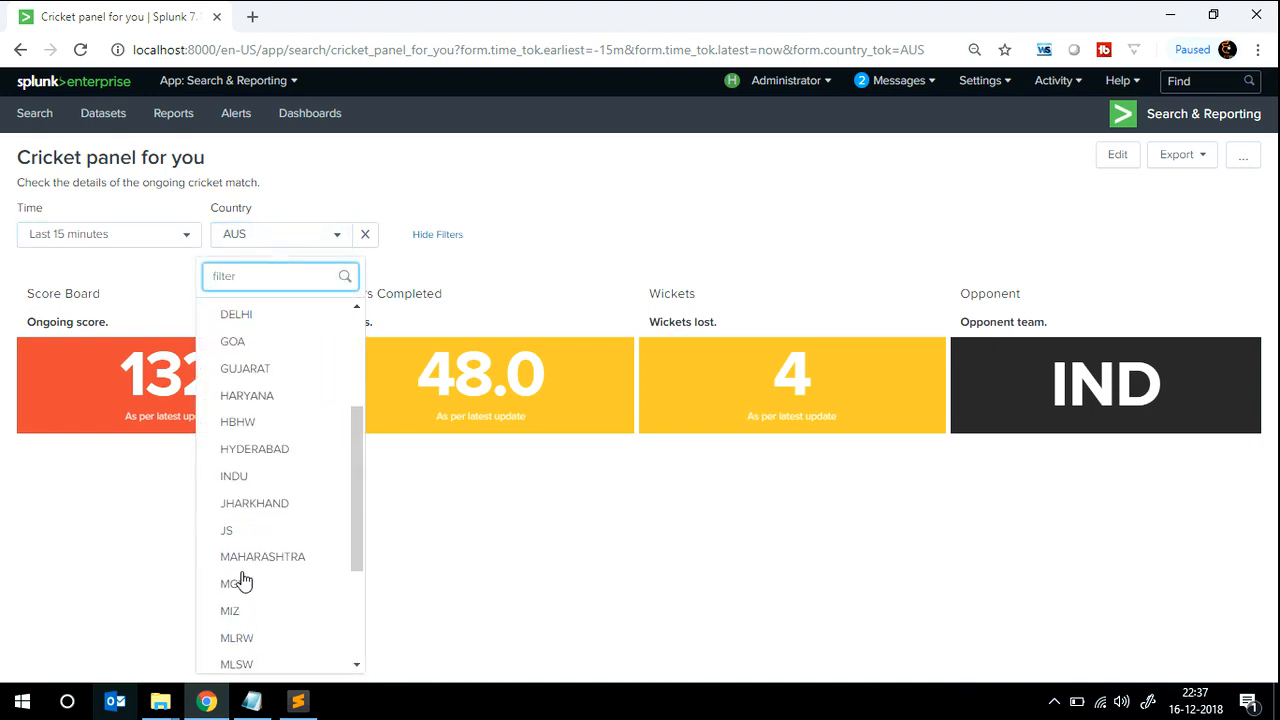
pyautogui.click(226, 530)
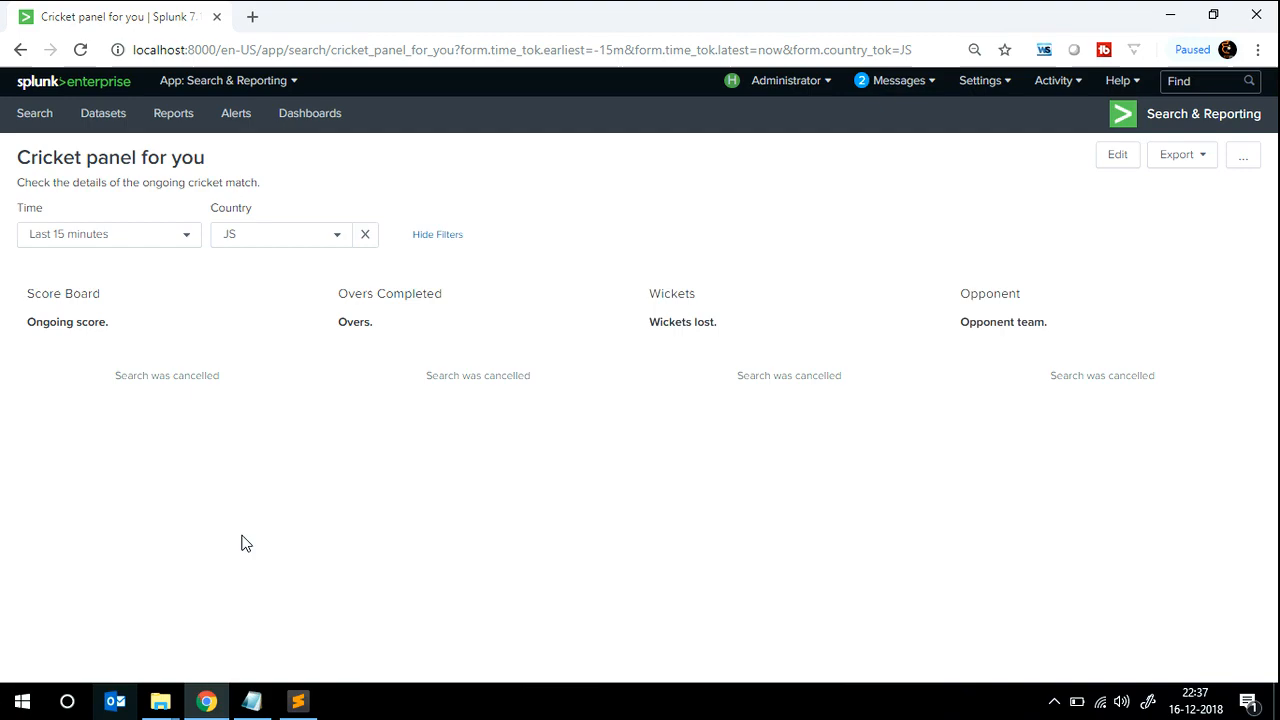
pyautogui.moveTo(209, 628)
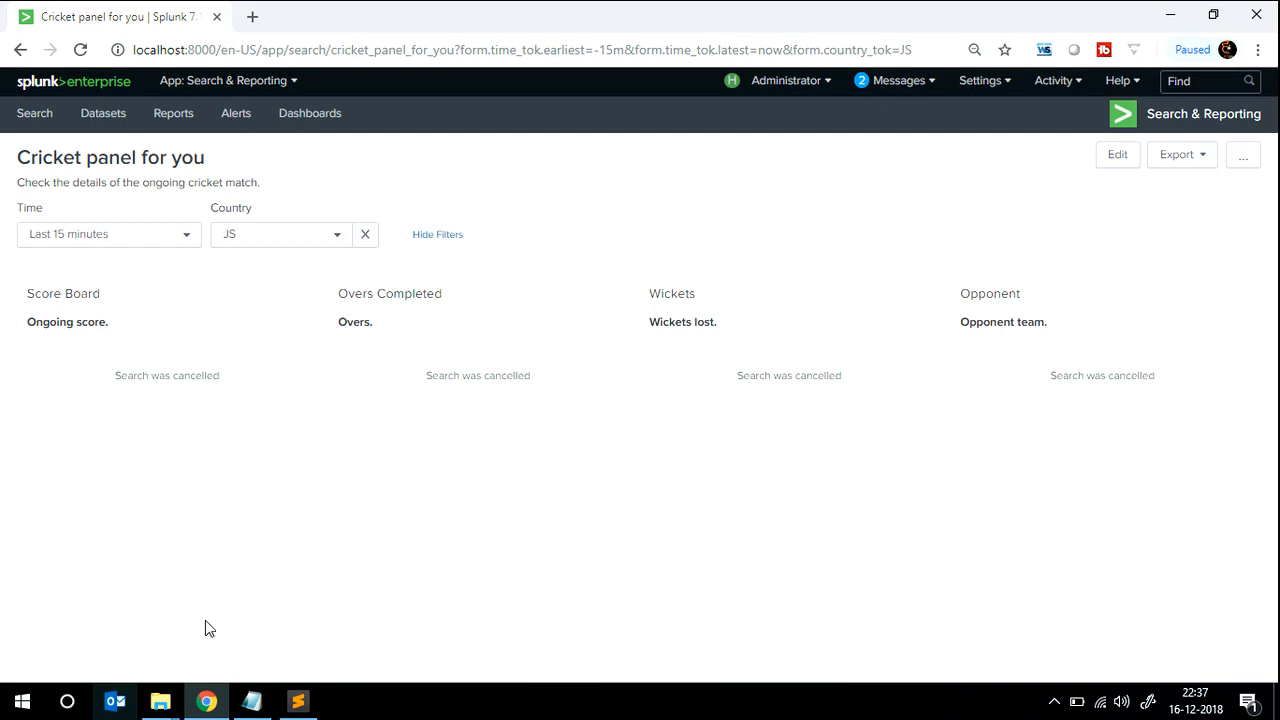
pyautogui.click(297, 700)
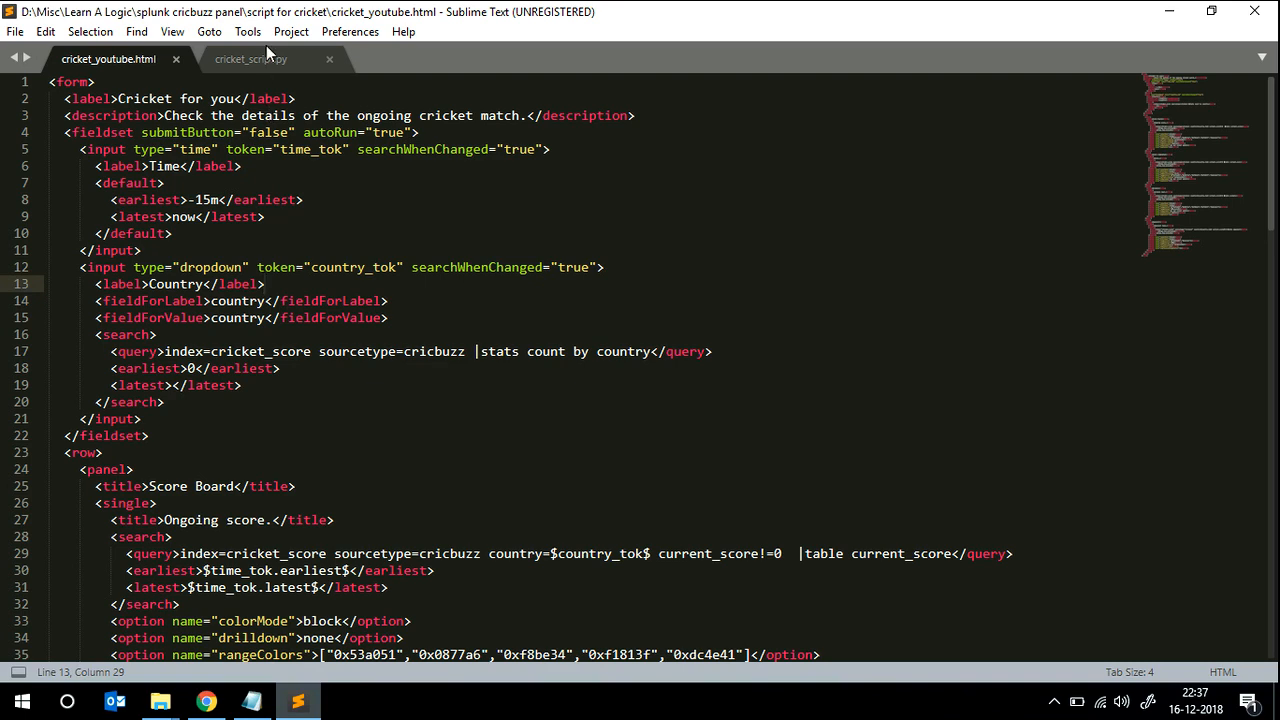
pyautogui.click(250, 58)
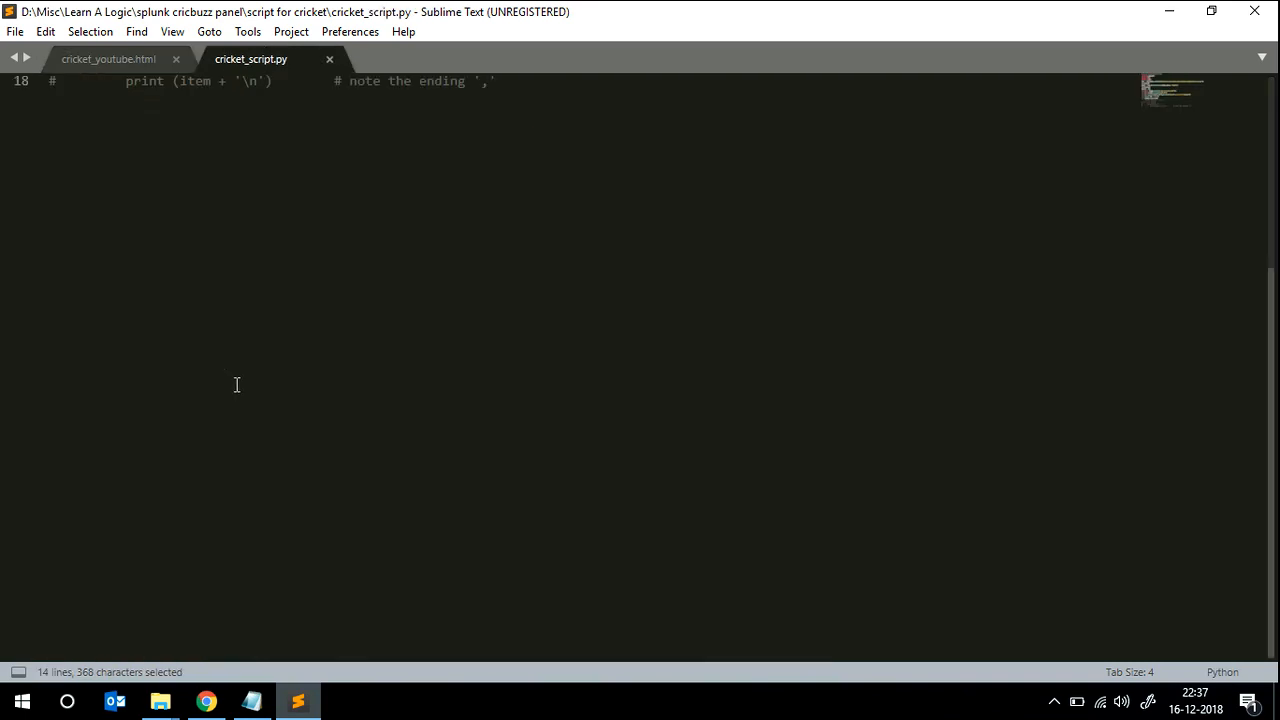
pyautogui.click(108, 58)
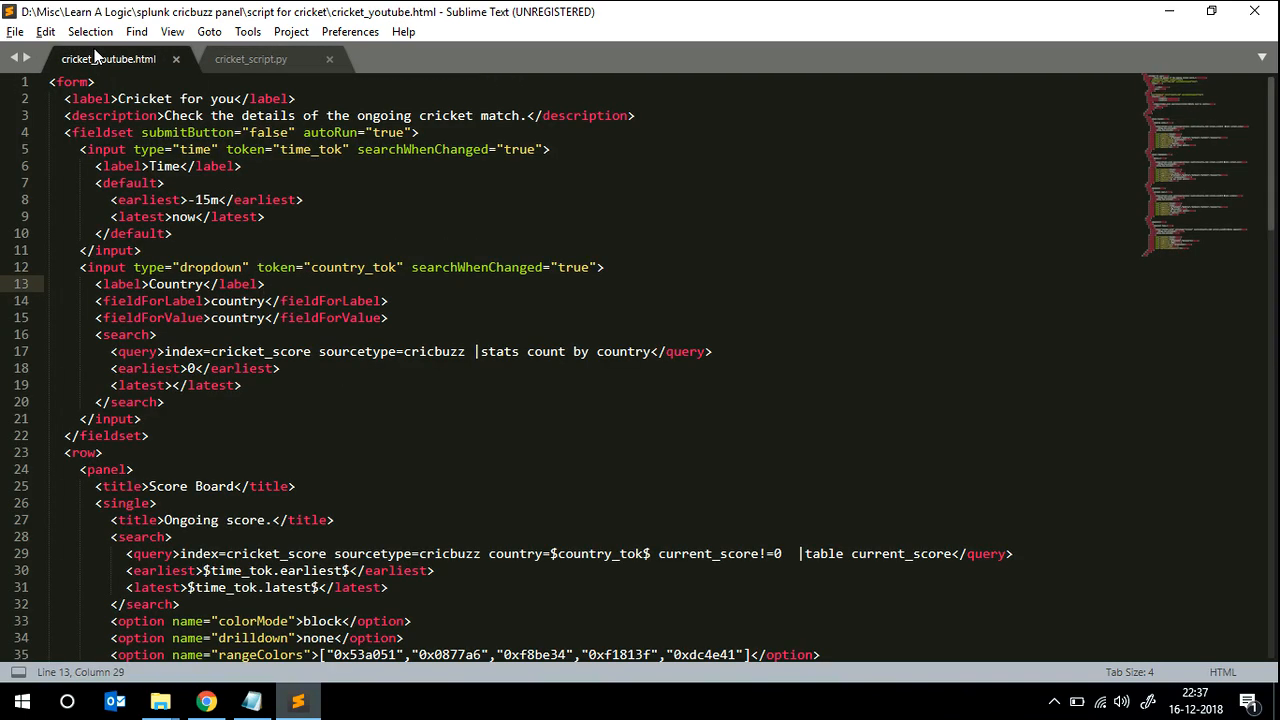
# Return to the JS dashboard showing score 115, 17.3 overs, 2 wickets, opponent CTB.
pyautogui.click(205, 701)
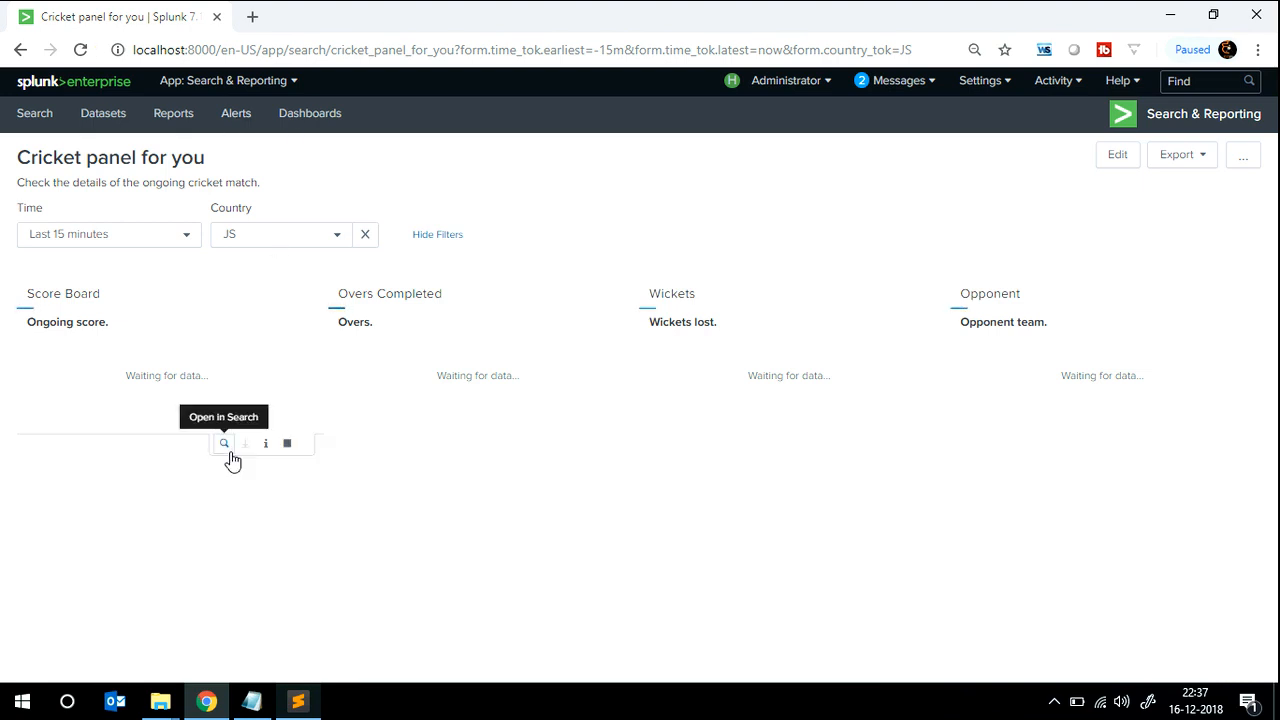
pyautogui.moveTo(218, 557)
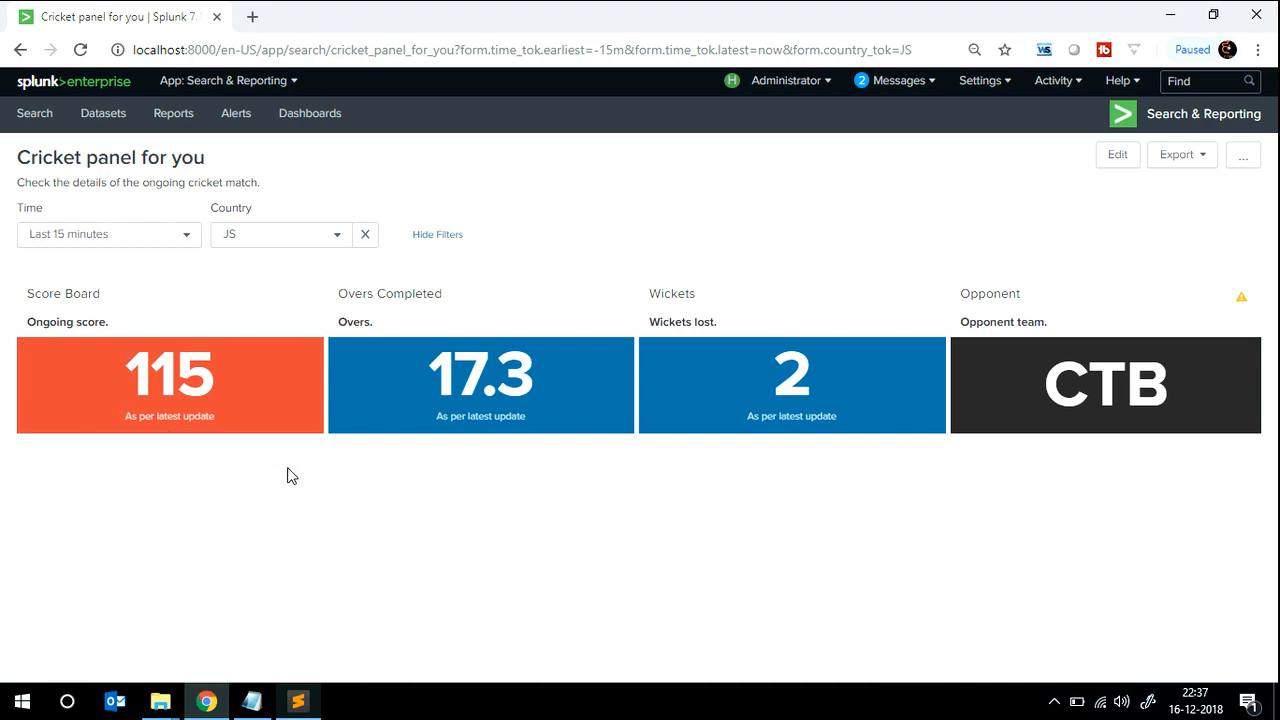
pyautogui.click(310, 113)
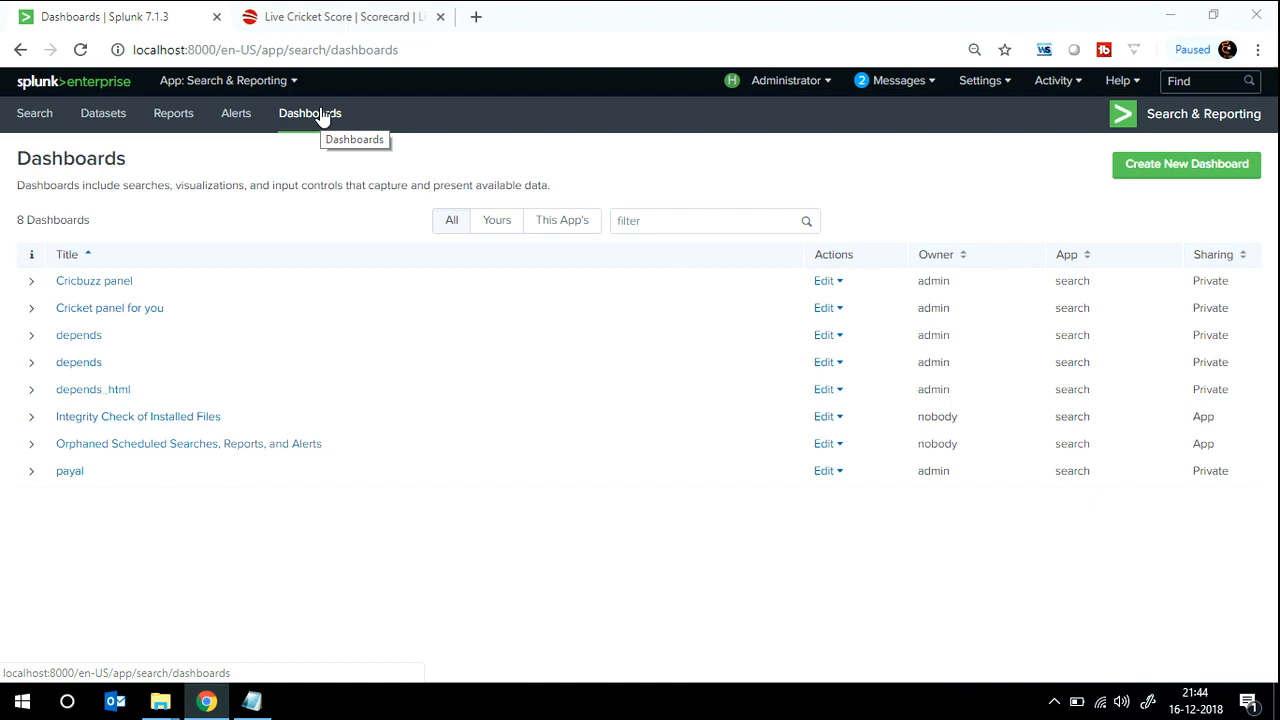
pyautogui.moveTo(110, 307)
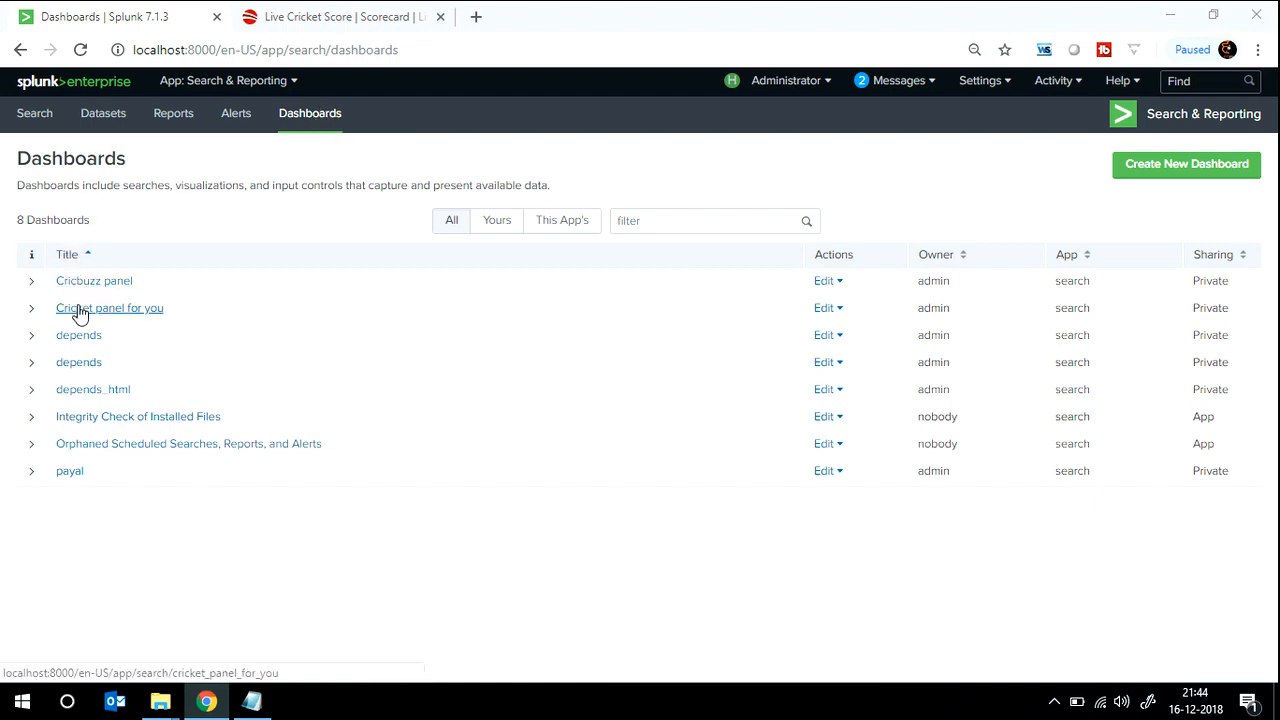
# Open 'Cricket panel for you', keep Time at Last 15 minutes, and set Country to AUS.
pyautogui.click(110, 307)
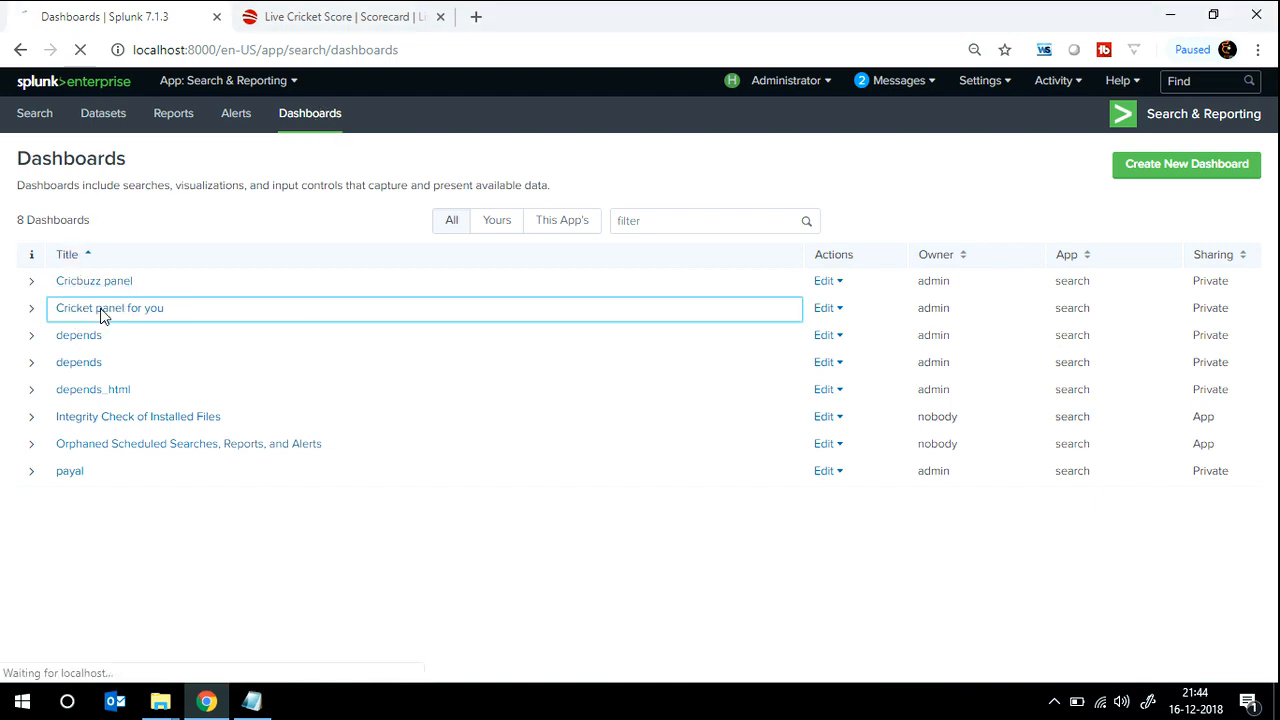
pyautogui.click(110, 308)
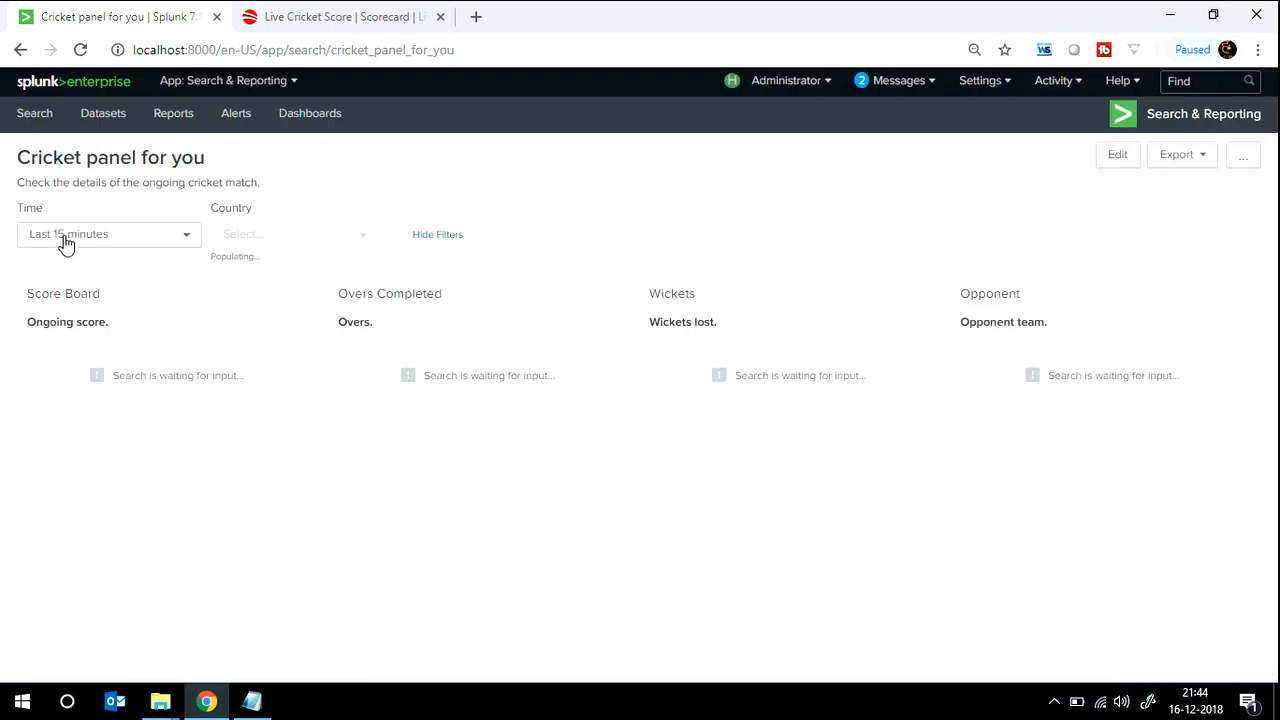
pyautogui.click(107, 233)
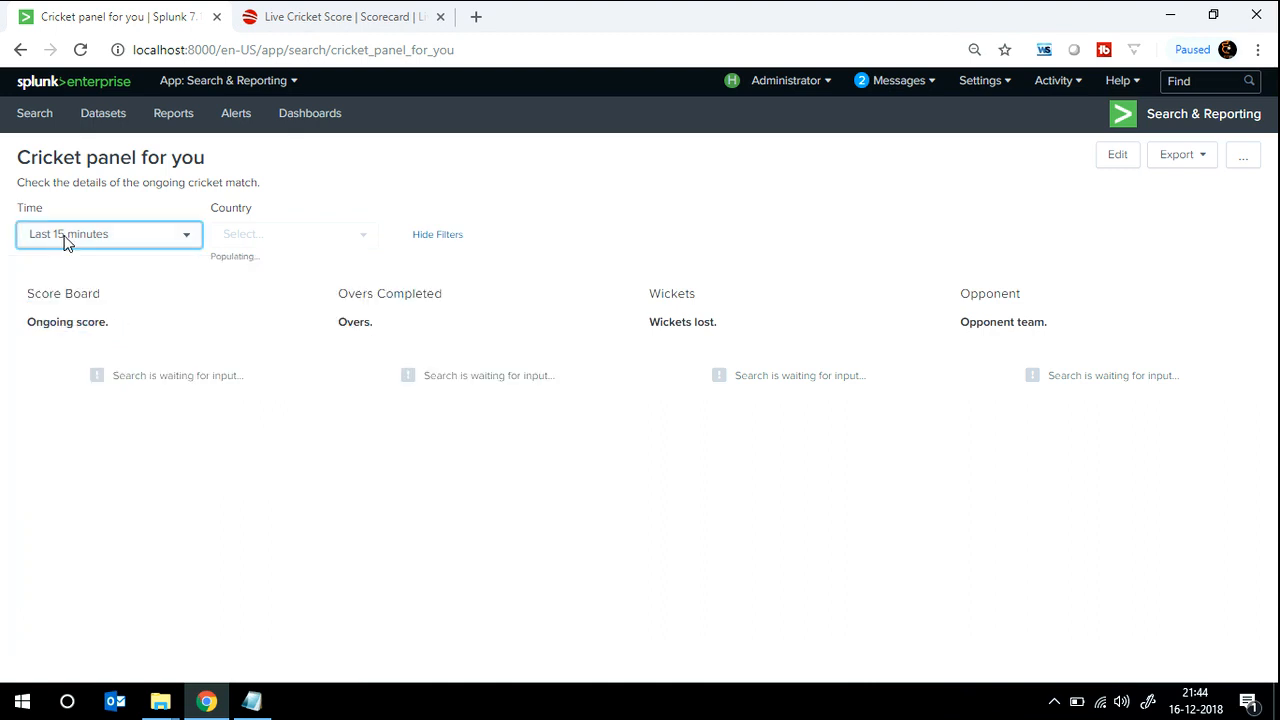
pyautogui.click(293, 233)
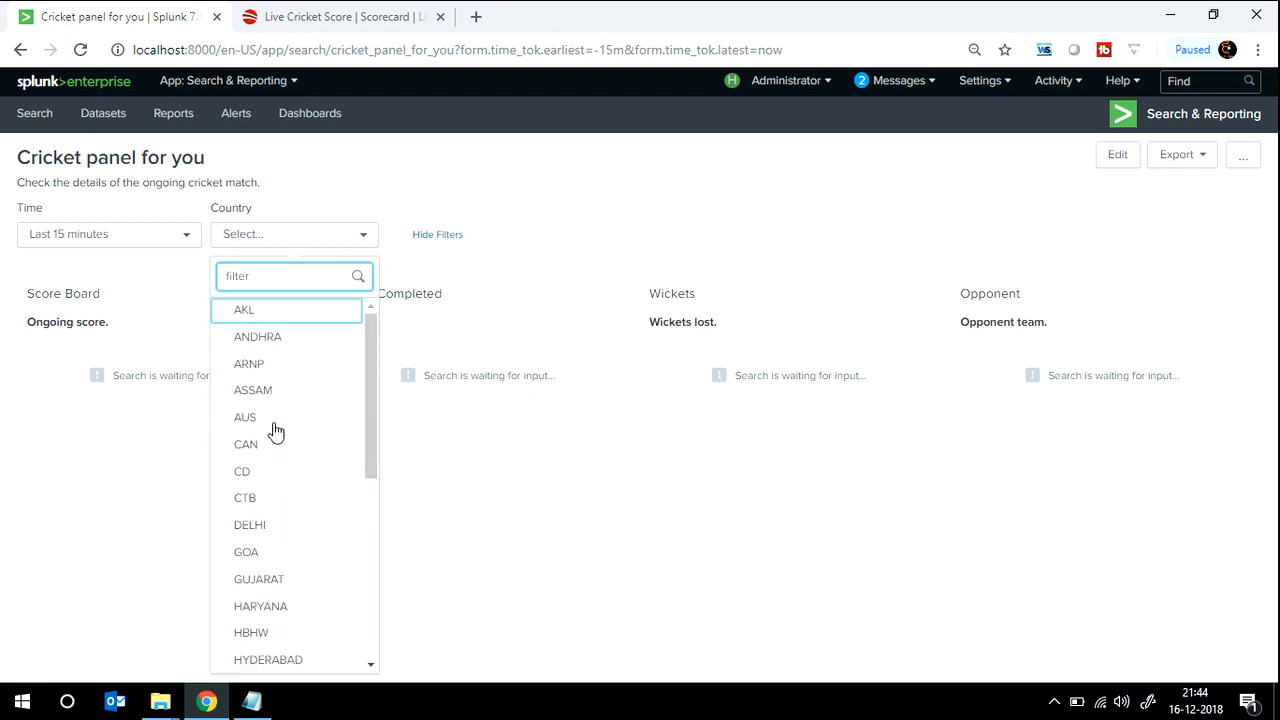
pyautogui.click(245, 417)
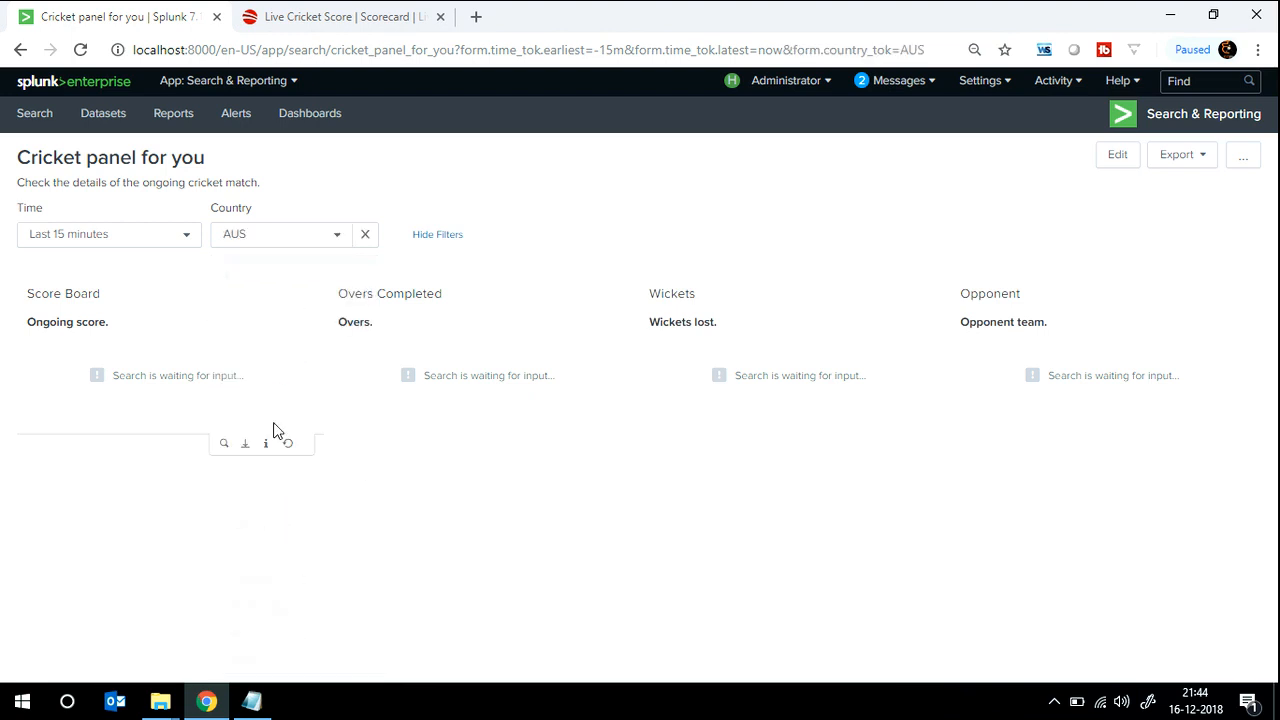
pyautogui.moveTo(270, 516)
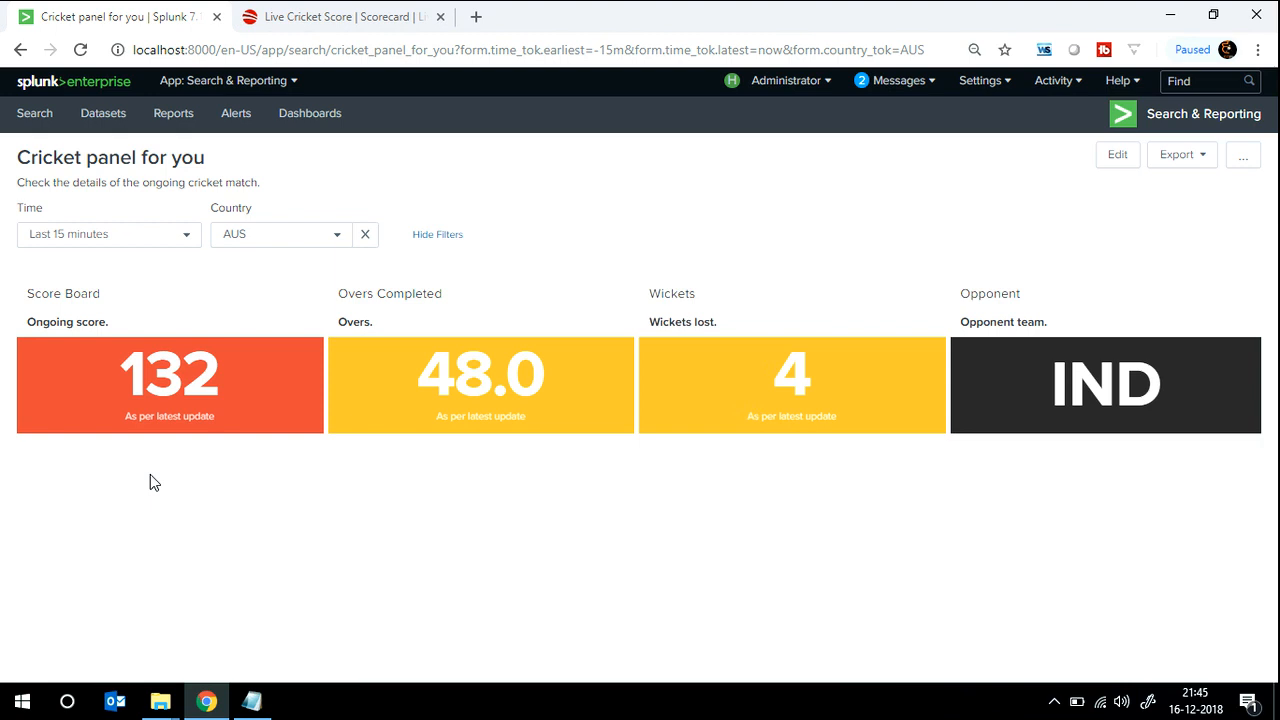
pyautogui.moveTo(128, 461)
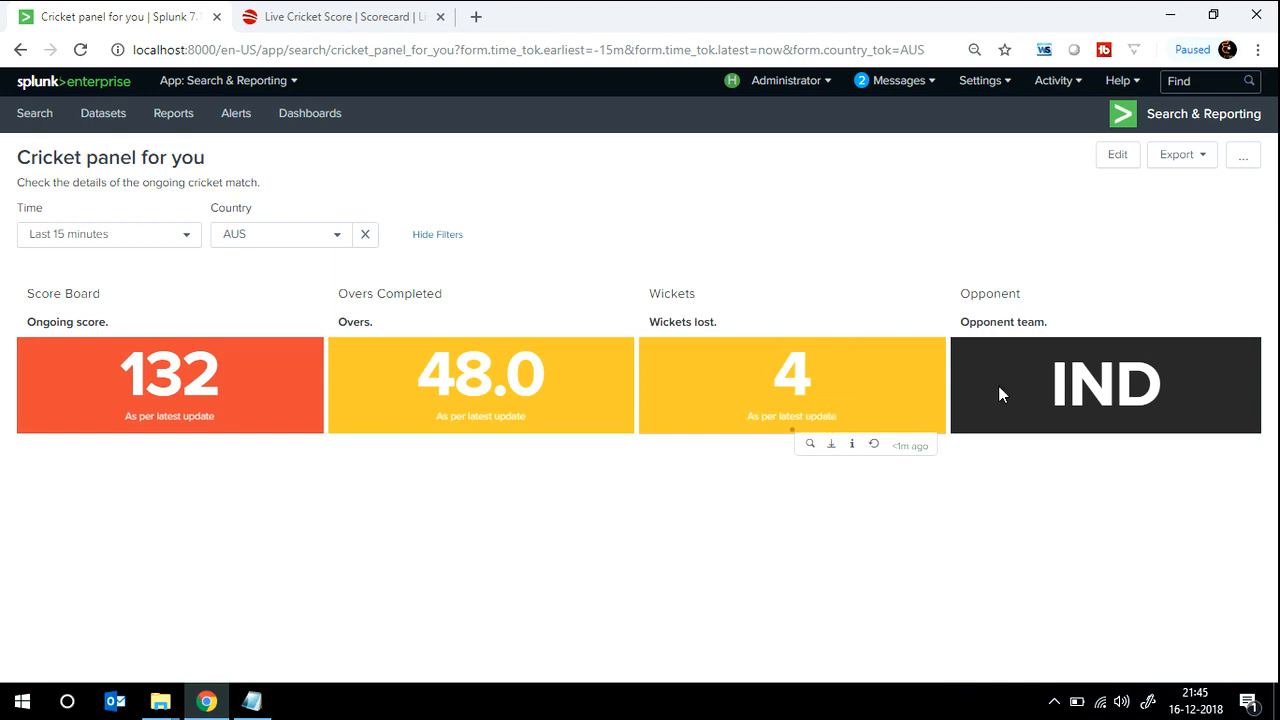
pyautogui.moveTo(1055, 403)
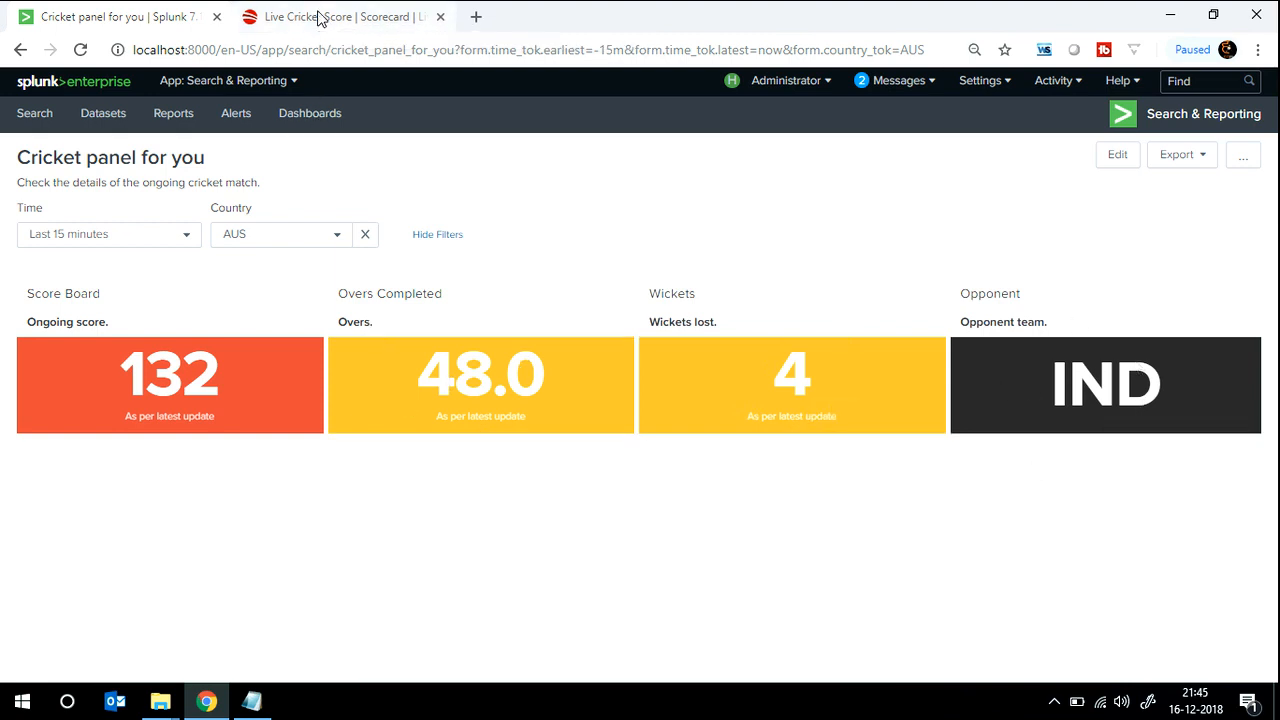
# Check Cricbuzz's live Australia 132/4 in 48.0 overs against India, then close the page.
pyautogui.click(340, 16)
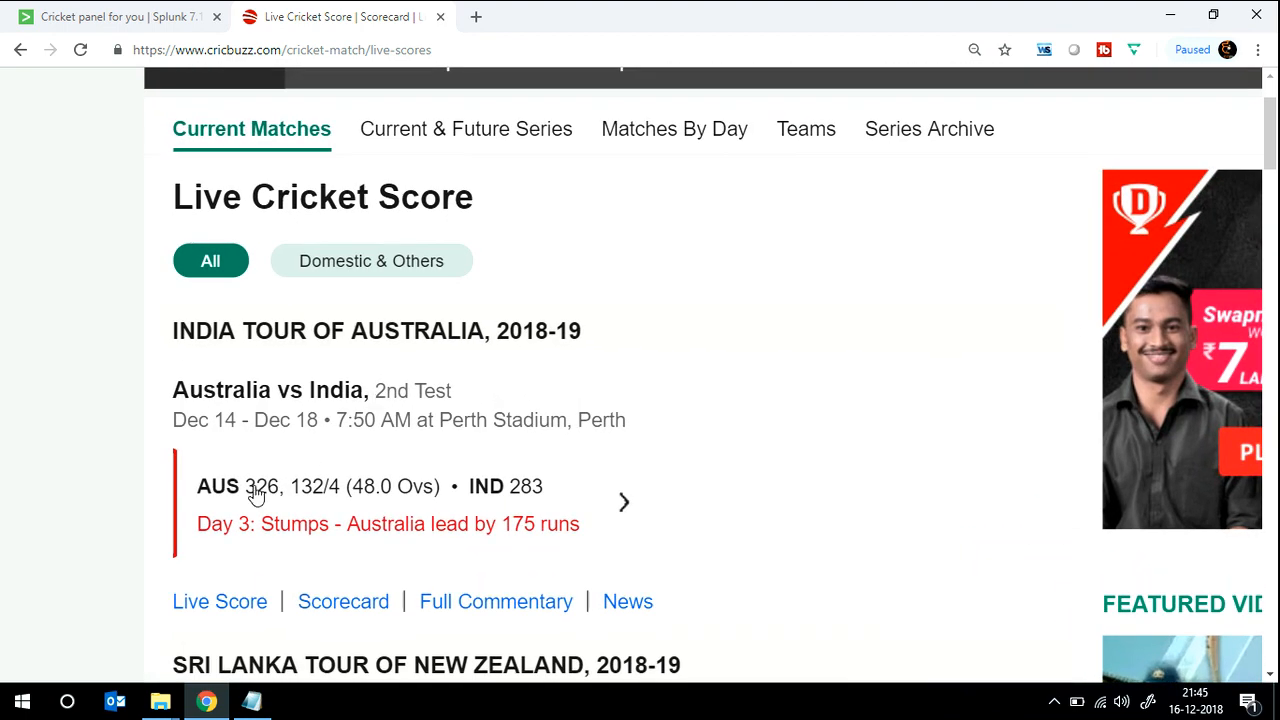
pyautogui.moveTo(315, 490)
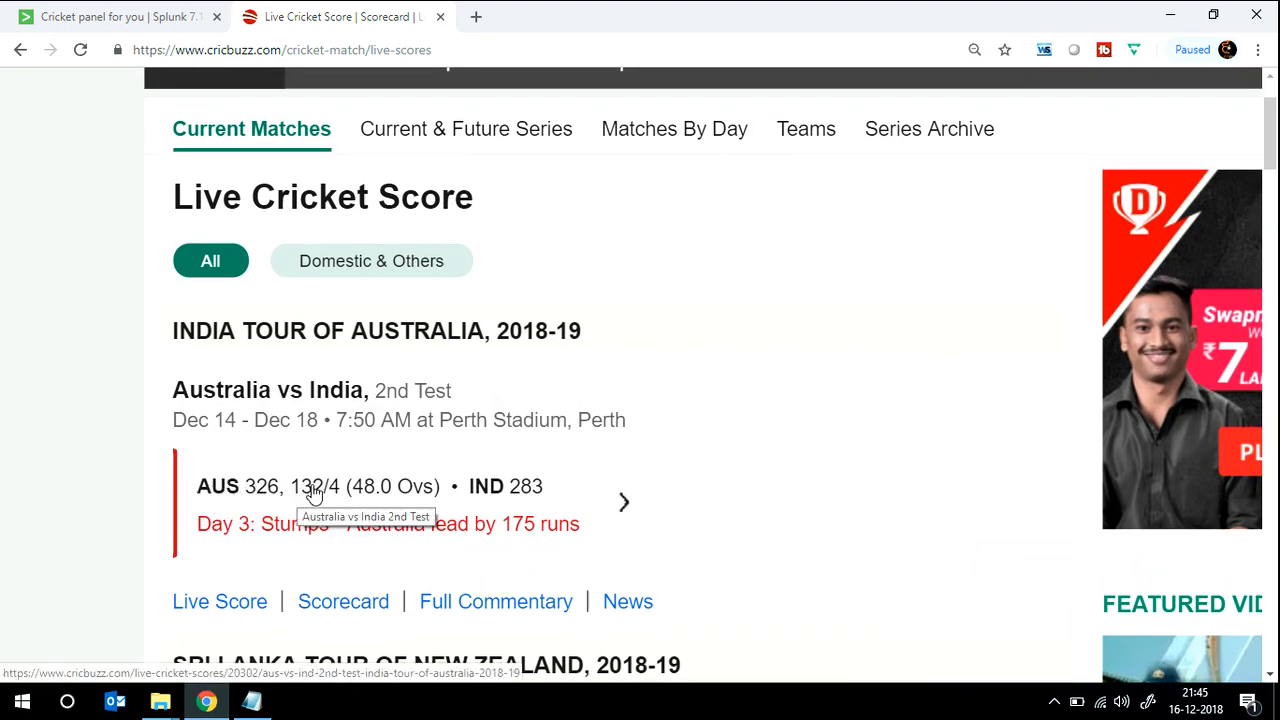
pyautogui.moveTo(510, 478)
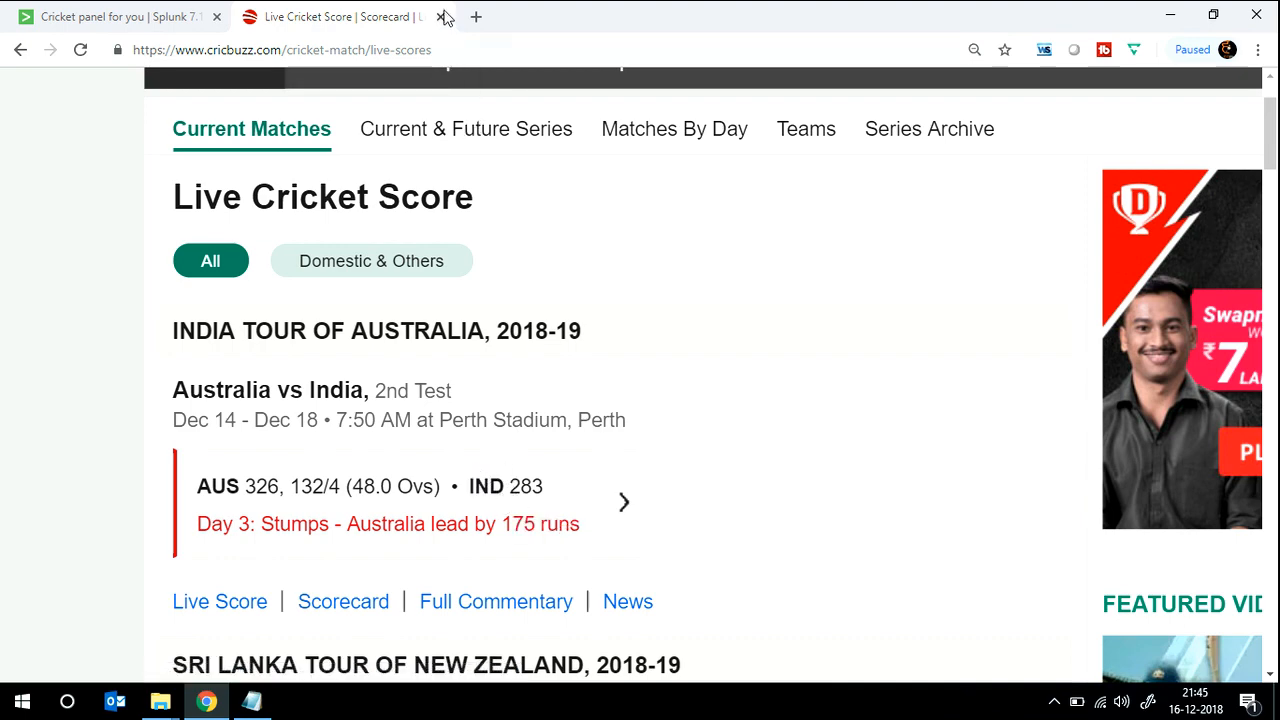
pyautogui.click(159, 701)
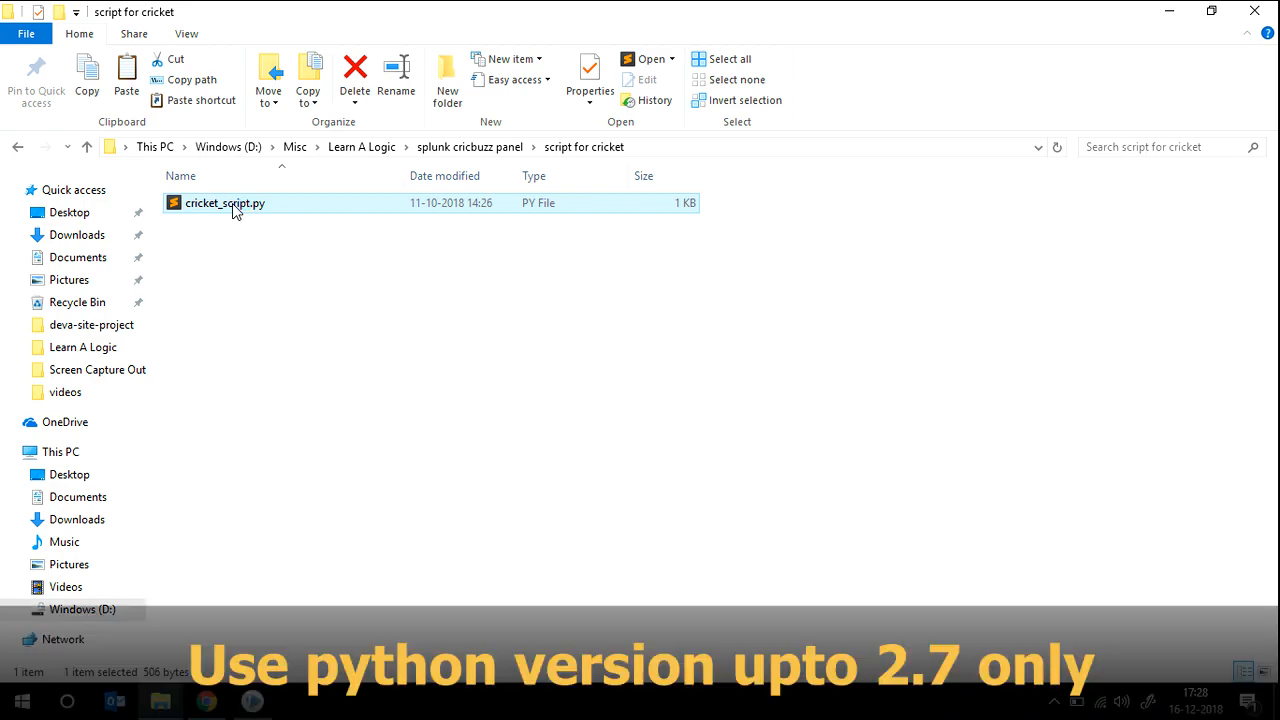
pyautogui.doubleClick(225, 203)
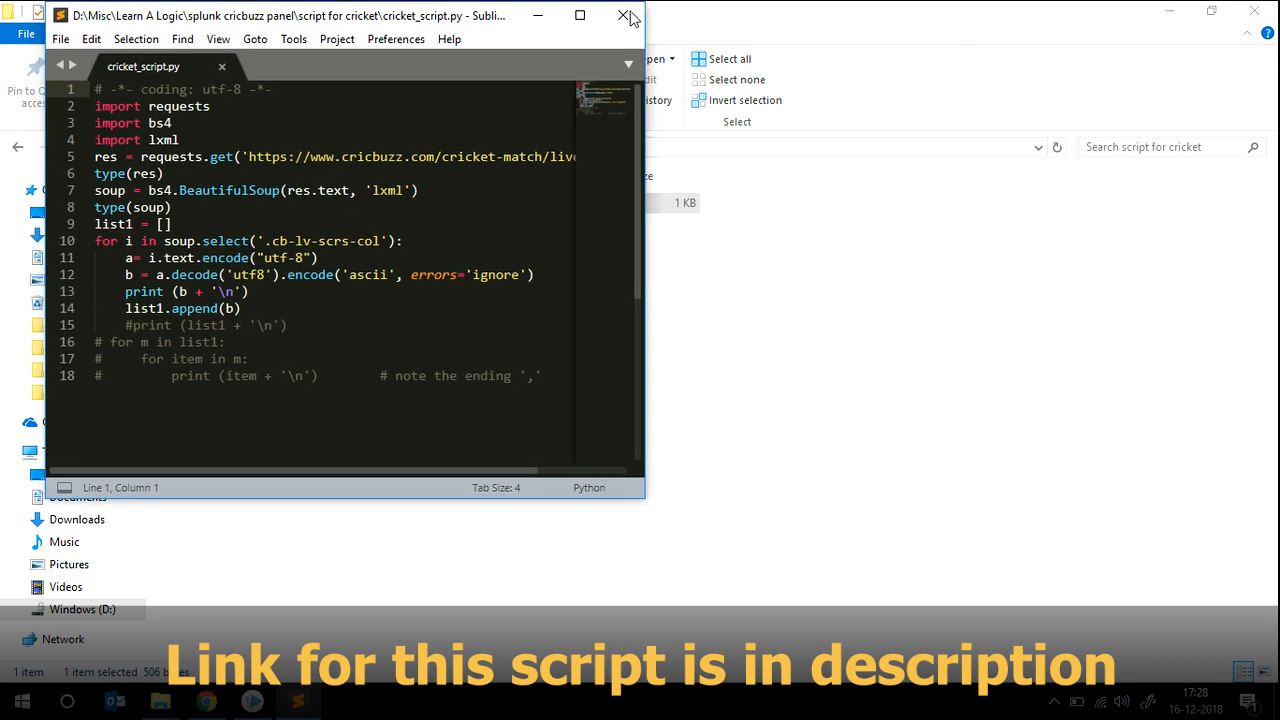
pyautogui.click(625, 17)
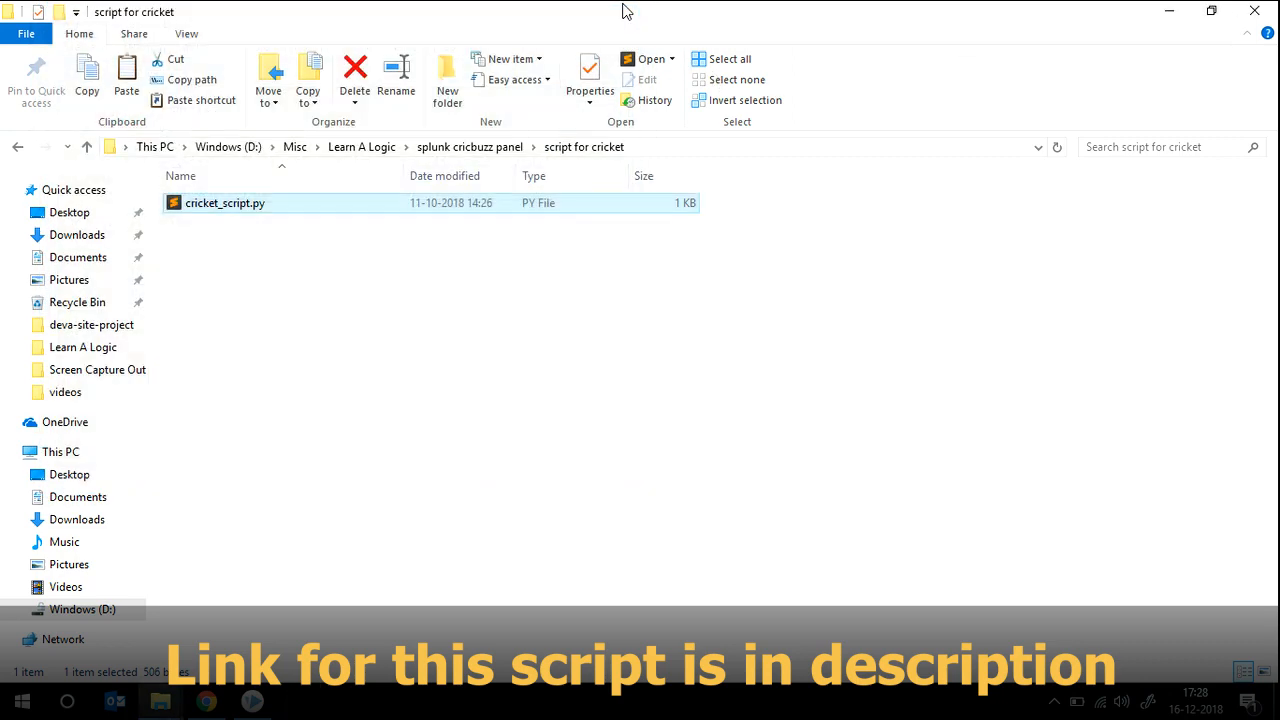
pyautogui.moveTo(338, 217)
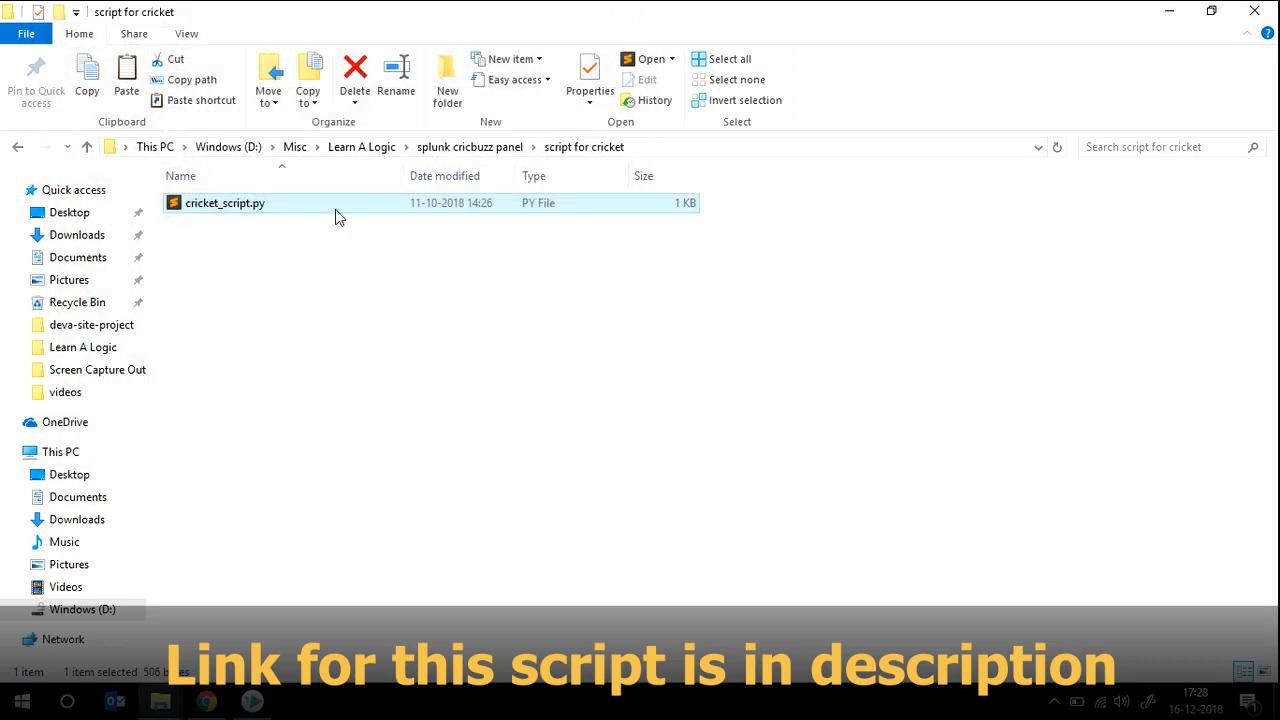
pyautogui.rightClick(224, 203)
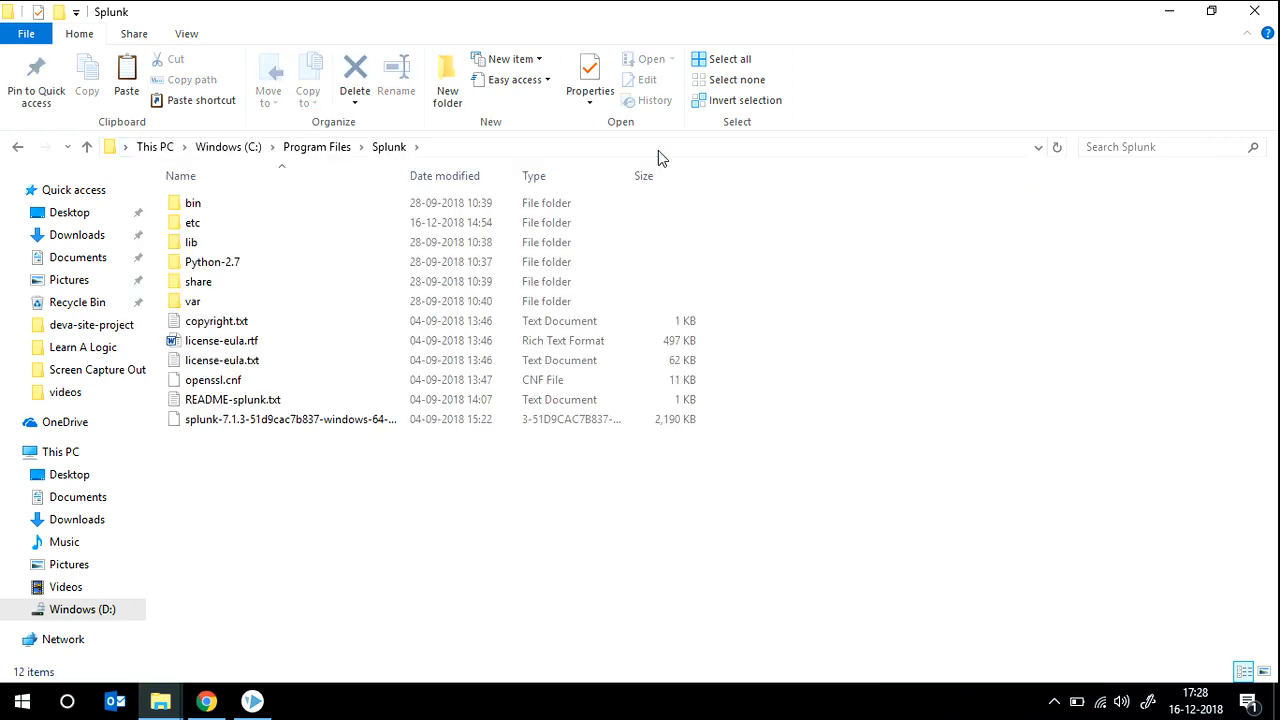
pyautogui.moveTo(207, 232)
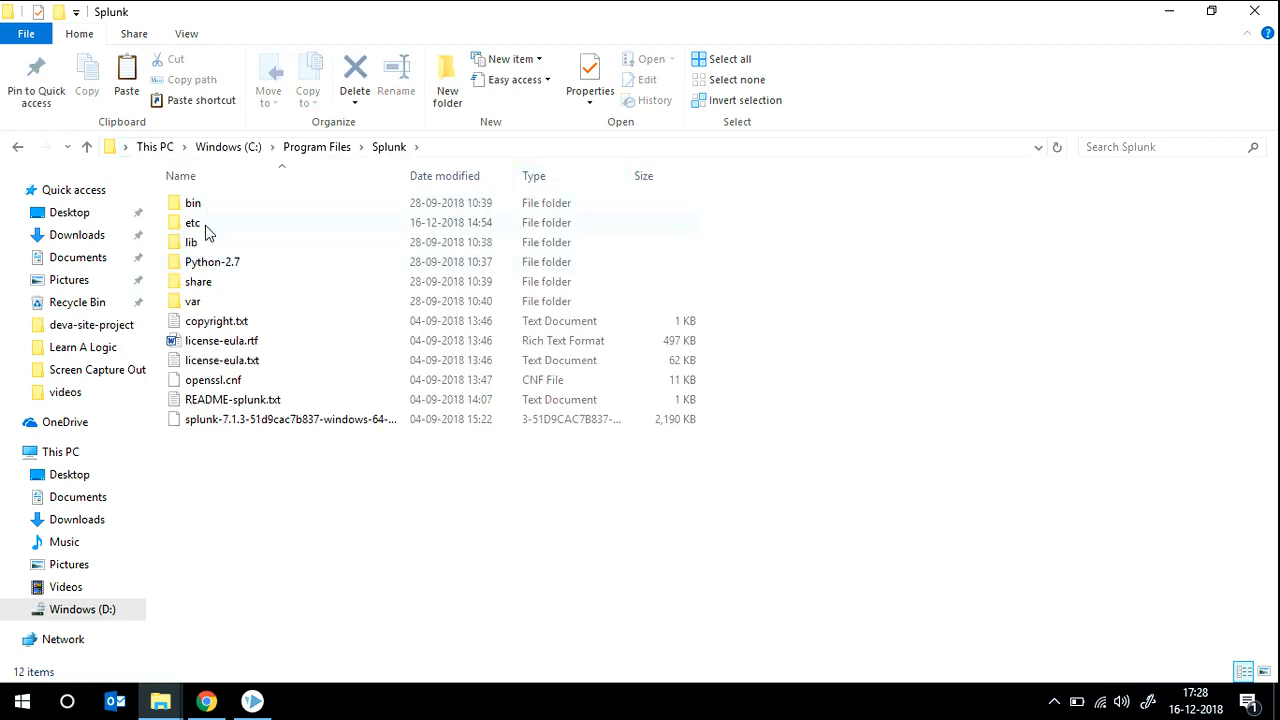
# Navigate File Explorer to Splunk\etc\apps\search\bin.
pyautogui.doubleClick(192, 222)
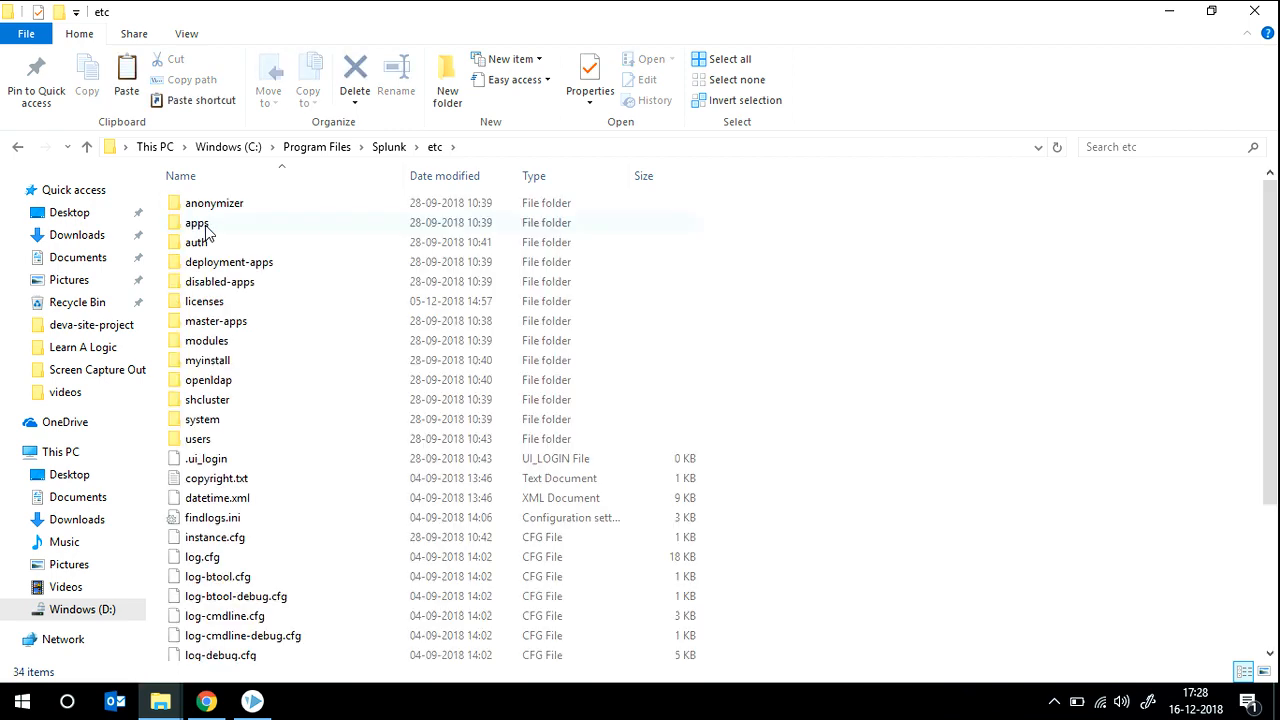
pyautogui.click(197, 222)
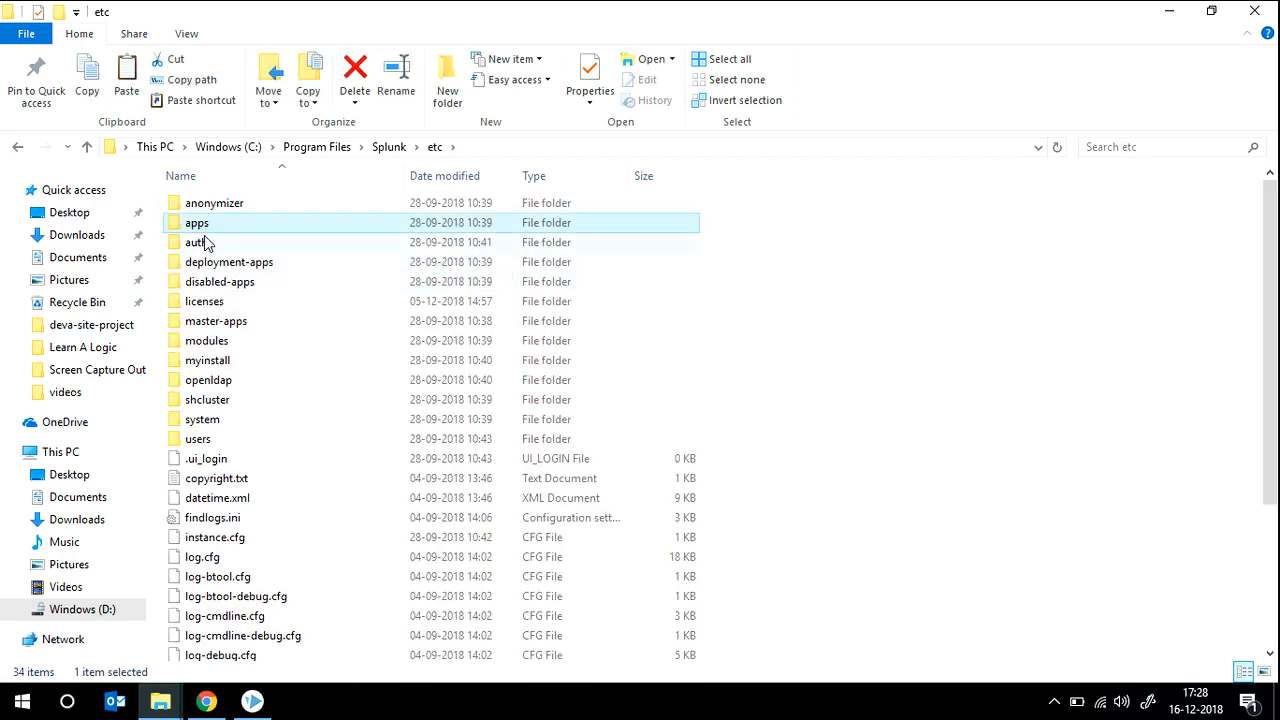
pyautogui.doubleClick(197, 222)
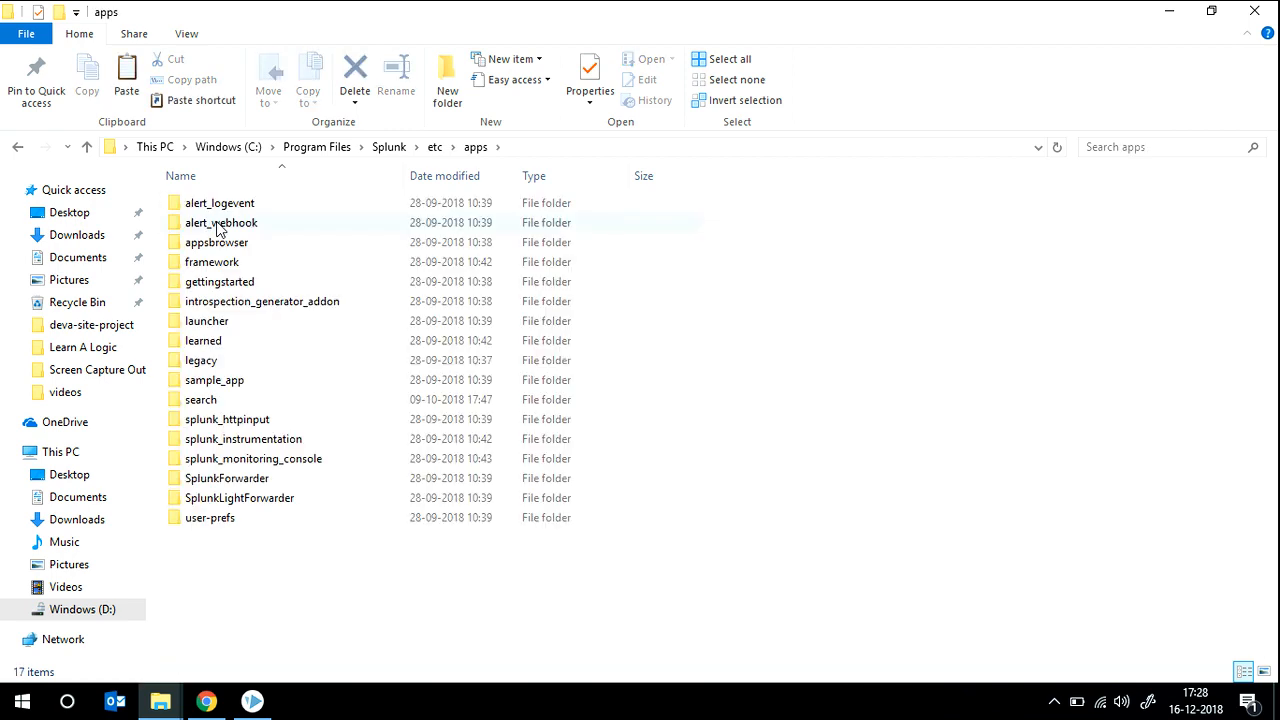
pyautogui.click(200, 399)
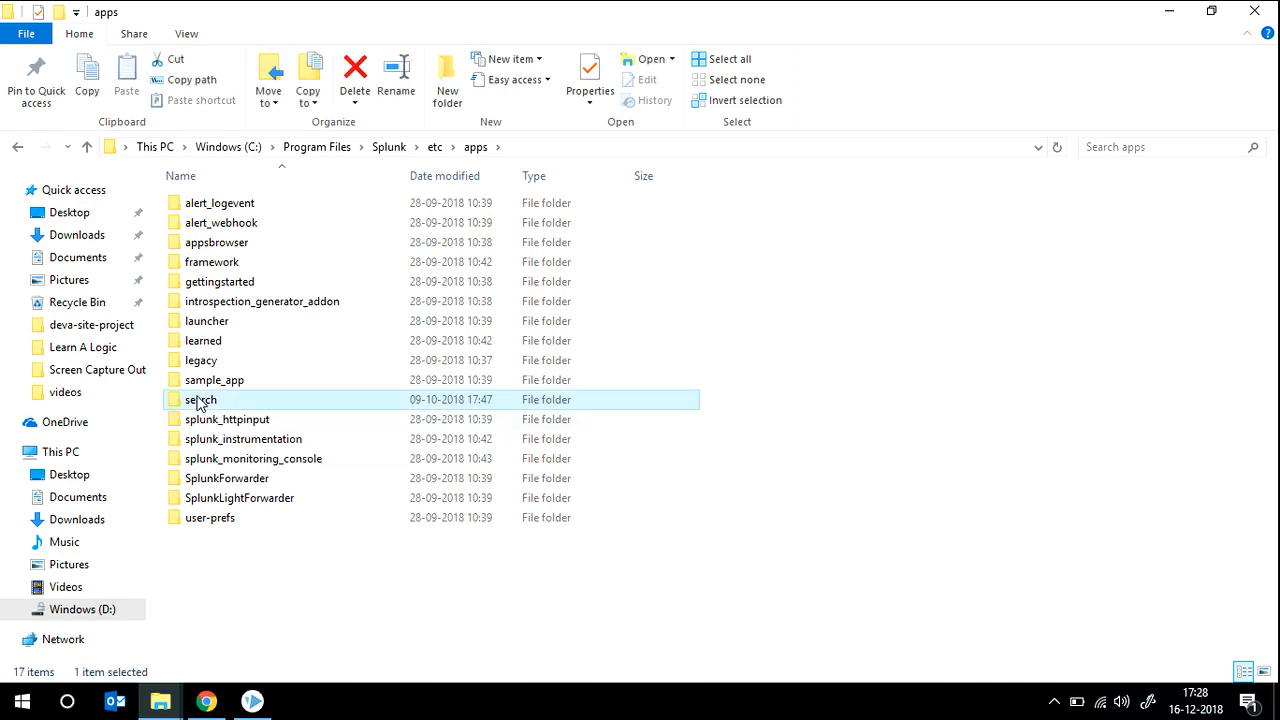
pyautogui.doubleClick(201, 399)
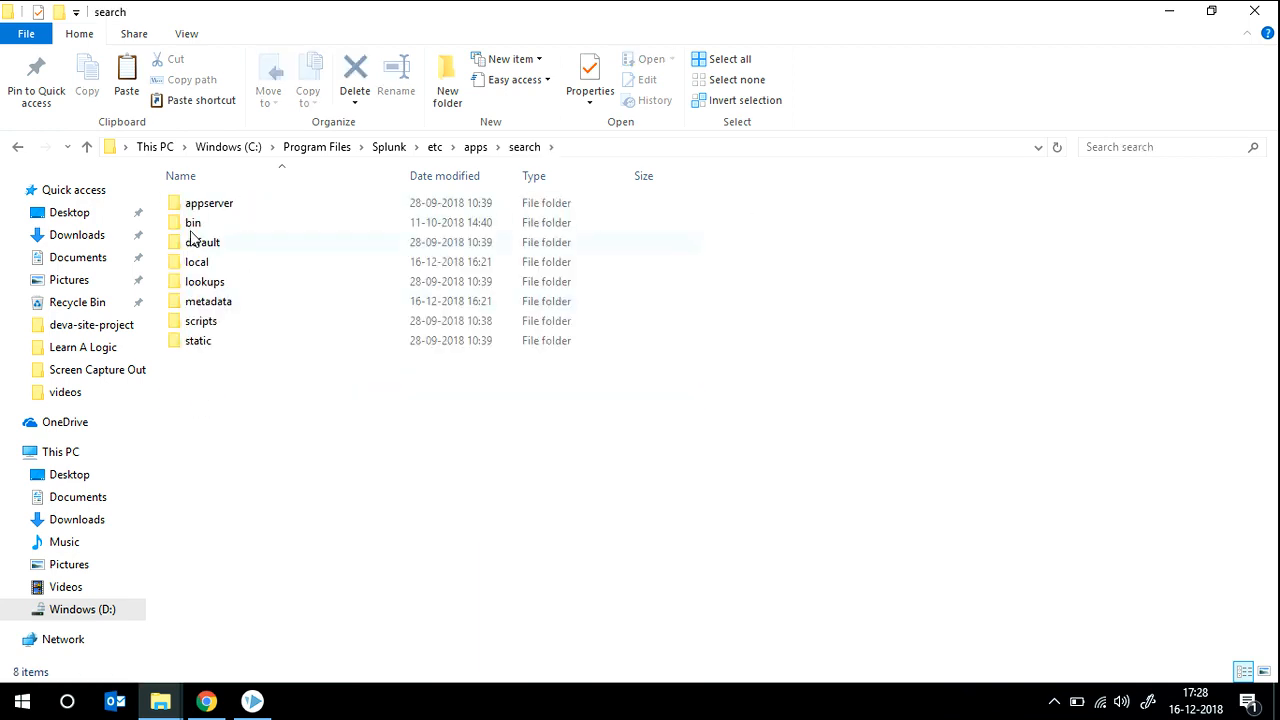
pyautogui.doubleClick(193, 222)
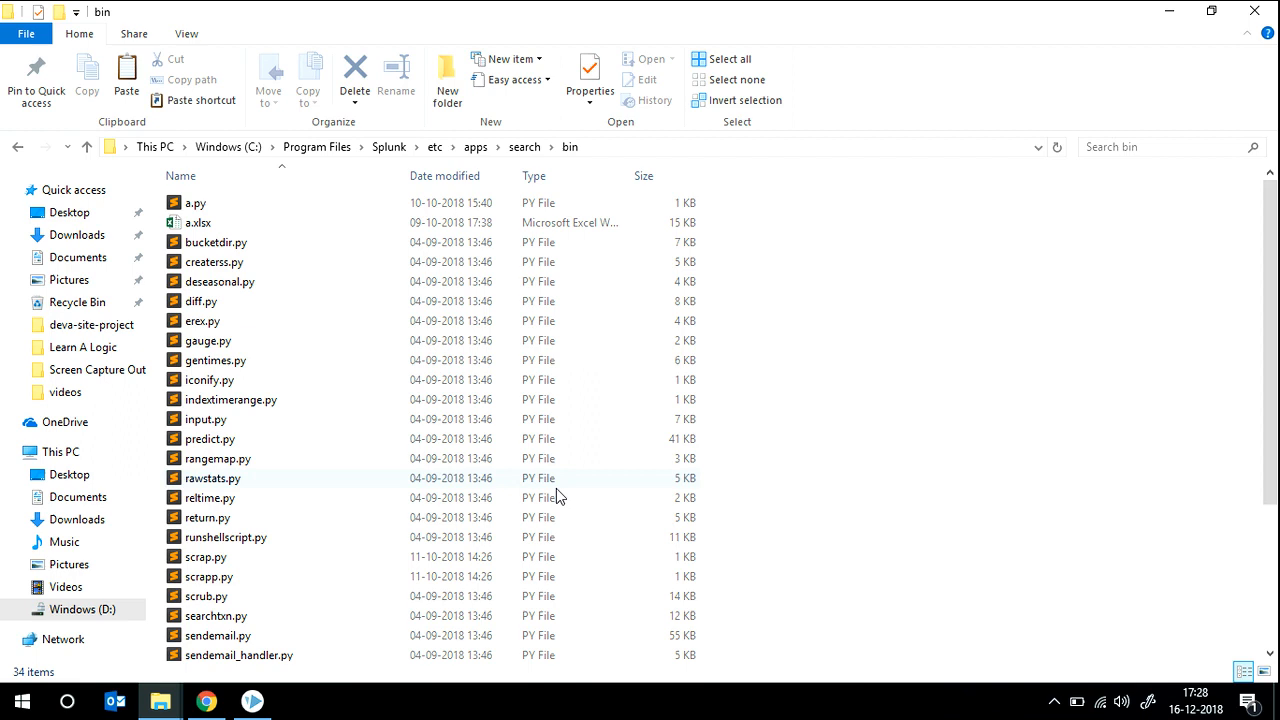
pyautogui.moveTo(1046, 303)
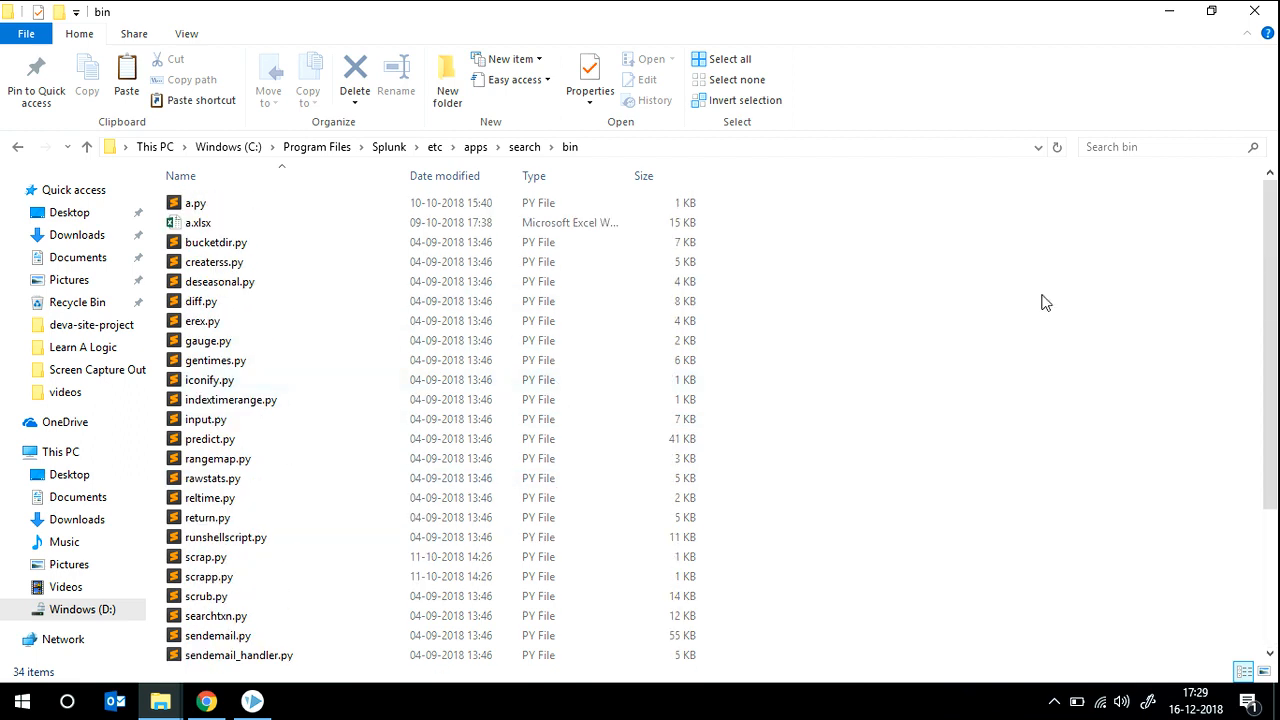
# Paste cricket_script.py into the bin folder, granting administrator permission.
pyautogui.rightClick(1047, 302)
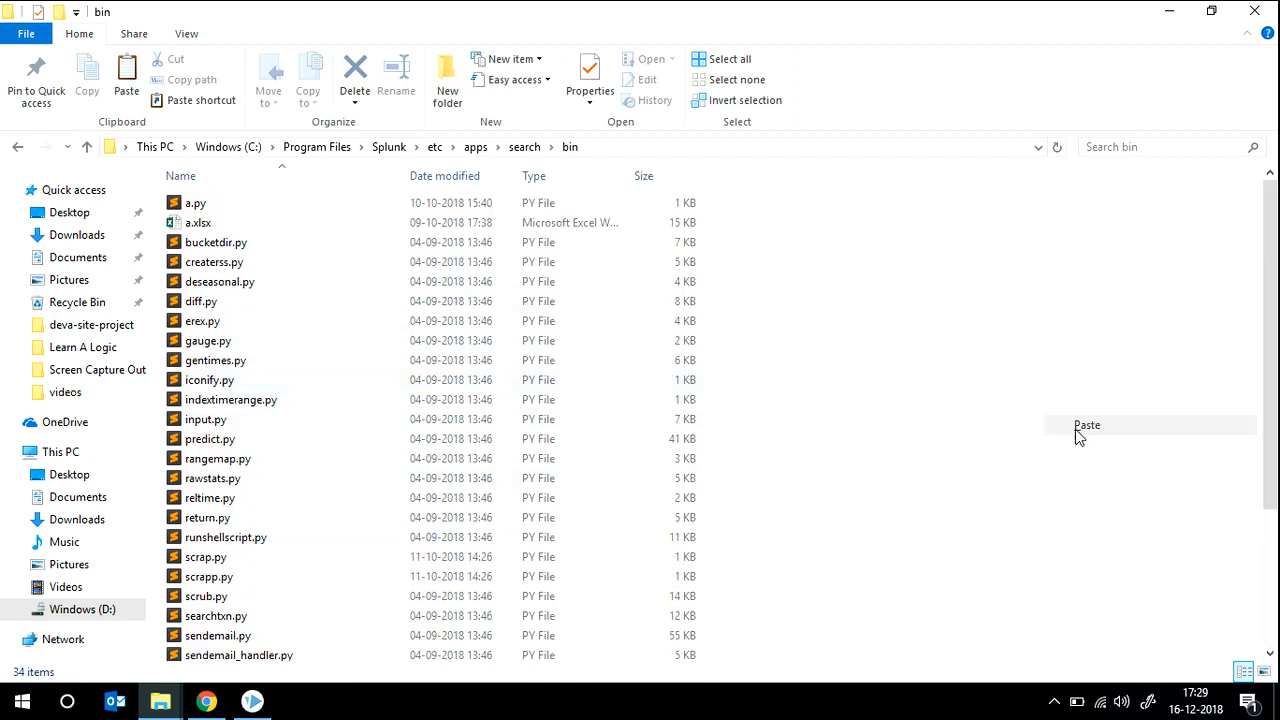
pyautogui.click(1087, 425)
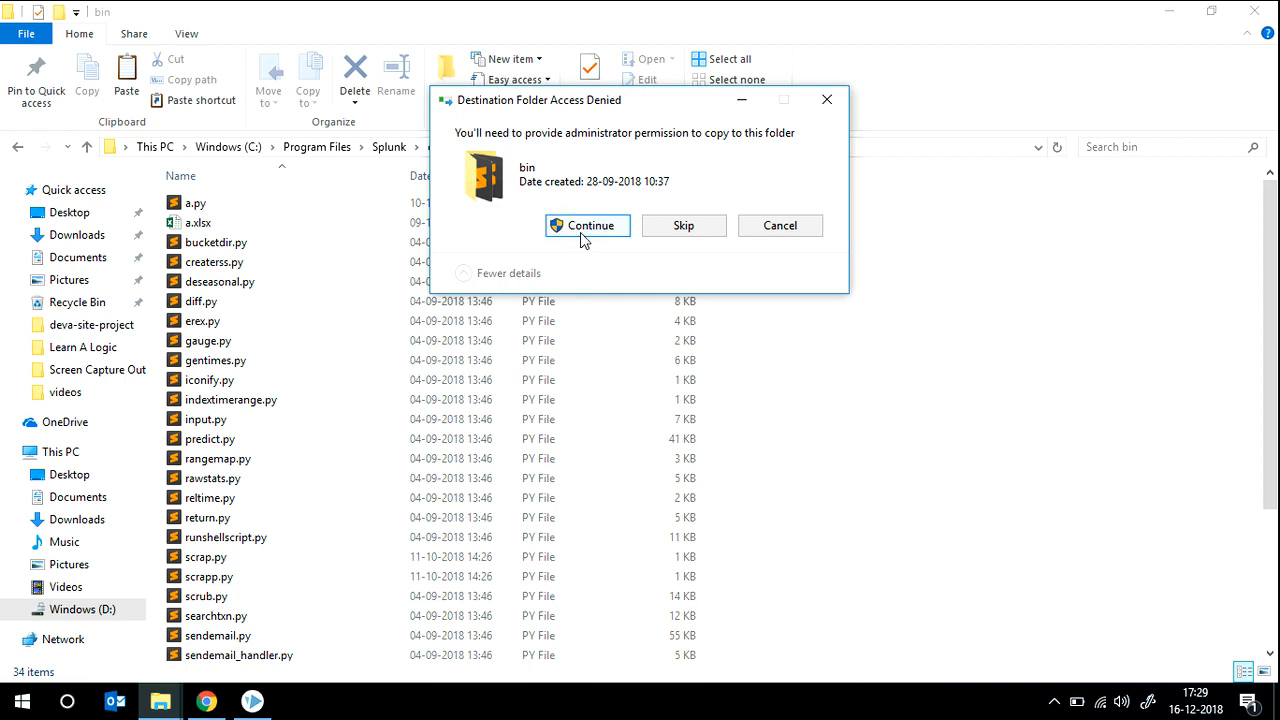
pyautogui.click(587, 225)
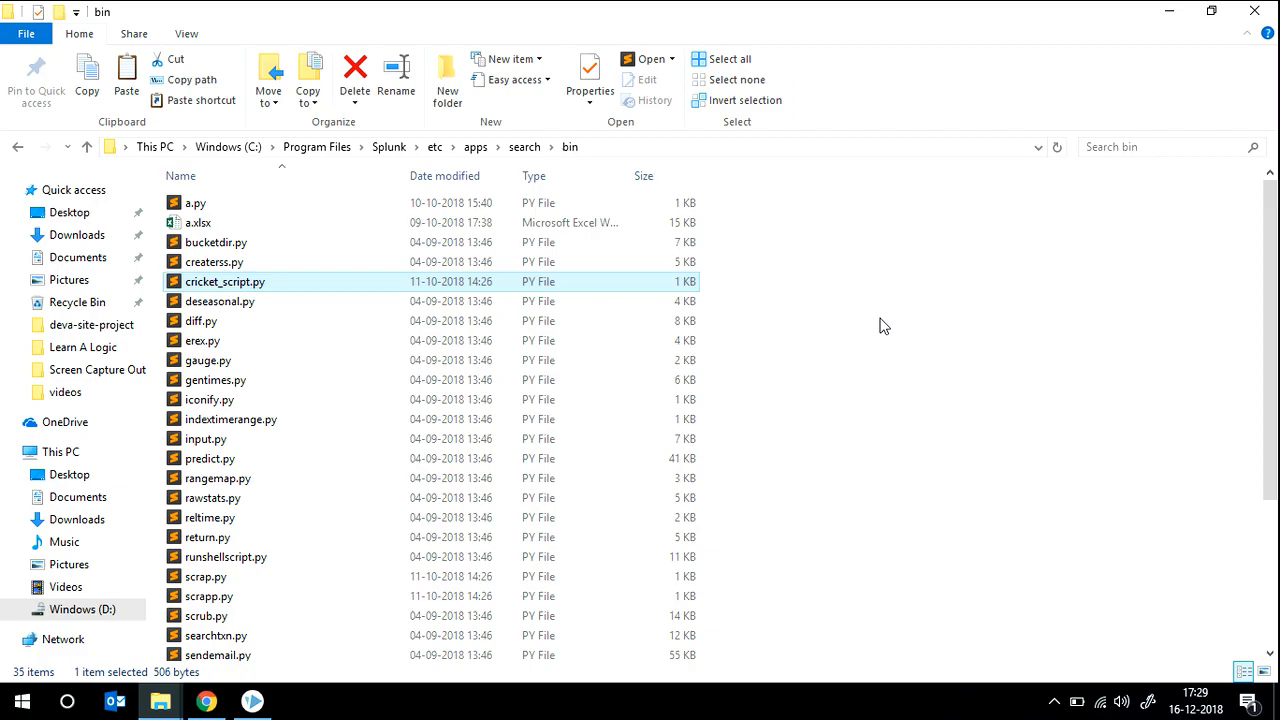
pyautogui.click(389, 146)
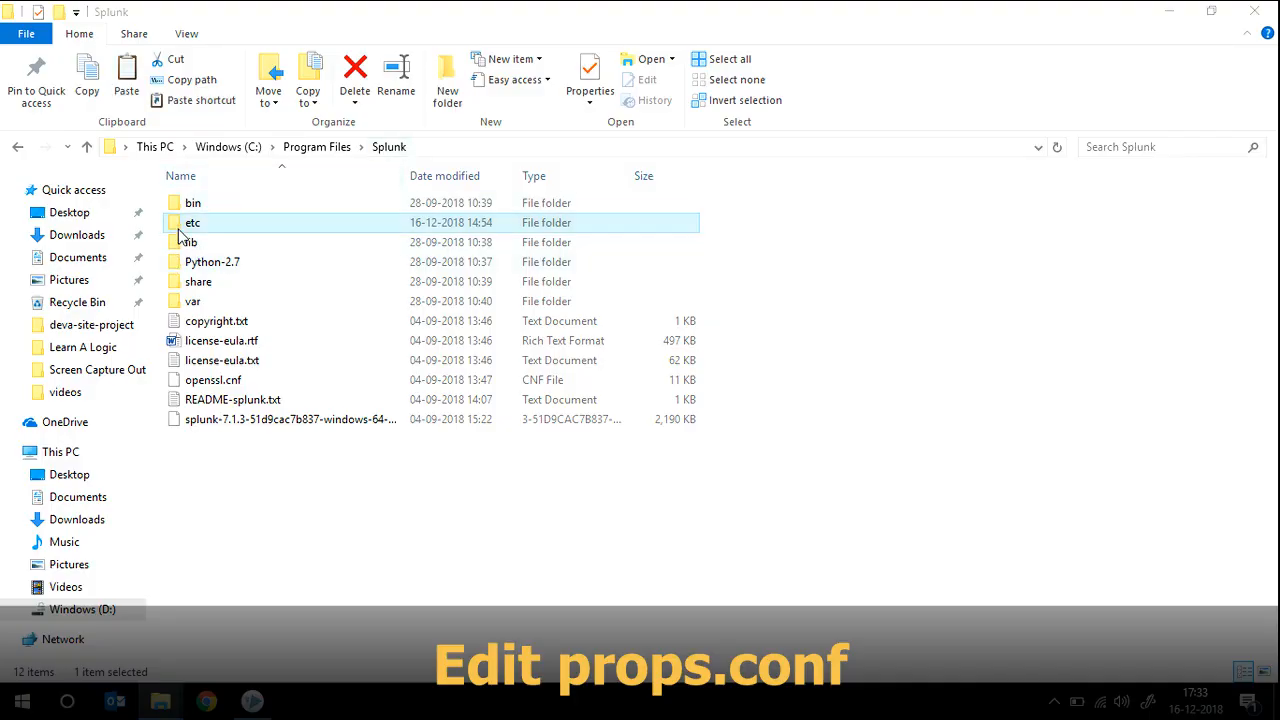
# Browse to the search app's local folder under Splunk\etc\apps\search.
pyautogui.doubleClick(192, 222)
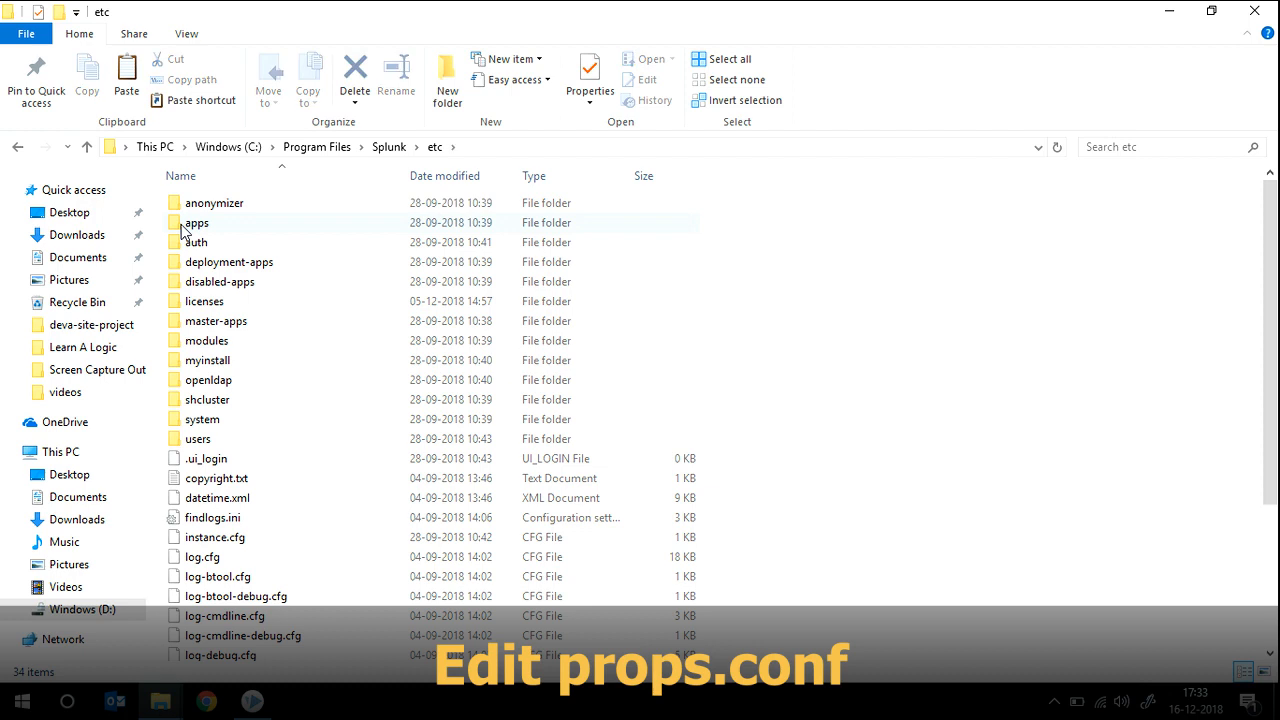
pyautogui.doubleClick(196, 222)
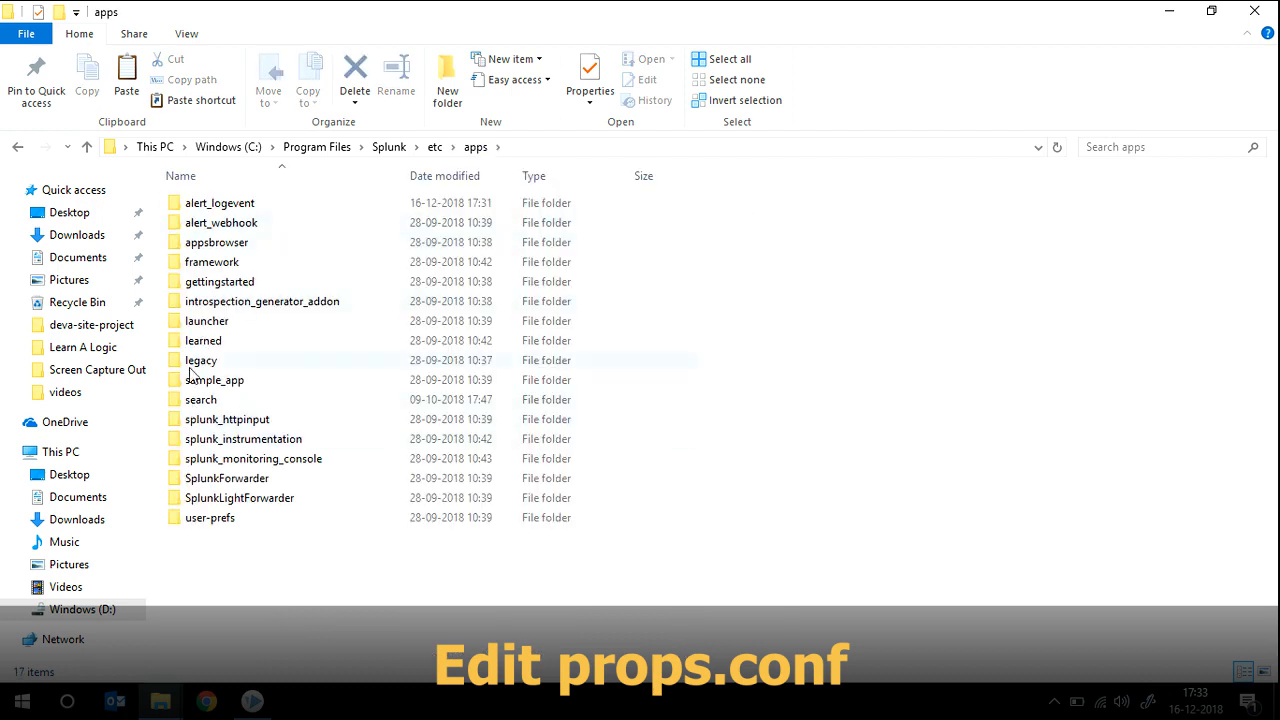
pyautogui.doubleClick(200, 399)
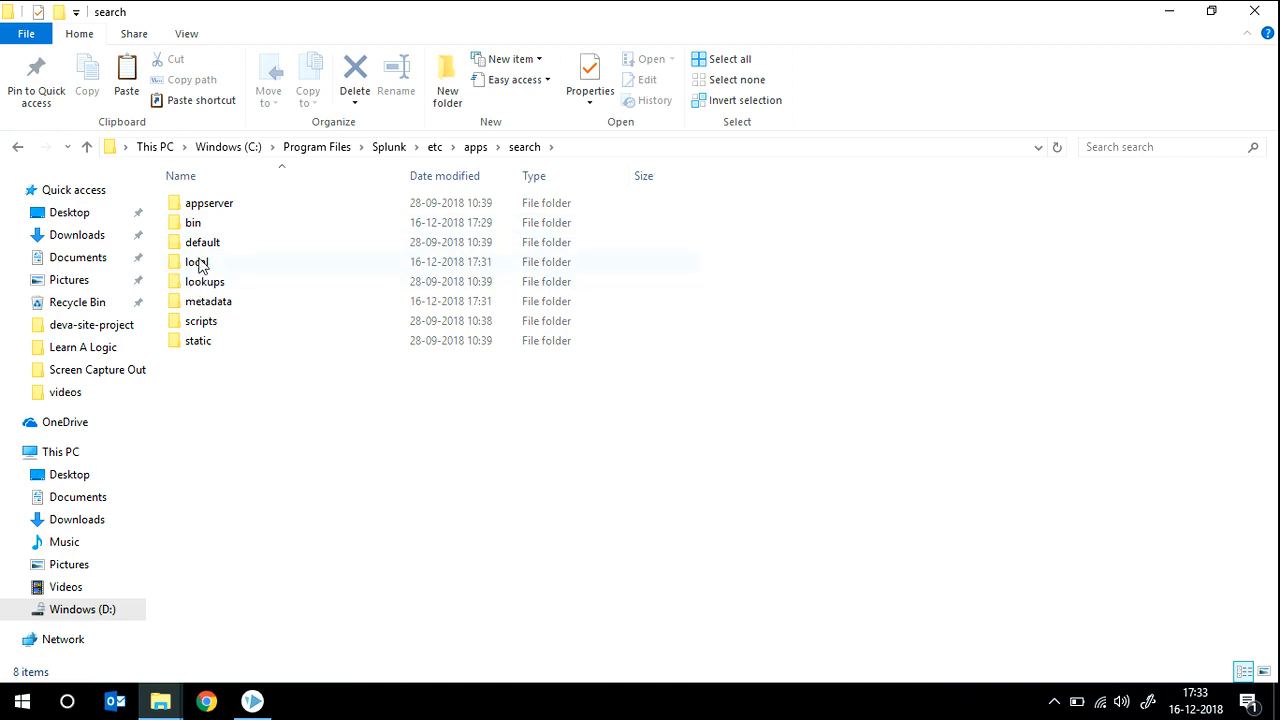
pyautogui.doubleClick(196, 261)
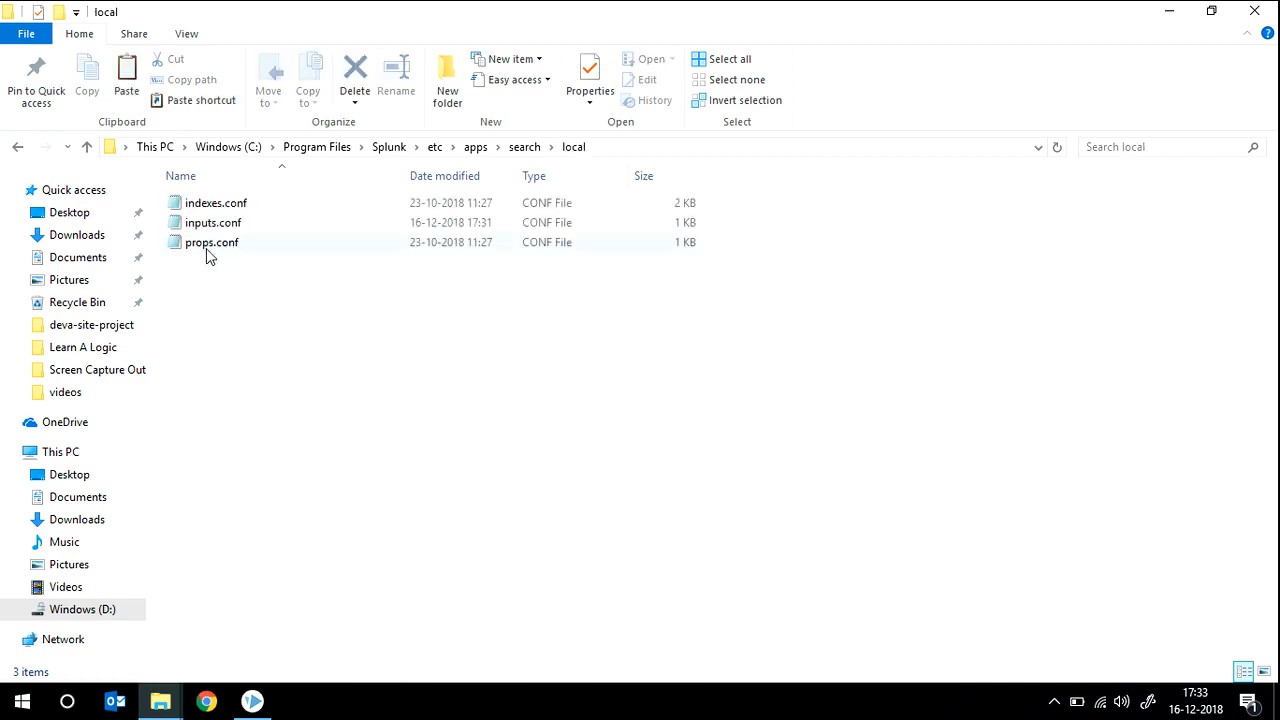
# Open props.conf in Notepad, select the [cricbuzz] stanza, and close it.
pyautogui.doubleClick(211, 242)
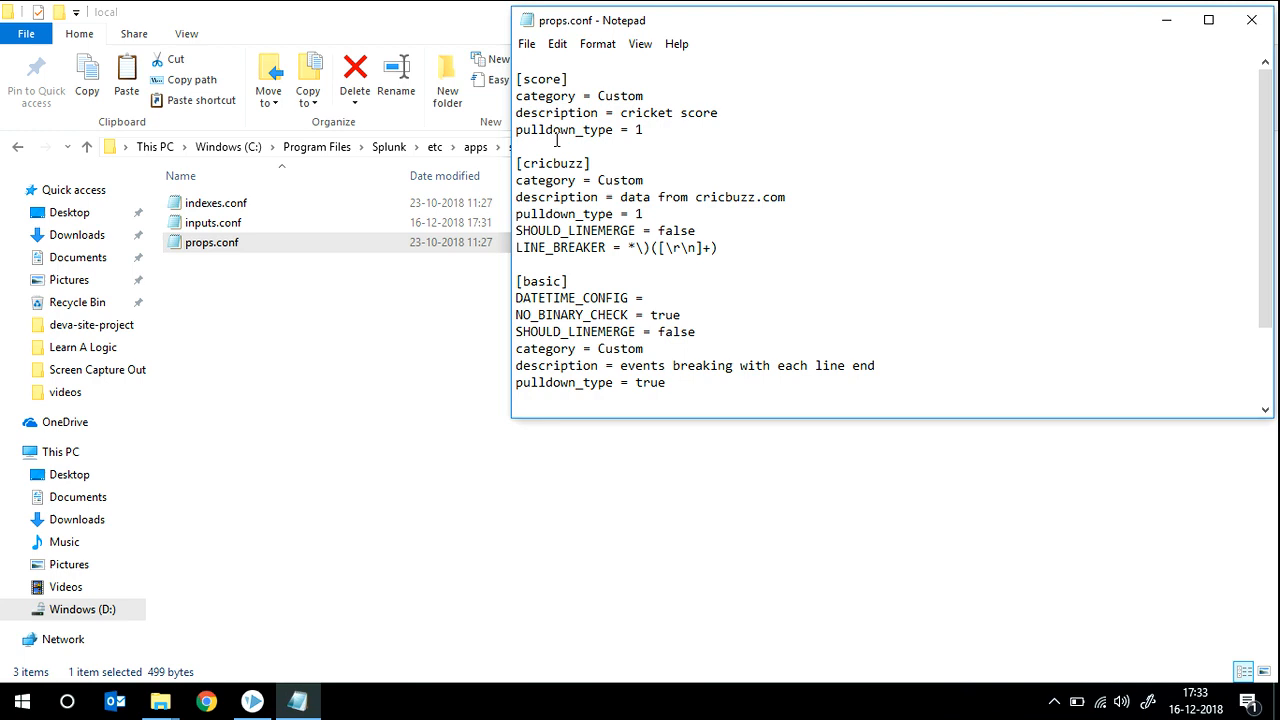
pyautogui.moveTo(517, 163); pyautogui.dragTo(710, 247)
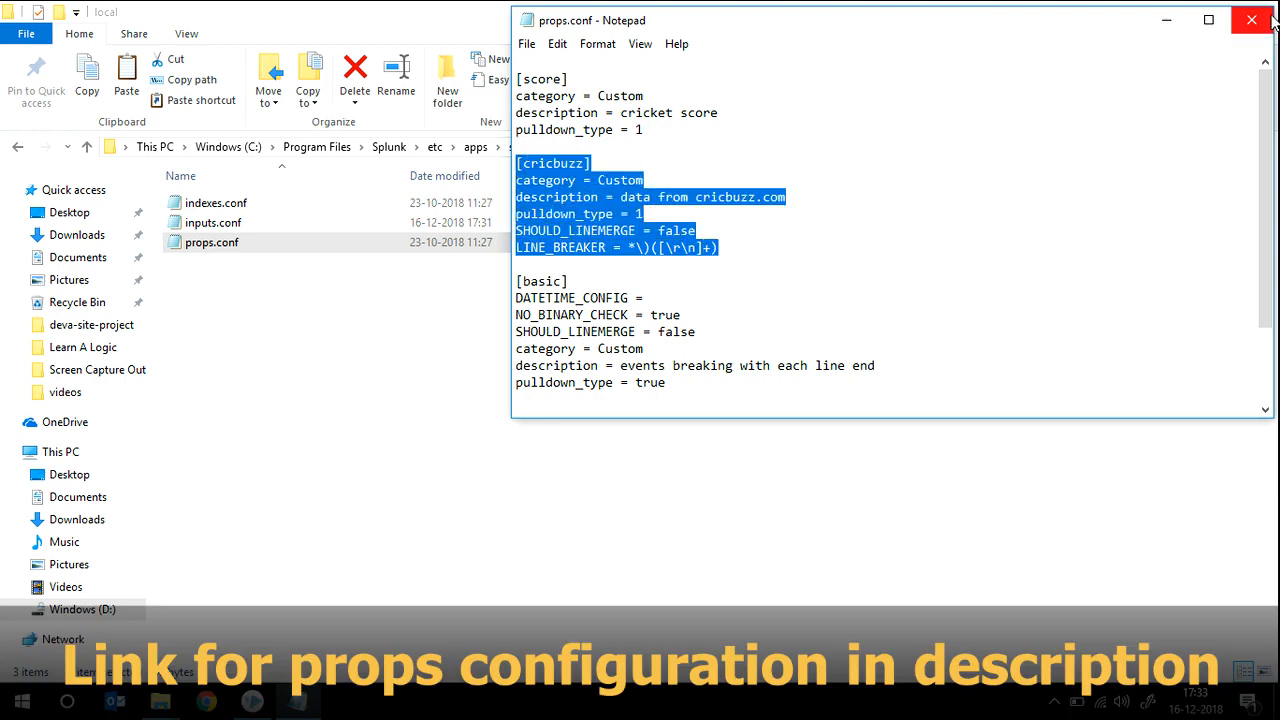
pyautogui.click(1251, 20)
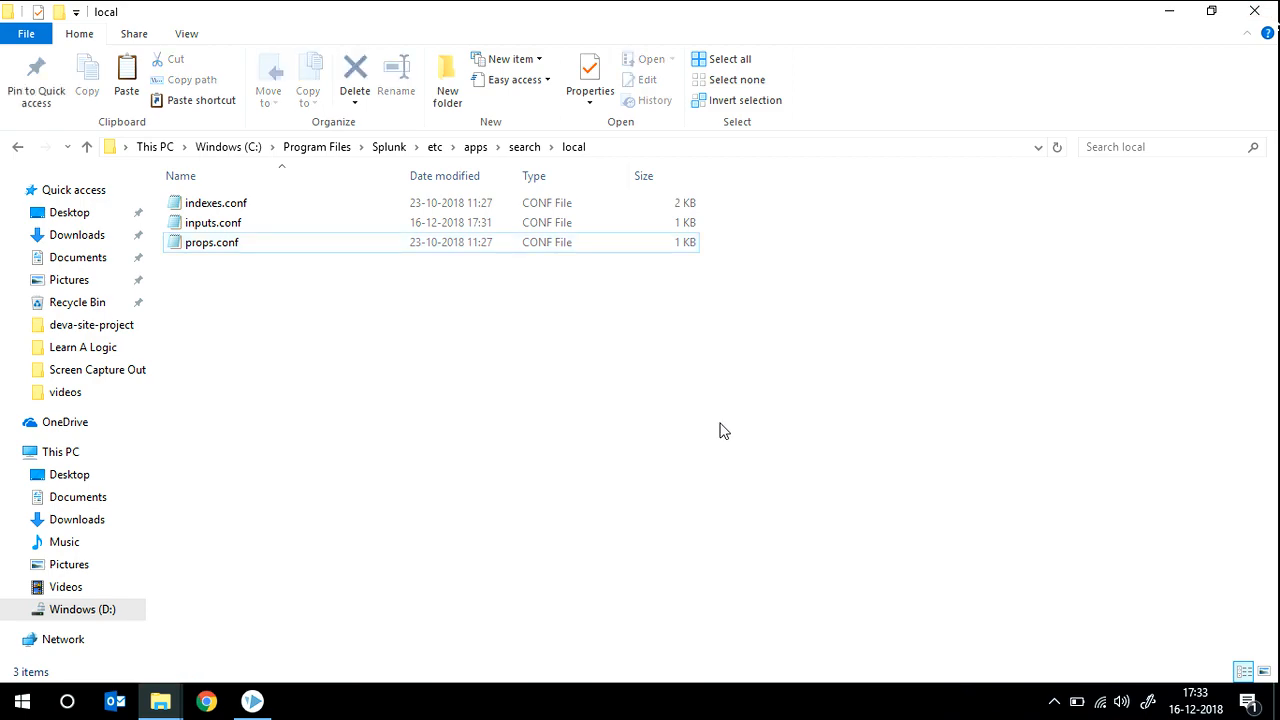
# Go to Settings > Data inputs > Scripts and start a New Local Script.
pyautogui.click(205, 700)
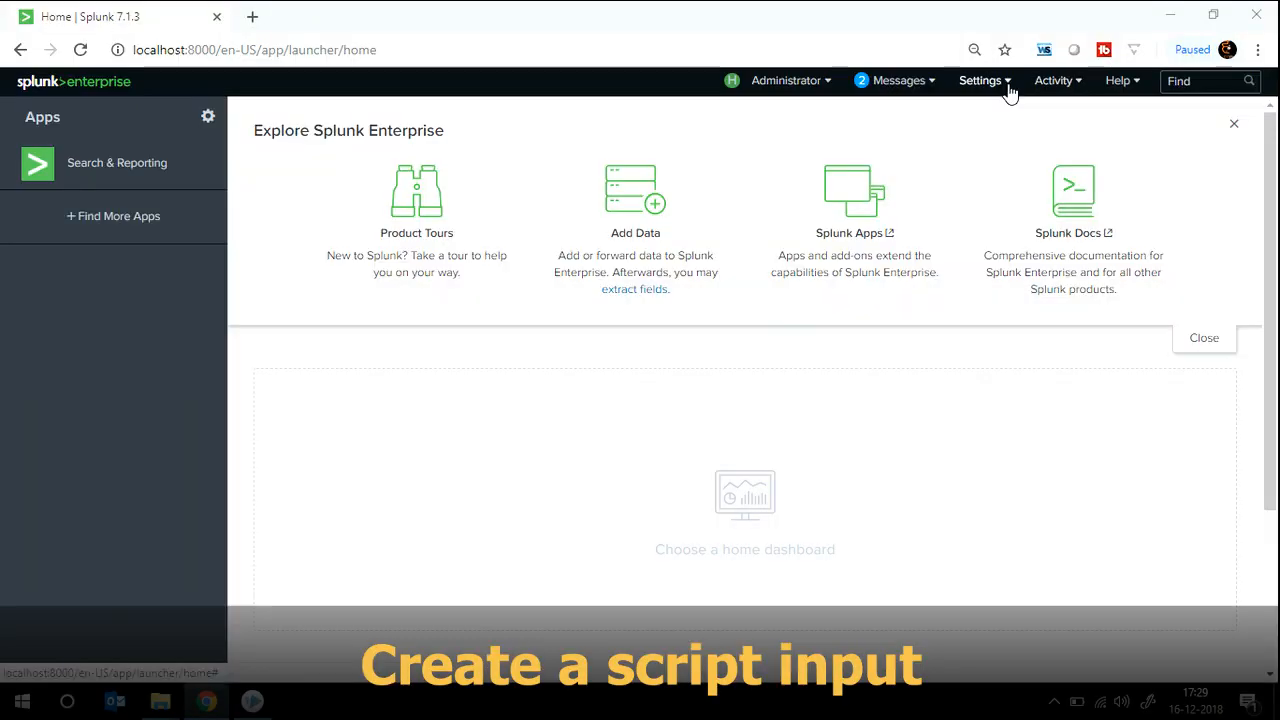
pyautogui.click(980, 80)
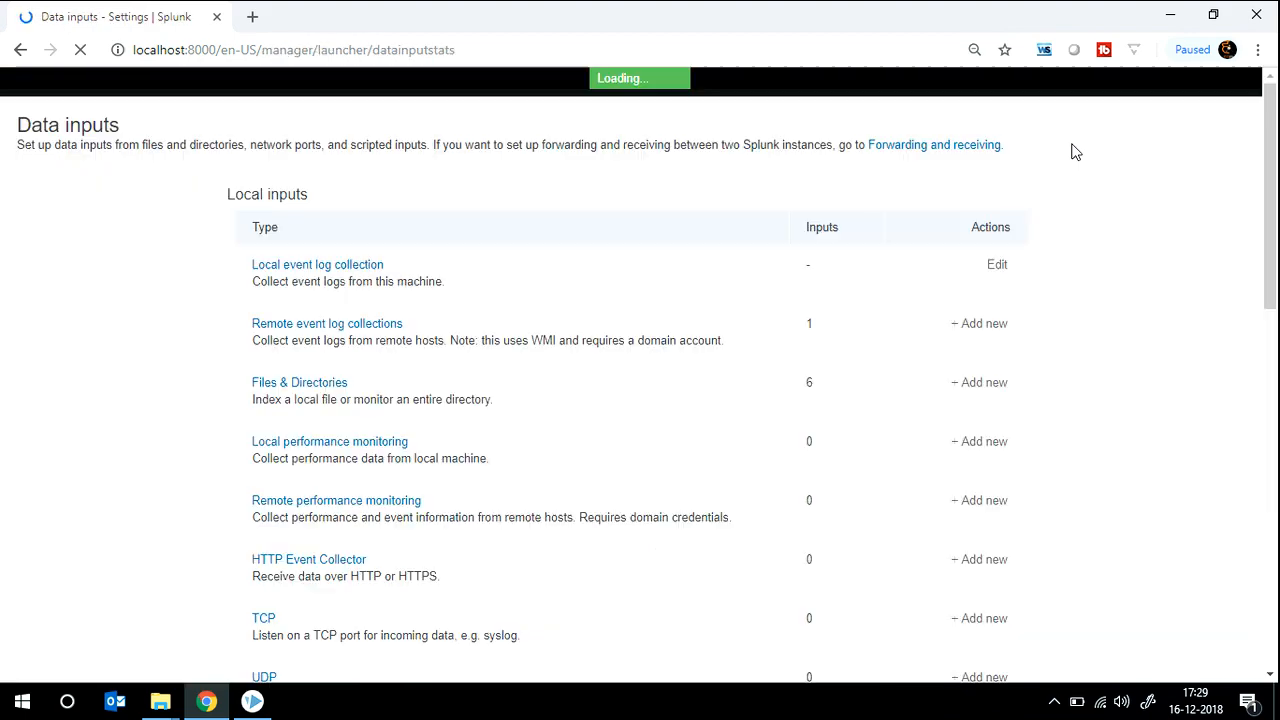
pyautogui.scroll(-3)
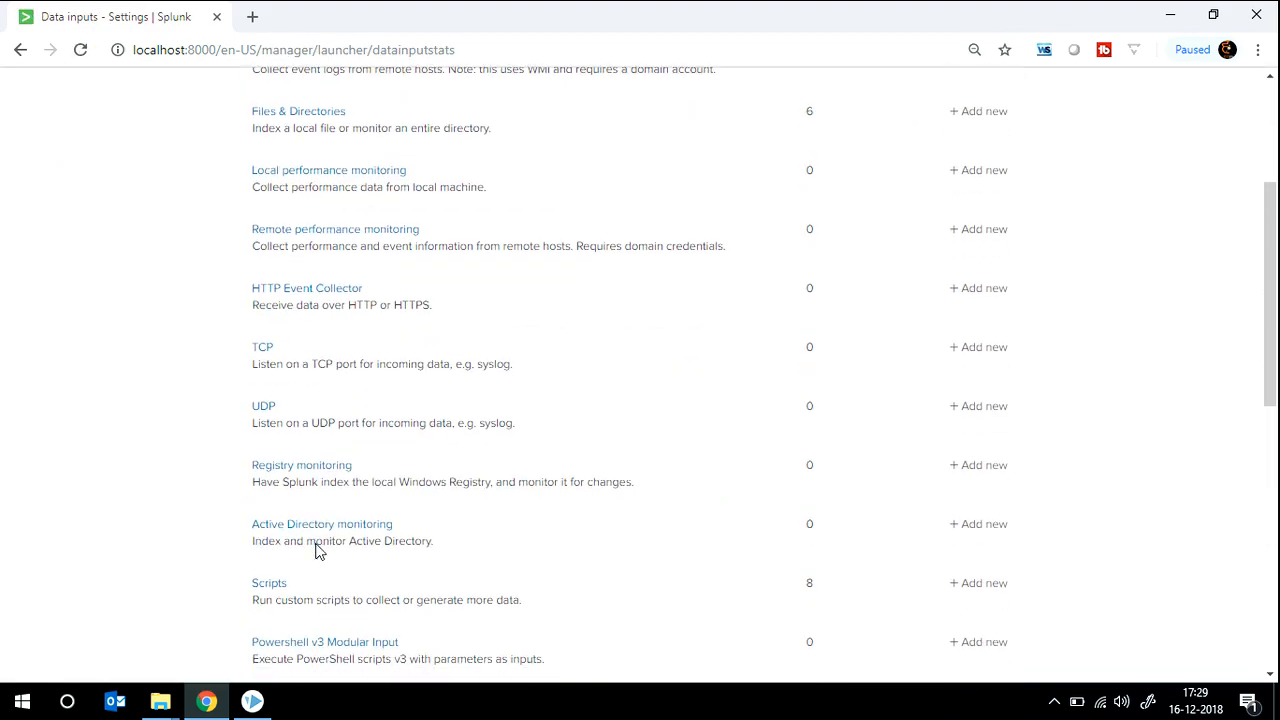
pyautogui.scroll(-3)
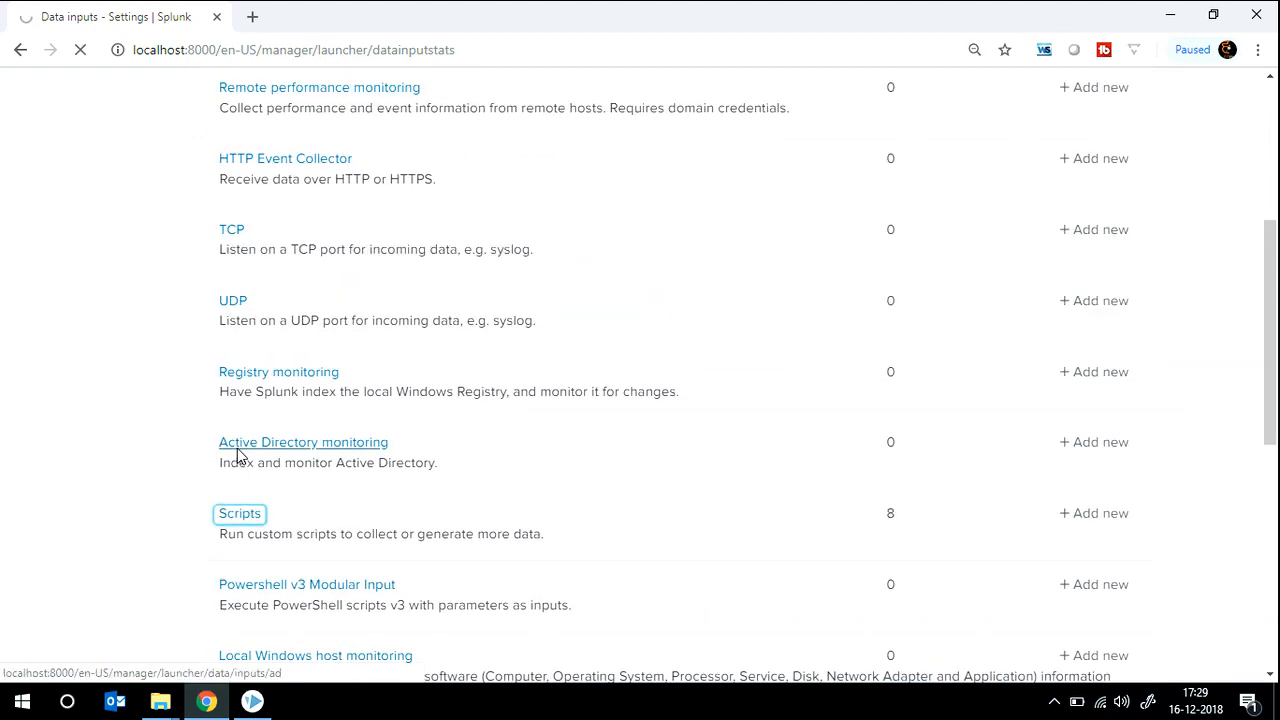
pyautogui.click(239, 513)
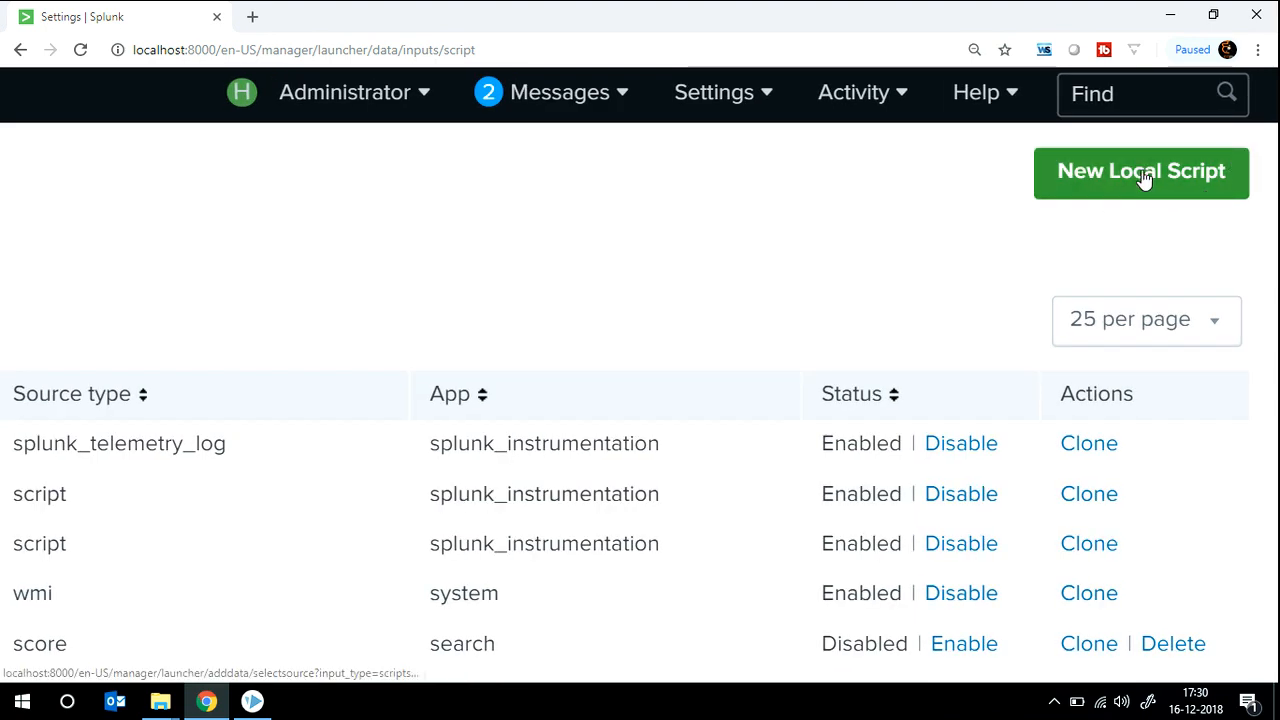
pyautogui.click(1140, 171)
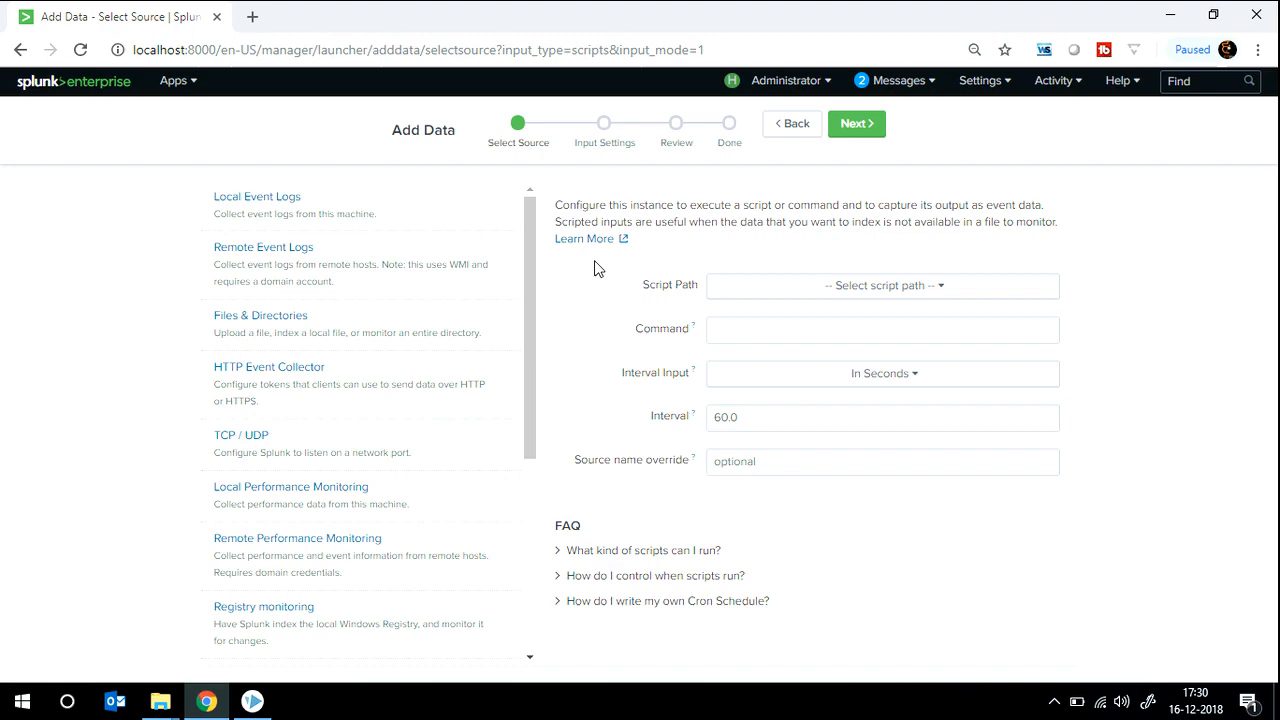
pyautogui.moveTo(973, 316)
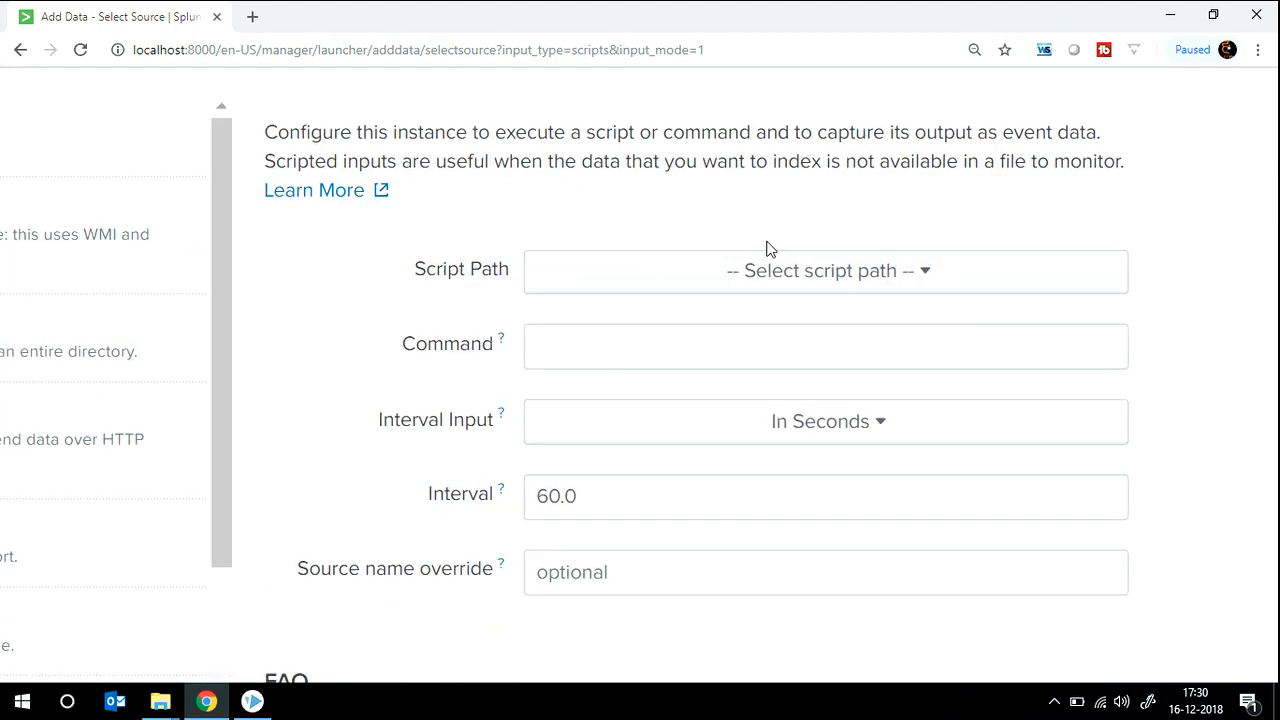
# Set script path $SPLUNK_HOME\etc\apps\search\bin, script cricket_script.py, interval 50.0 seconds, and continue.
pyautogui.click(824, 270)
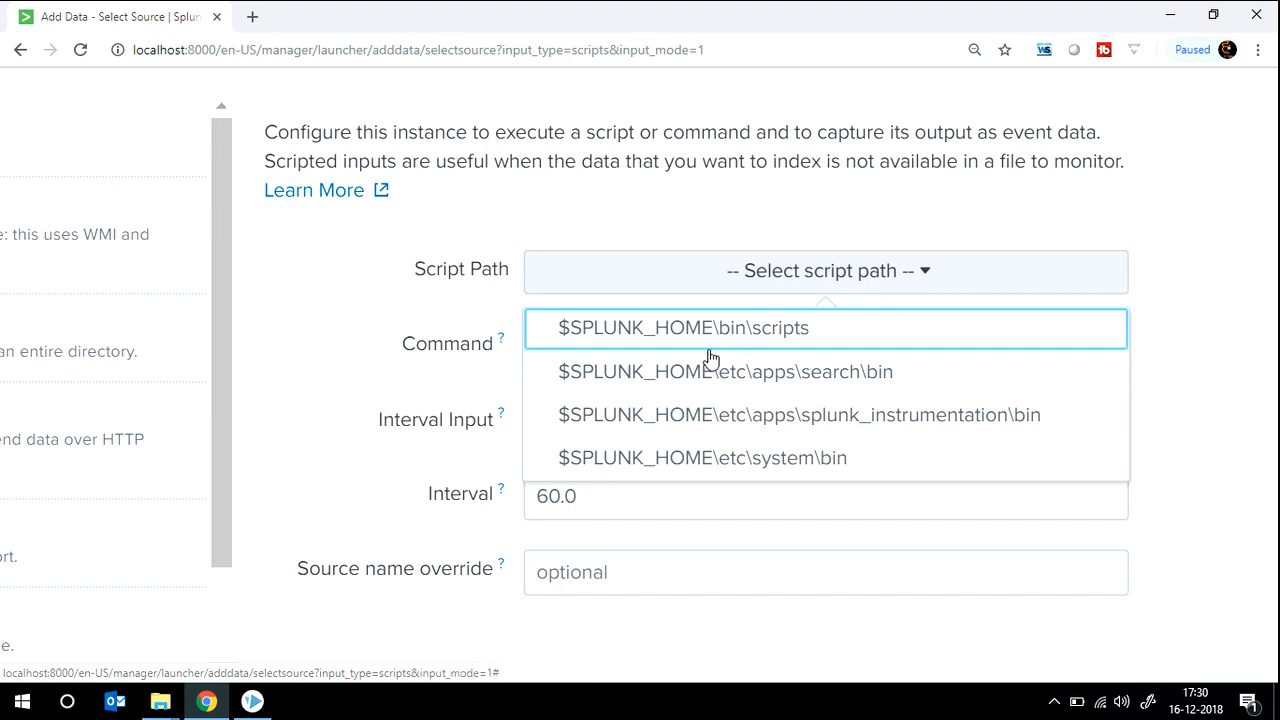
pyautogui.moveTo(812, 371)
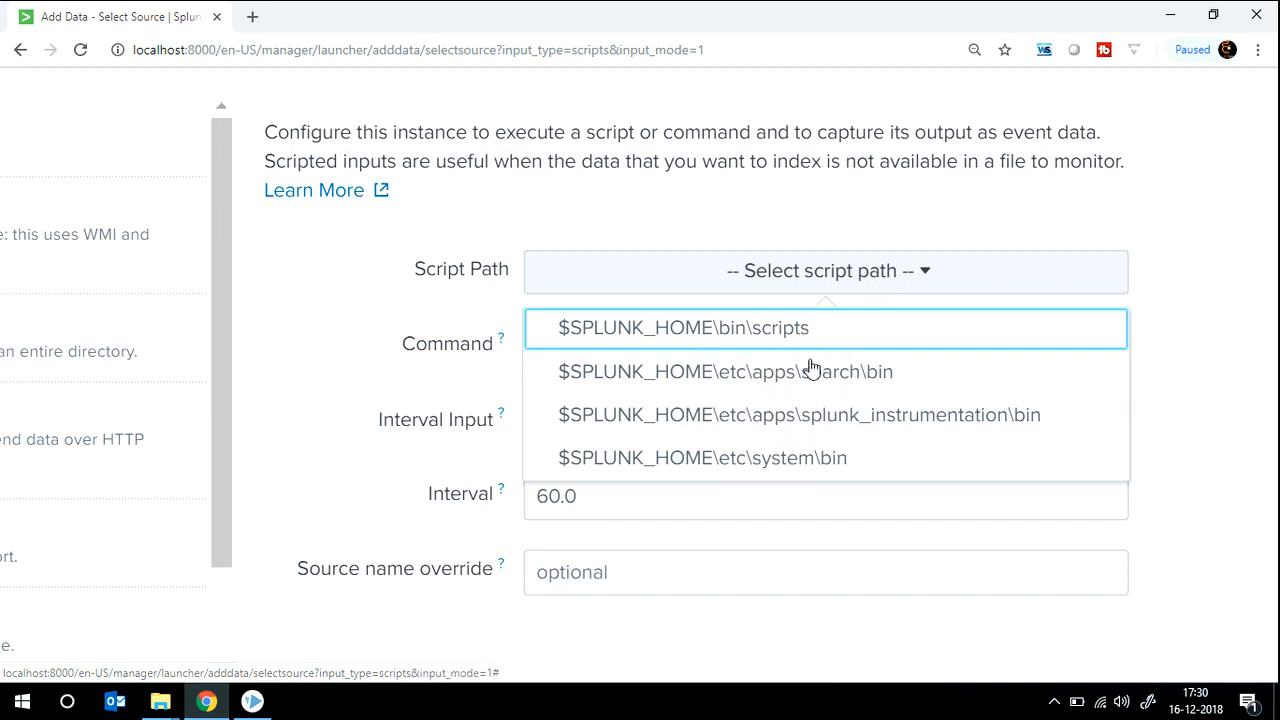
pyautogui.moveTo(825, 377)
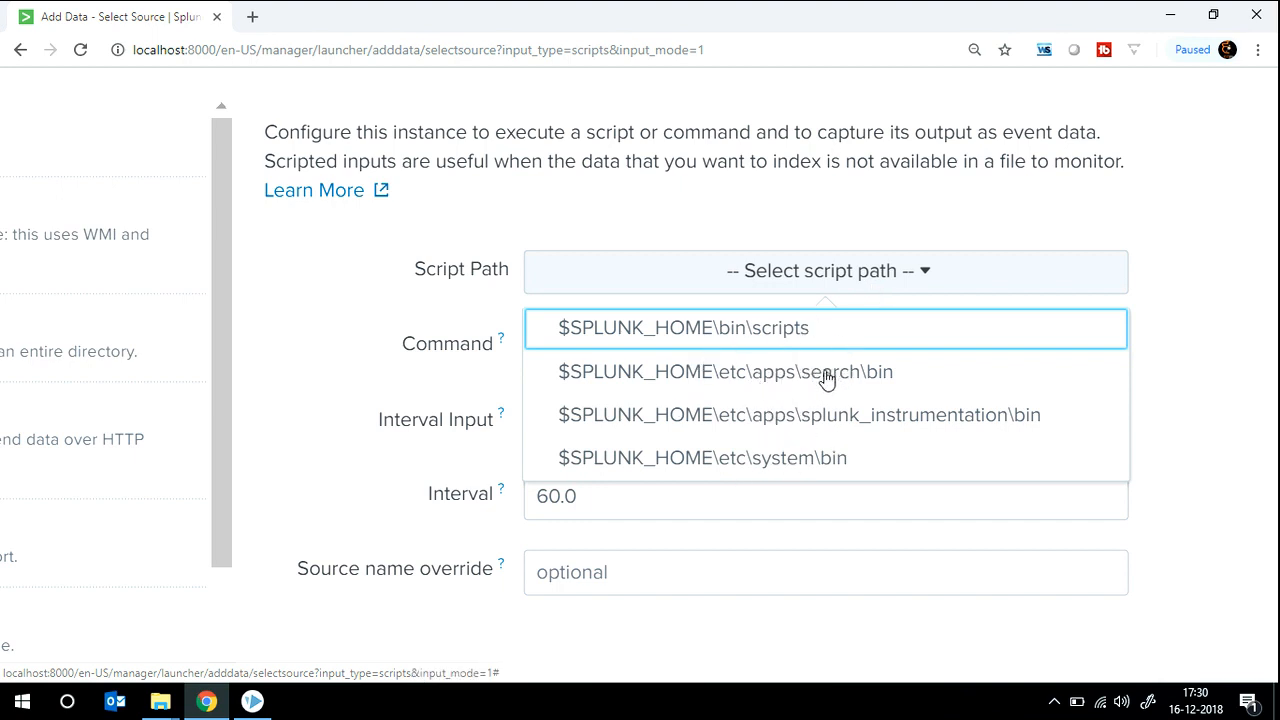
pyautogui.click(724, 371)
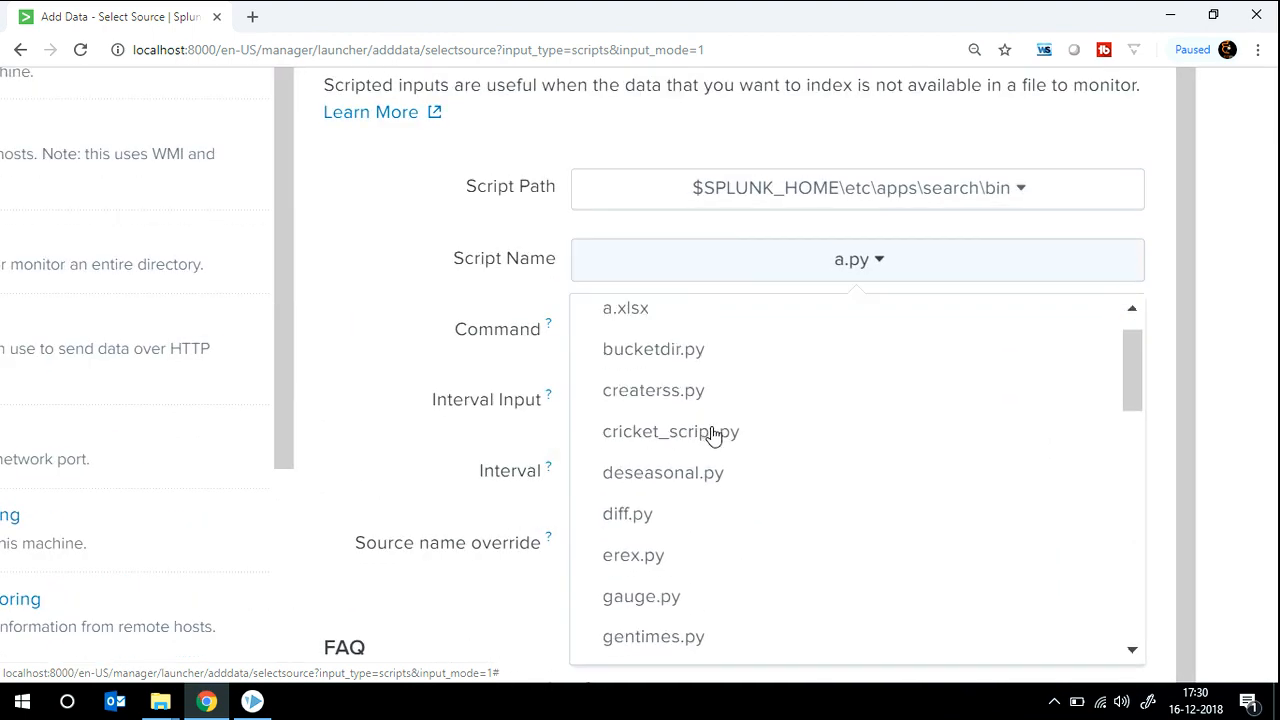
pyautogui.click(670, 431)
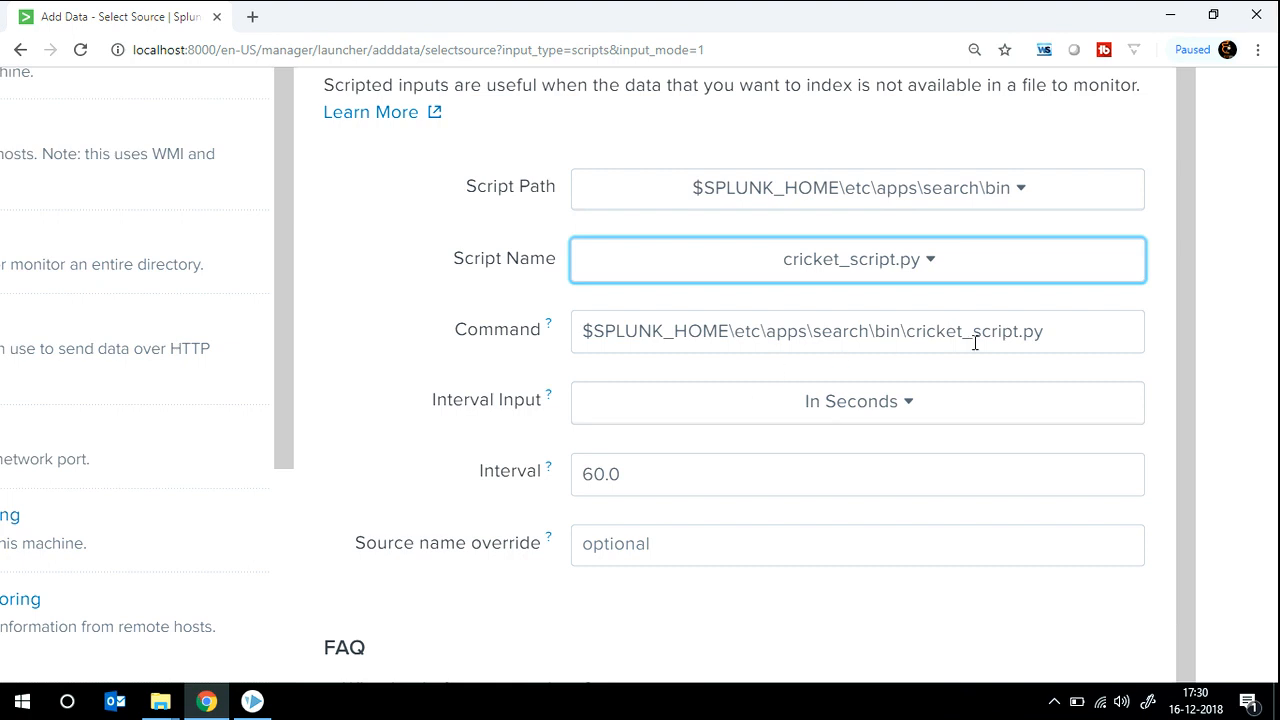
pyautogui.click(857, 401)
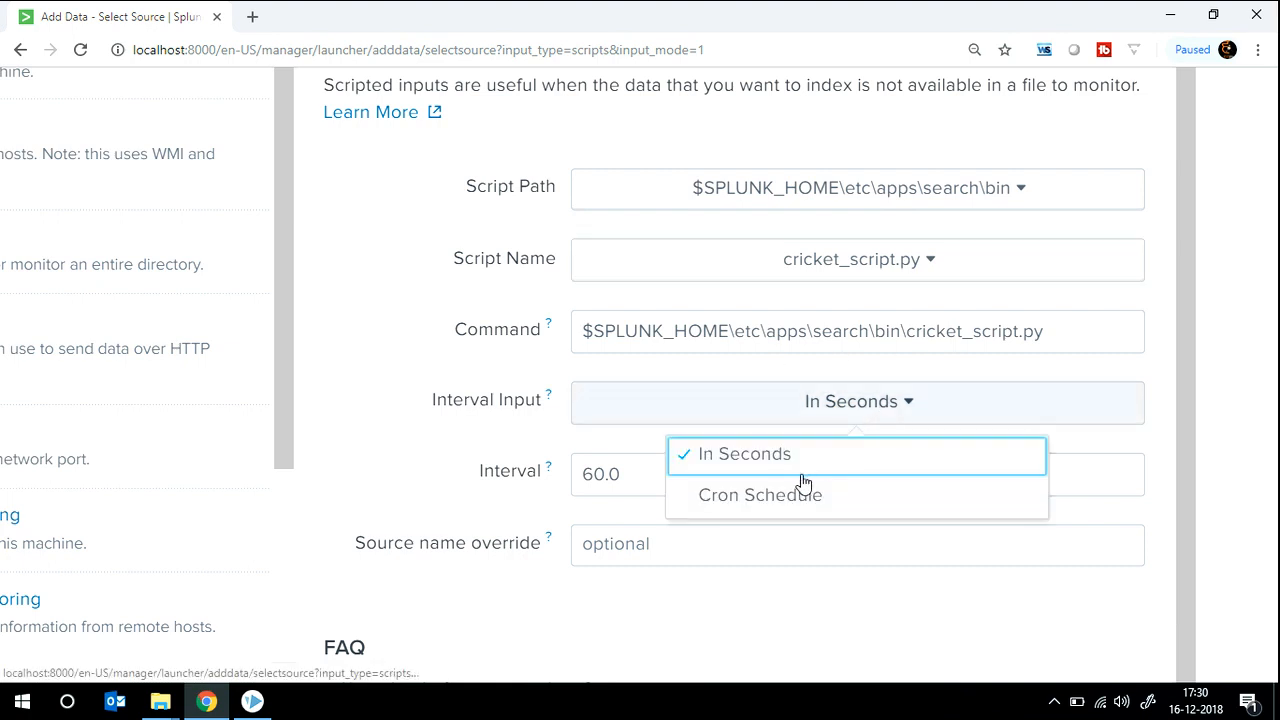
pyautogui.click(743, 454)
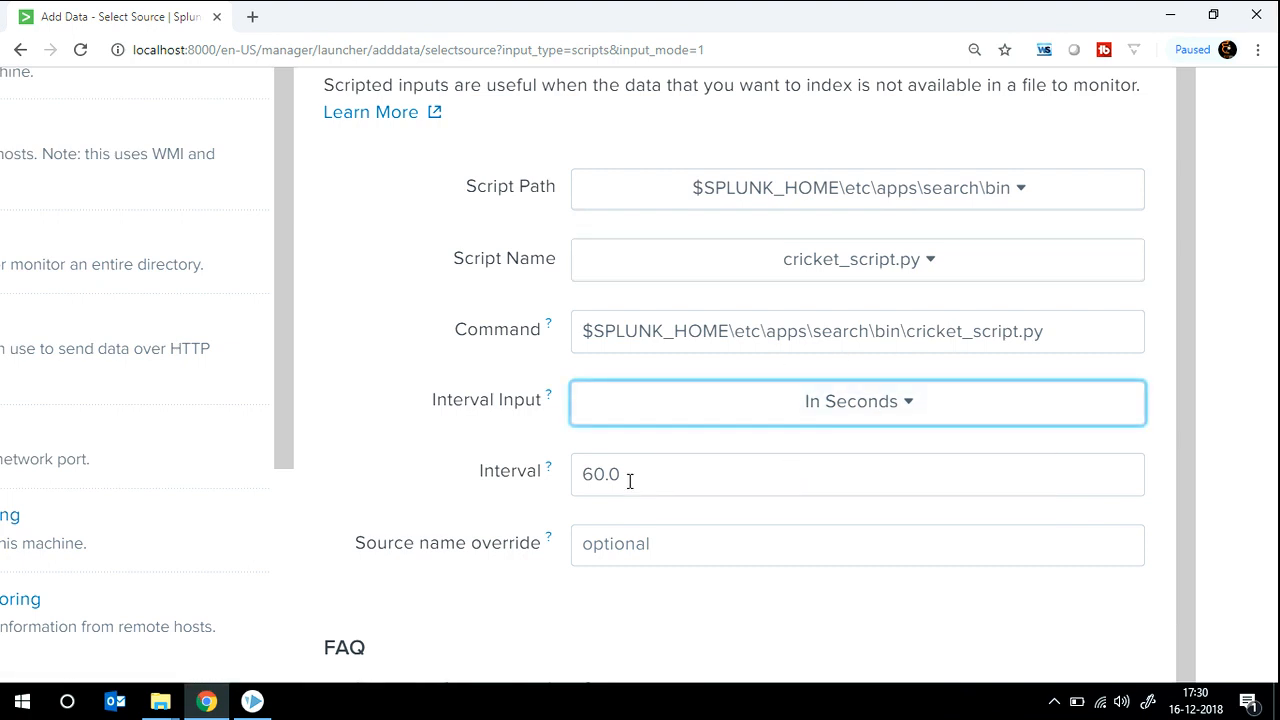
pyautogui.moveTo(686, 480)
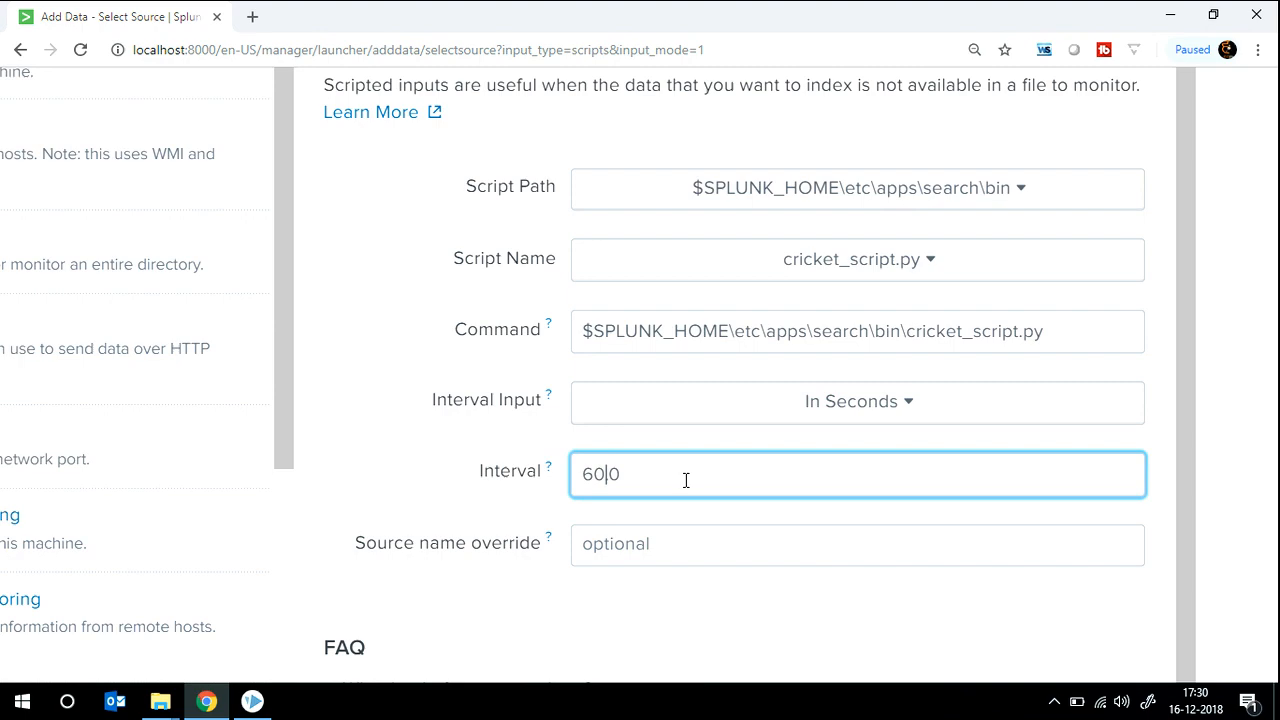
pyautogui.write('50.0')
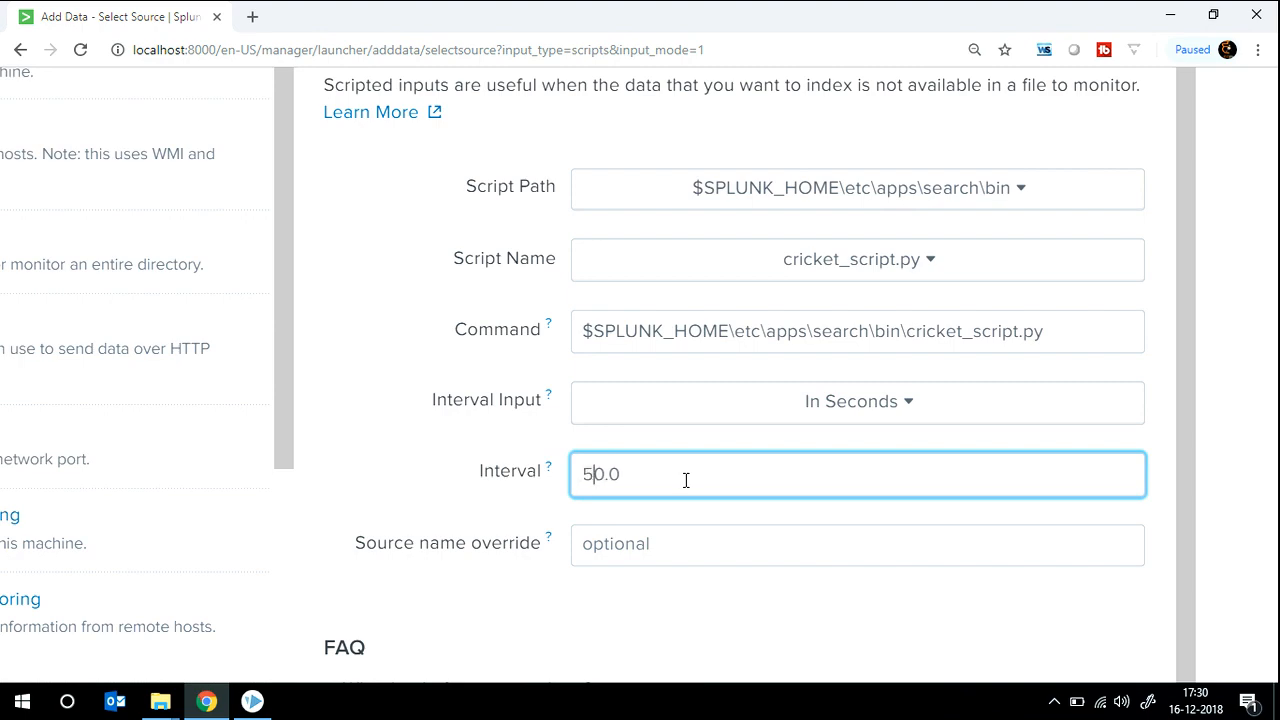
pyautogui.scroll(-3)
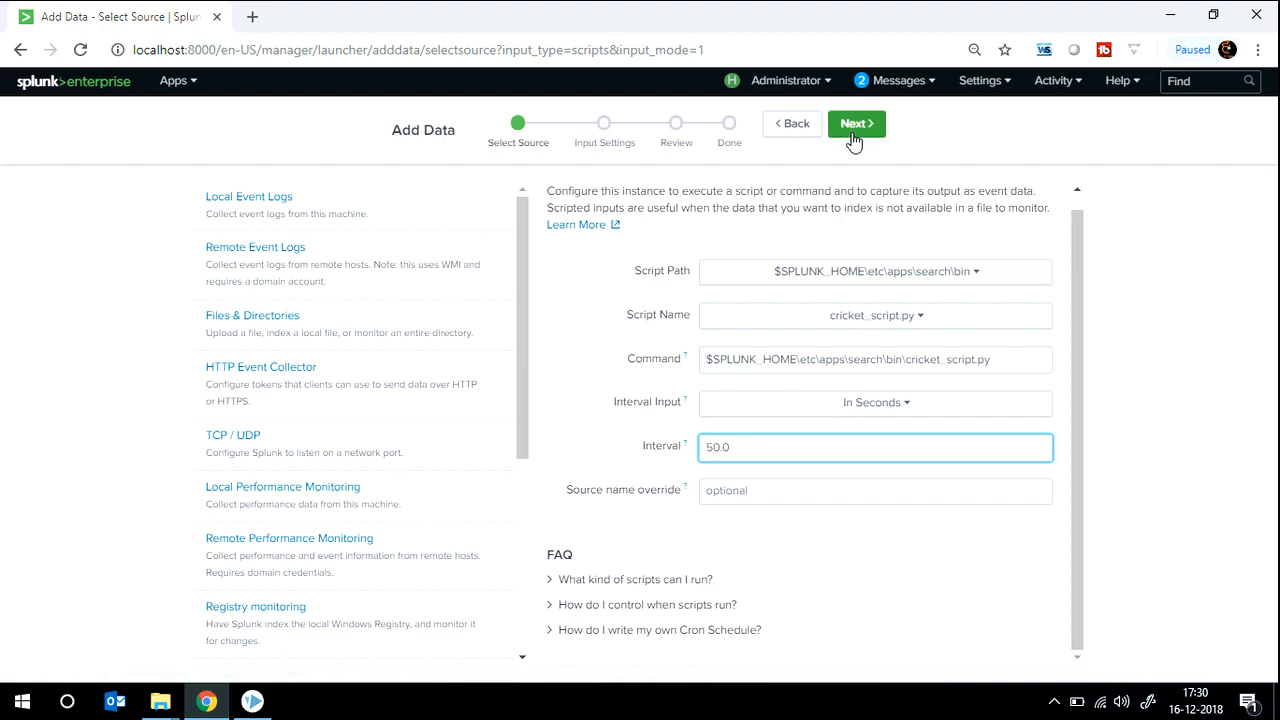
pyautogui.click(855, 123)
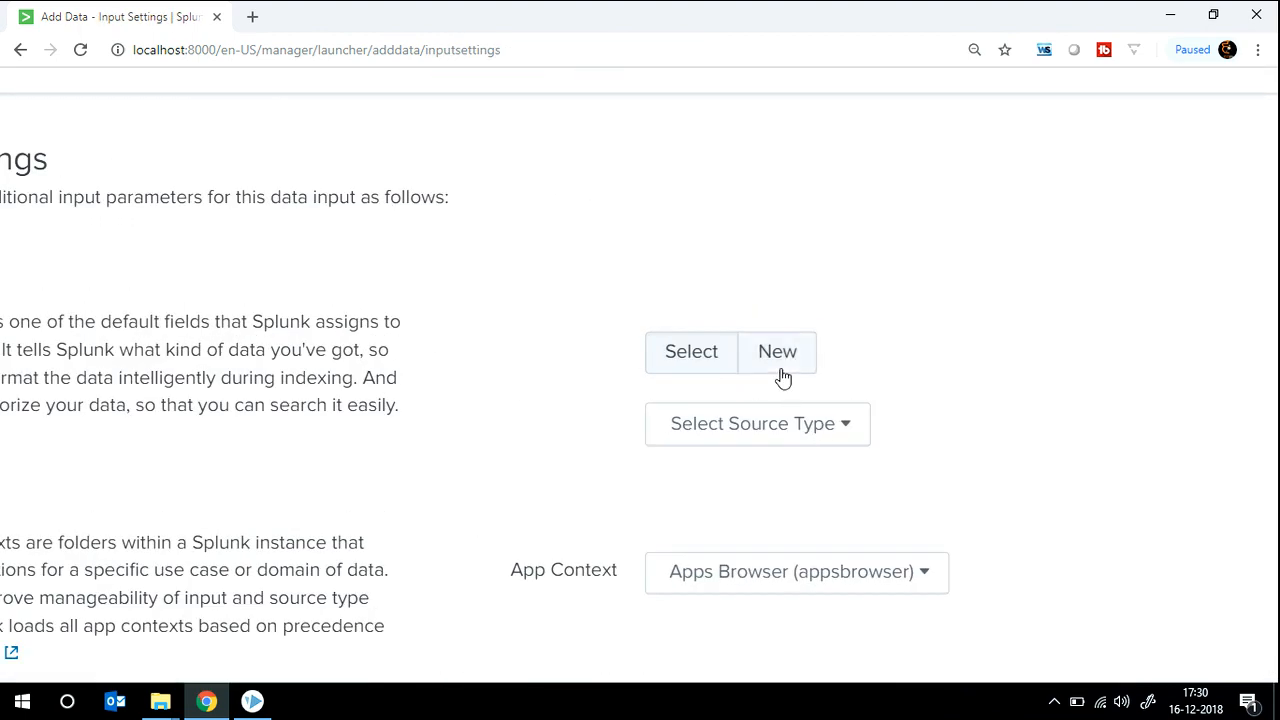
# Set source type to cricbuzz and app context to Search & Reporting (search).
pyautogui.click(691, 351)
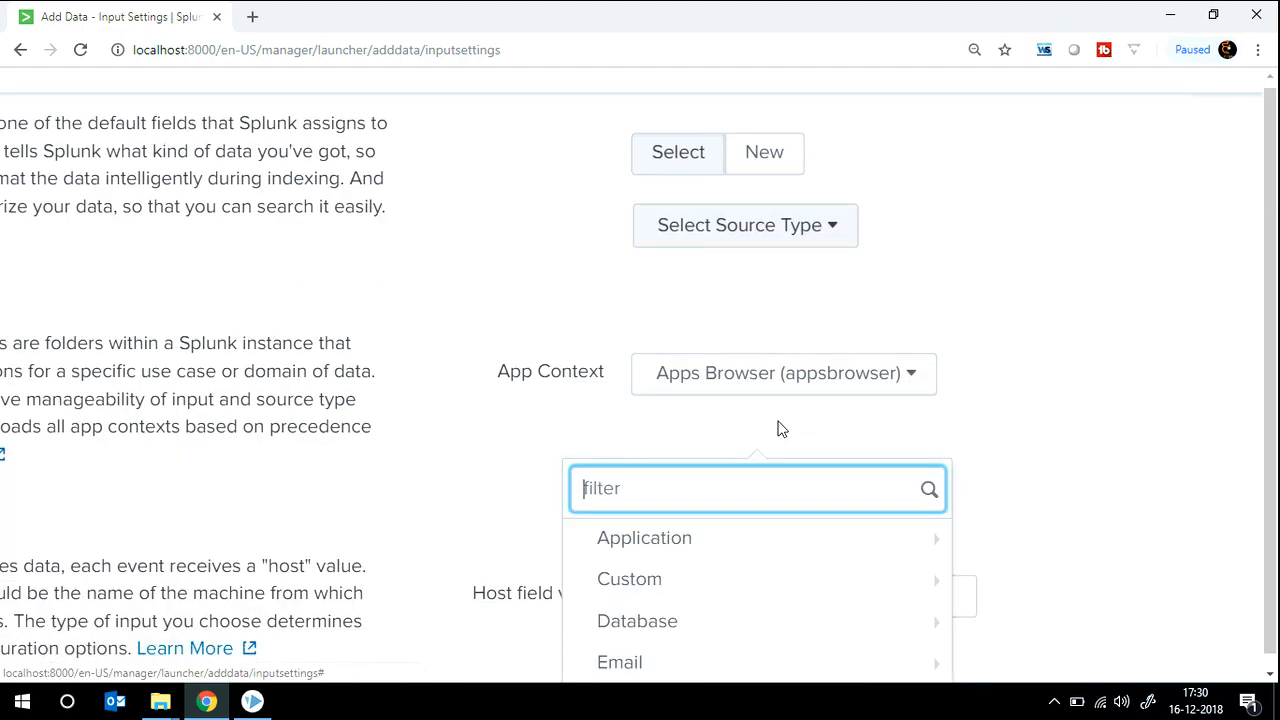
pyautogui.scroll(-3)
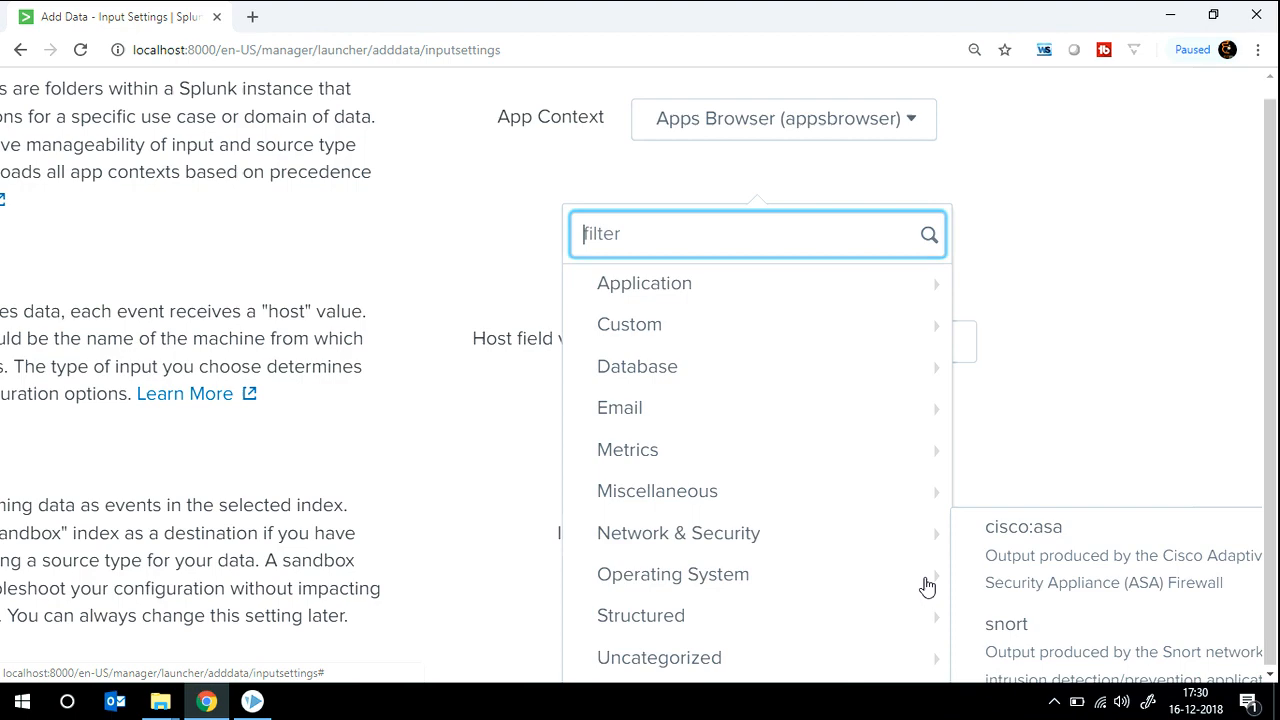
pyautogui.click(1010, 237)
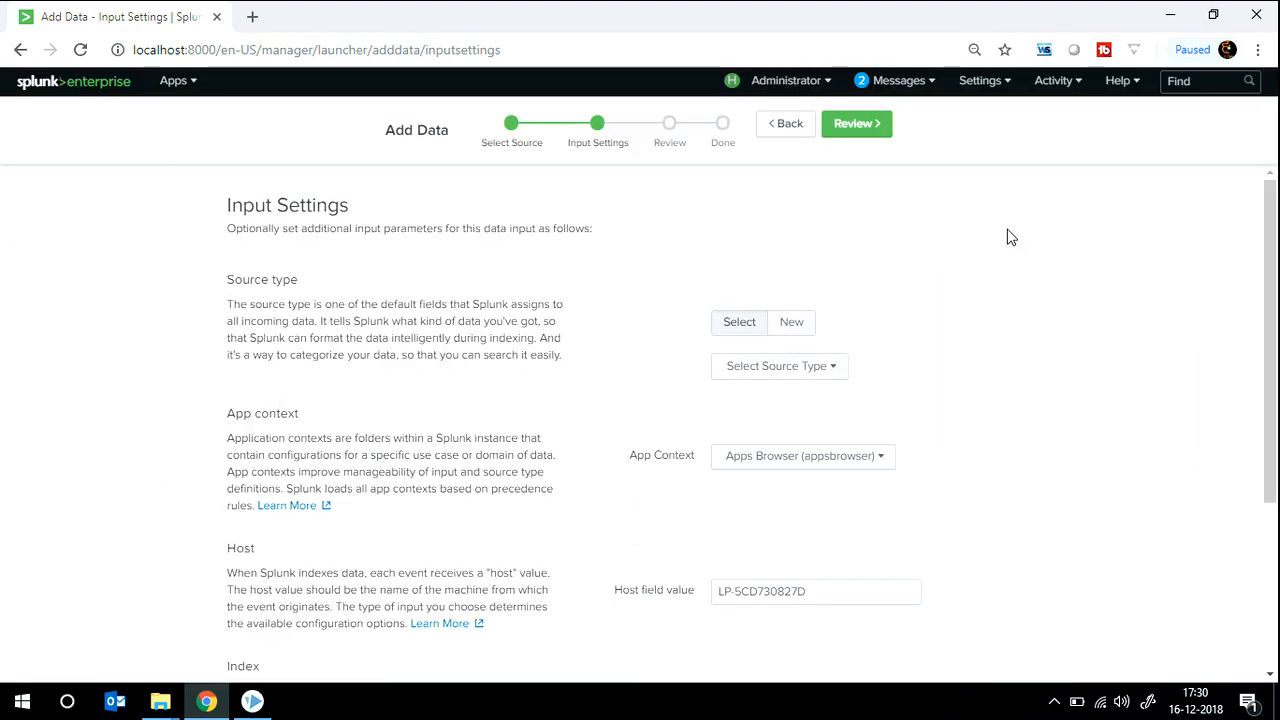
pyautogui.click(778, 366)
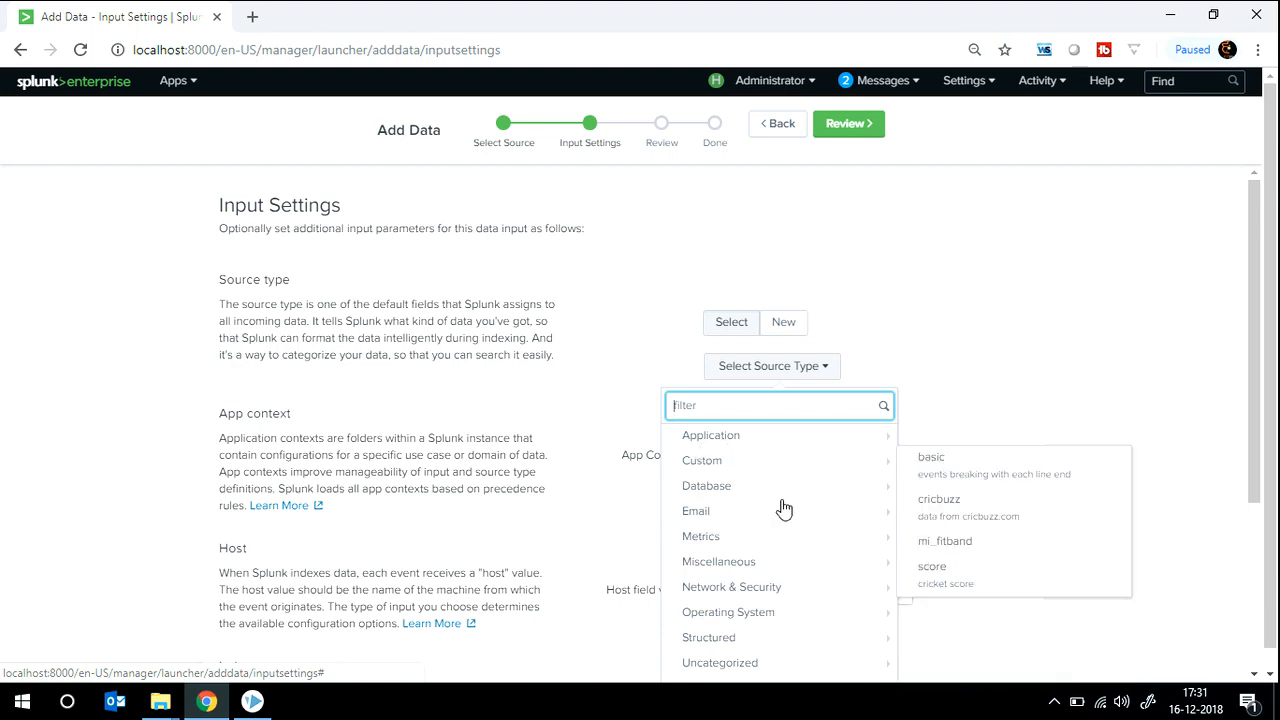
pyautogui.moveTo(784, 465)
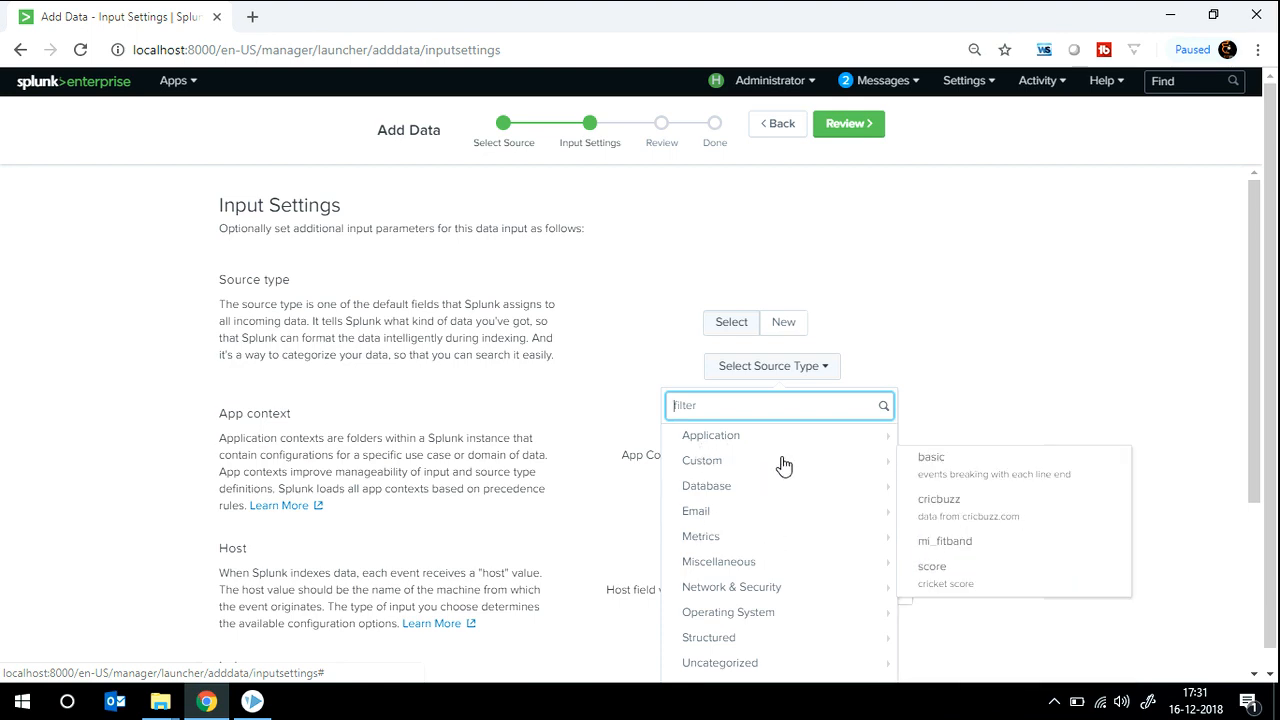
pyautogui.click(938, 499)
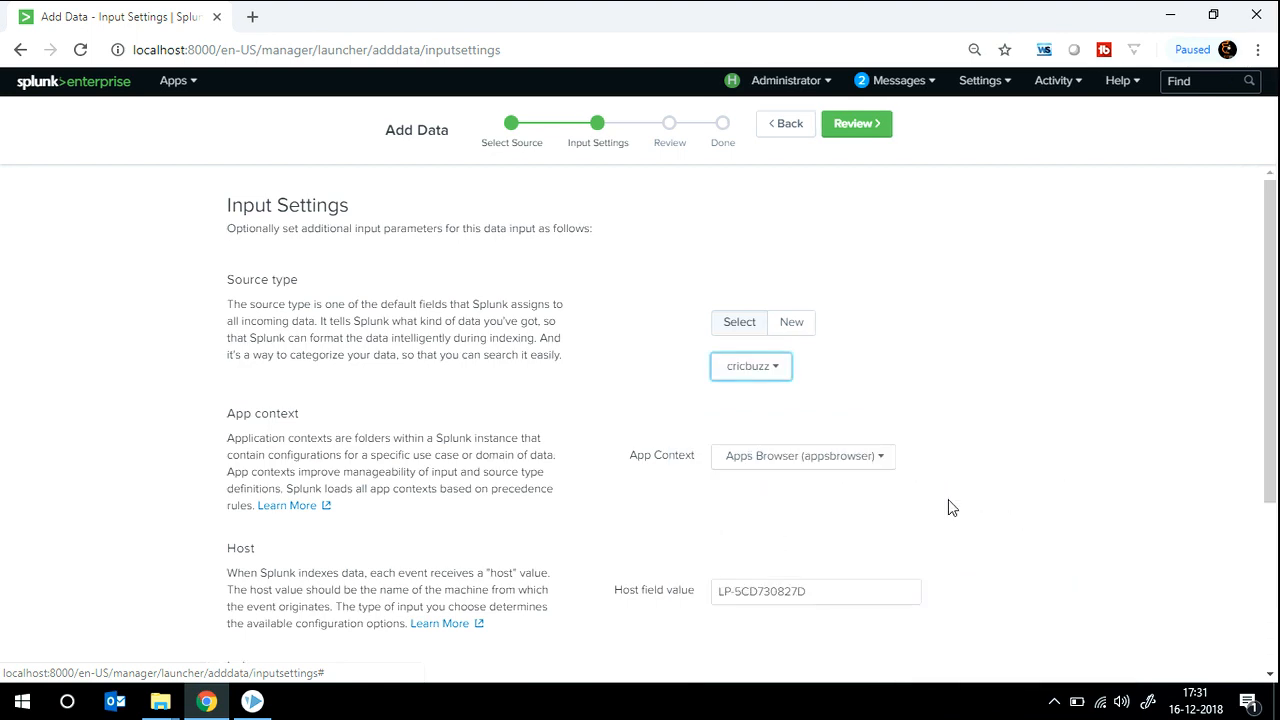
pyautogui.click(803, 456)
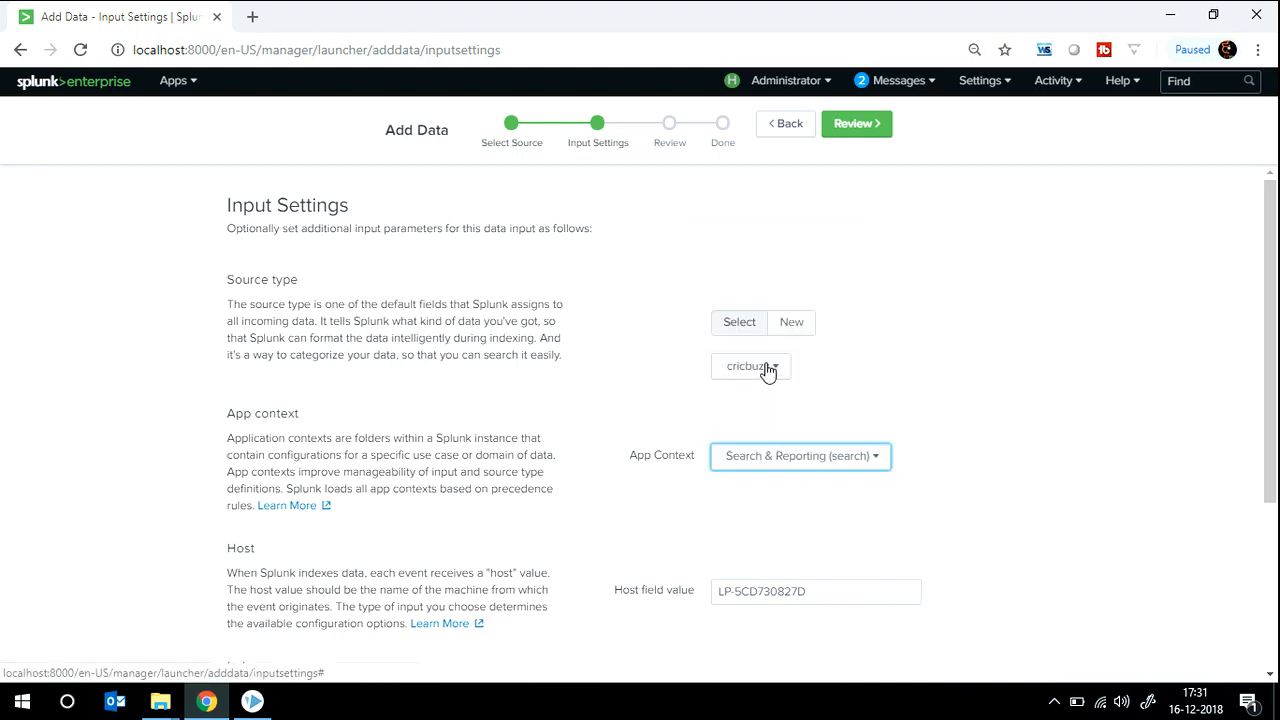
pyautogui.scroll(-3)
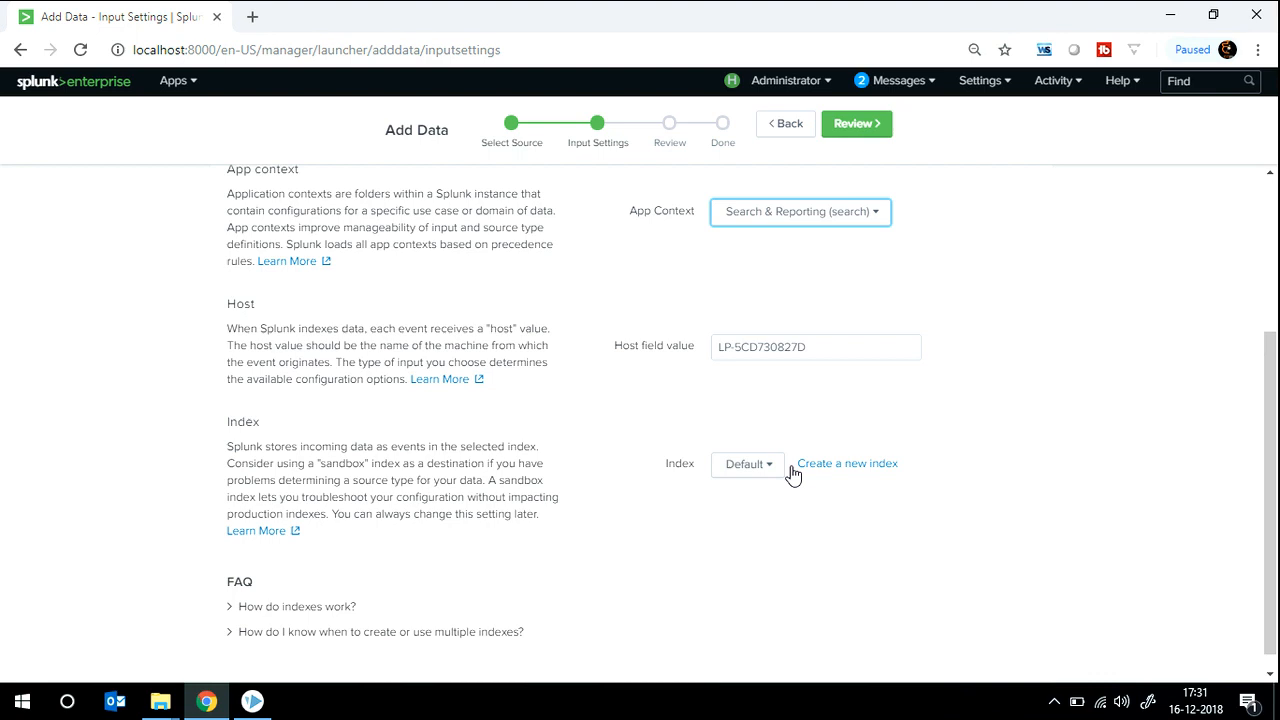
# Create and save a new index named cricket_score, then proceed to Review.
pyautogui.click(847, 463)
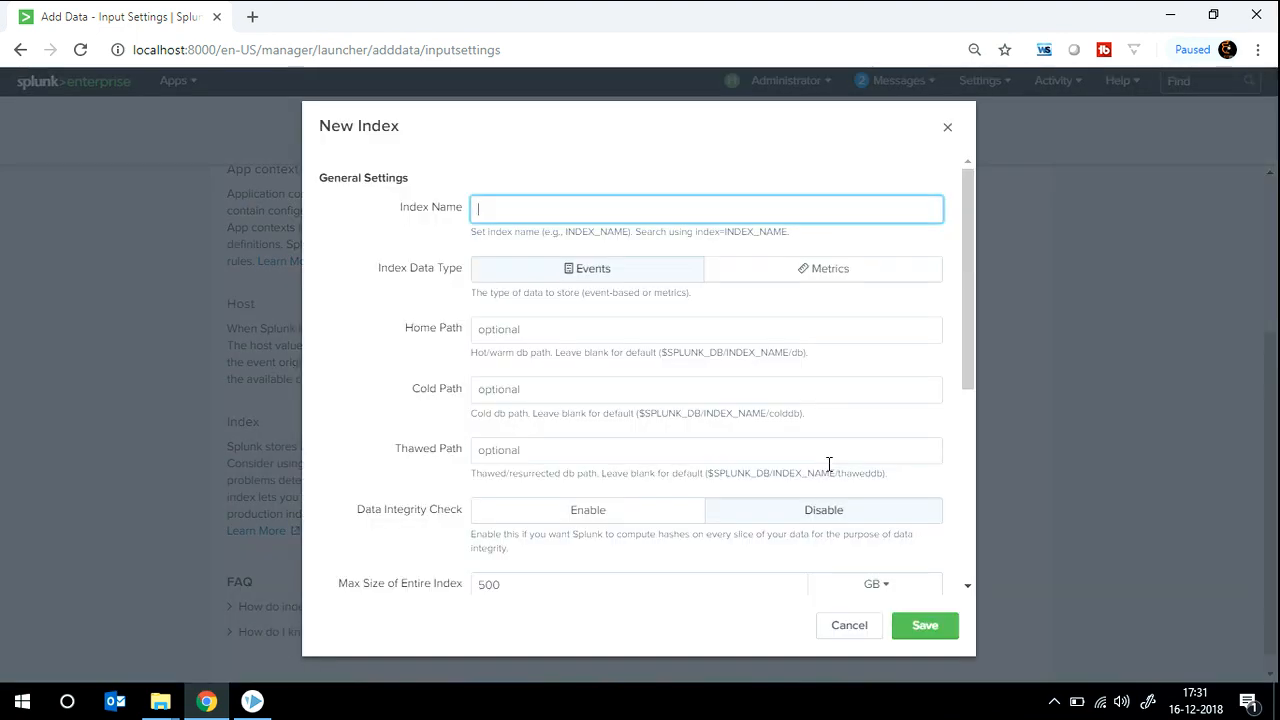
pyautogui.write('cricket')
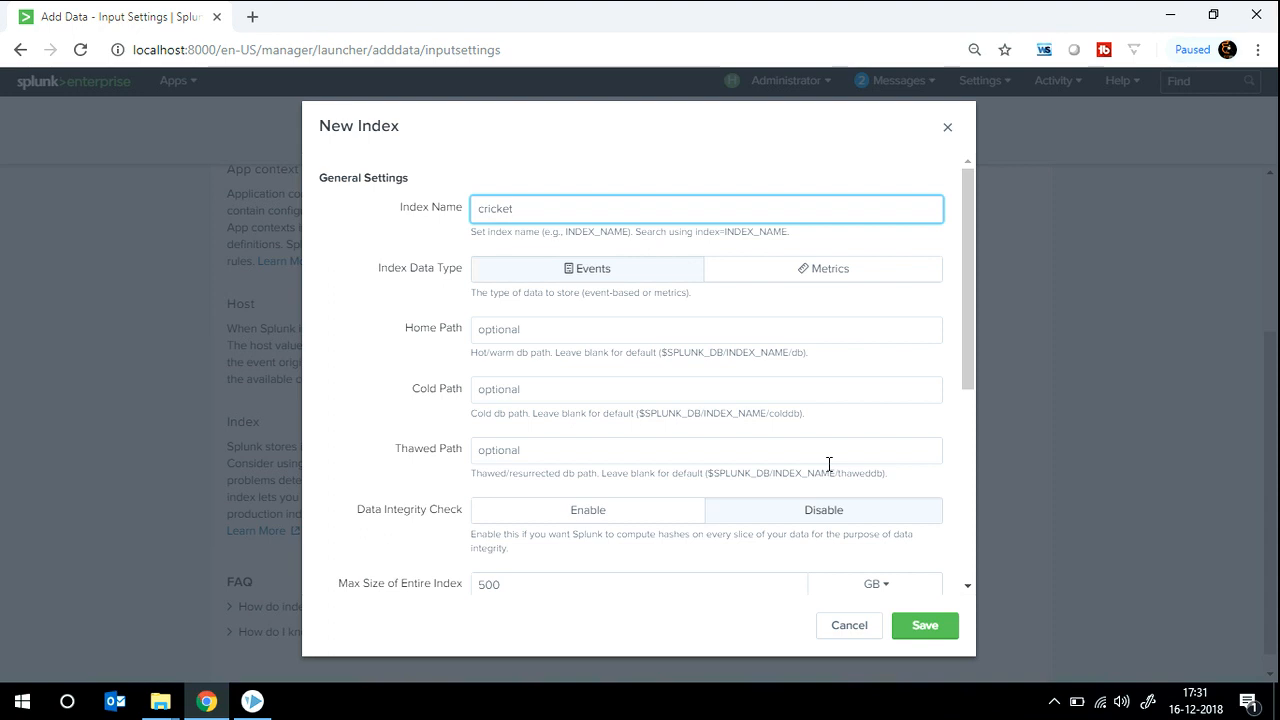
pyautogui.write('_lis')
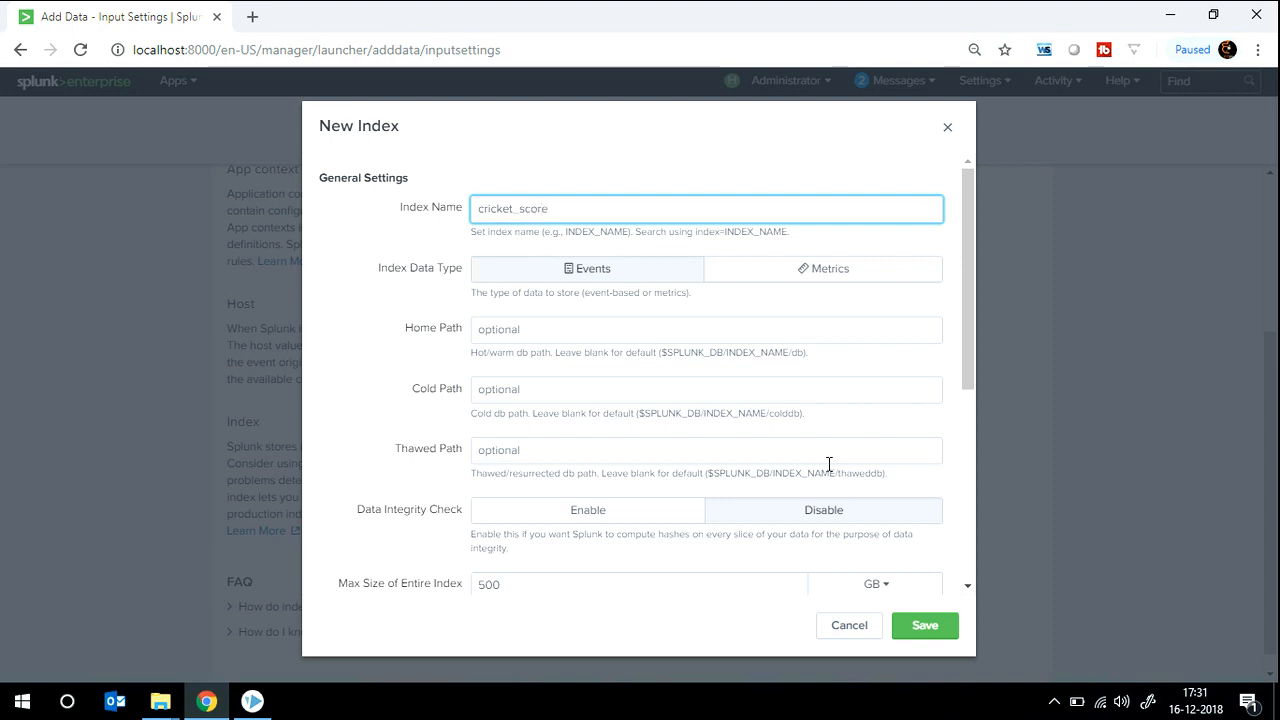
pyautogui.click(924, 625)
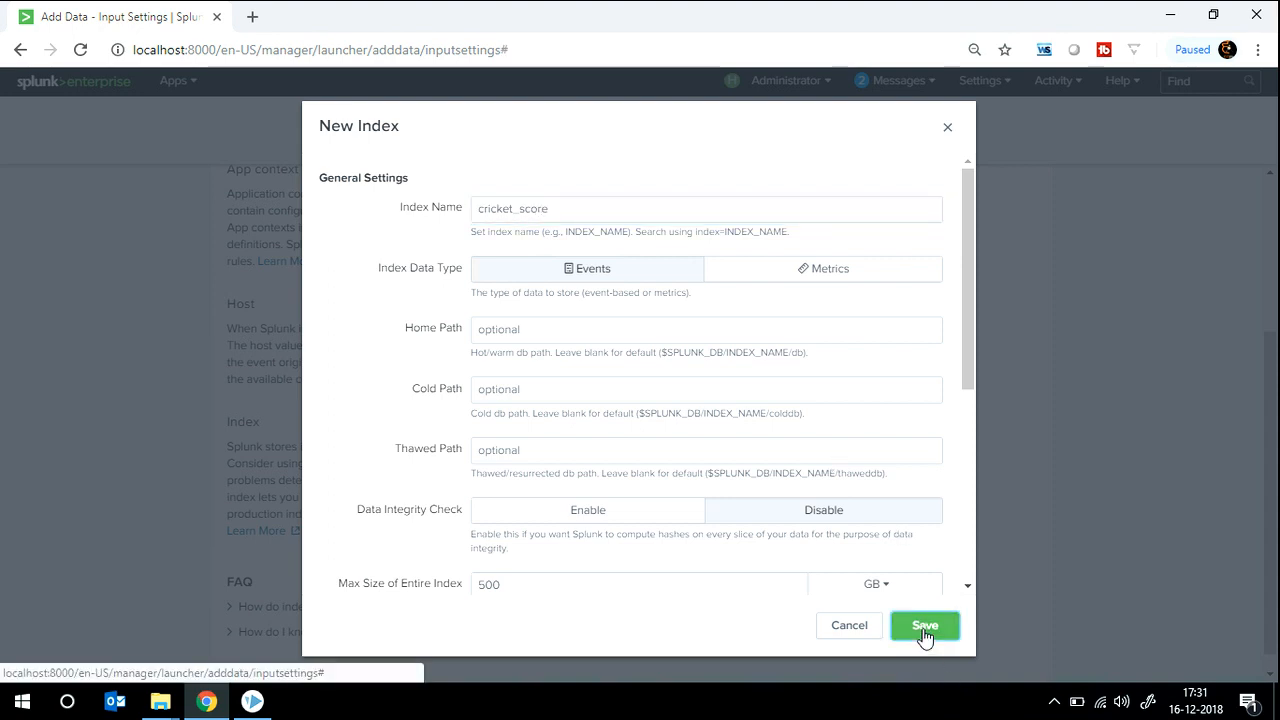
pyautogui.click(924, 625)
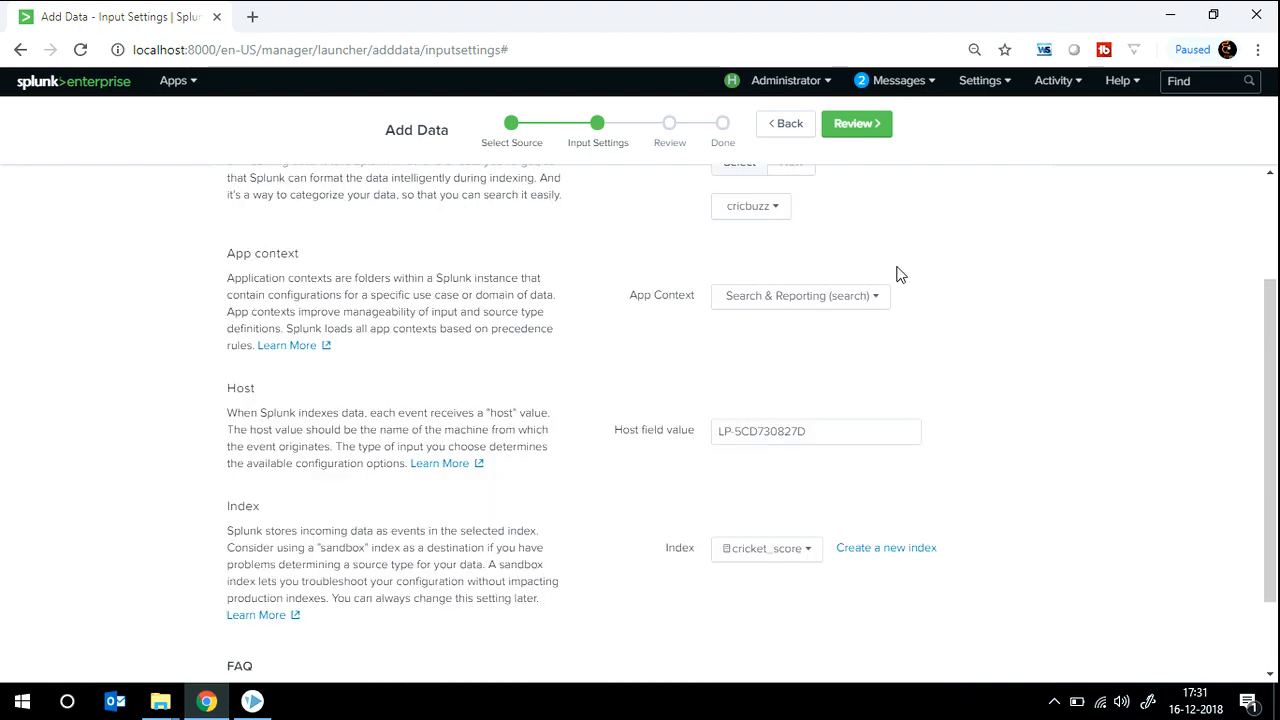
pyautogui.click(856, 123)
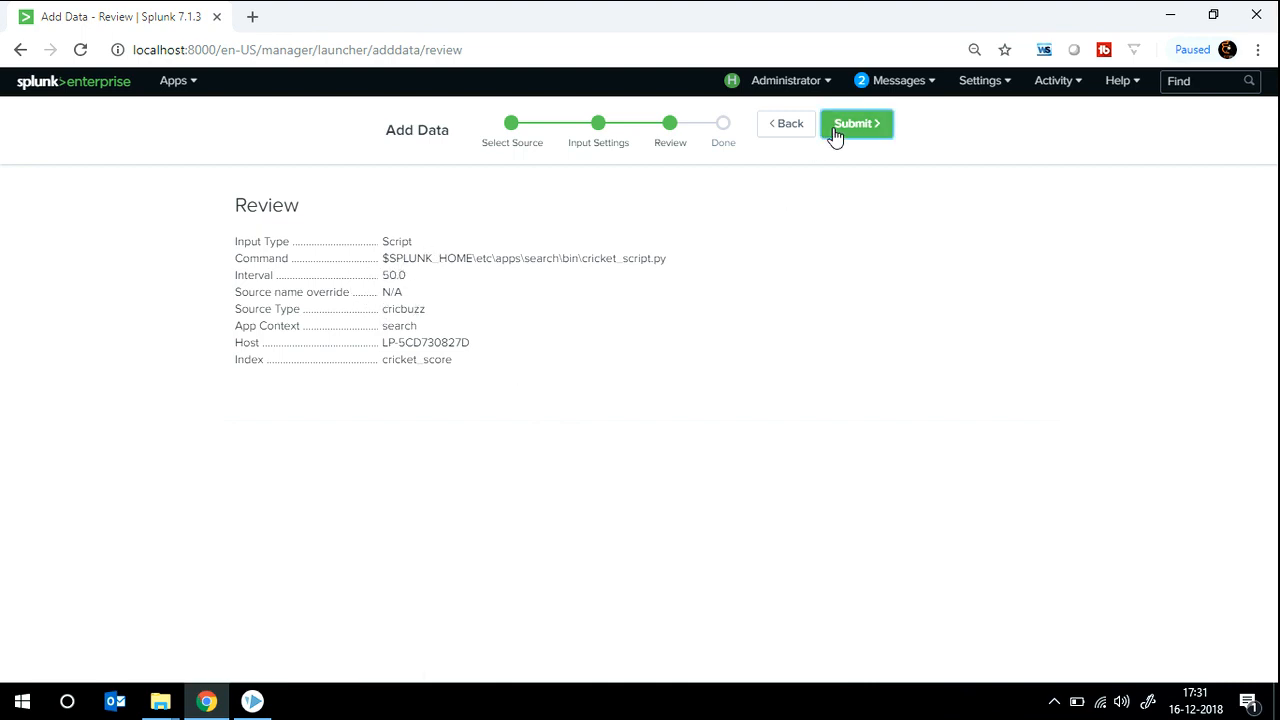
# Leave the script input success page and start searching the new cricket data.
pyautogui.click(855, 123)
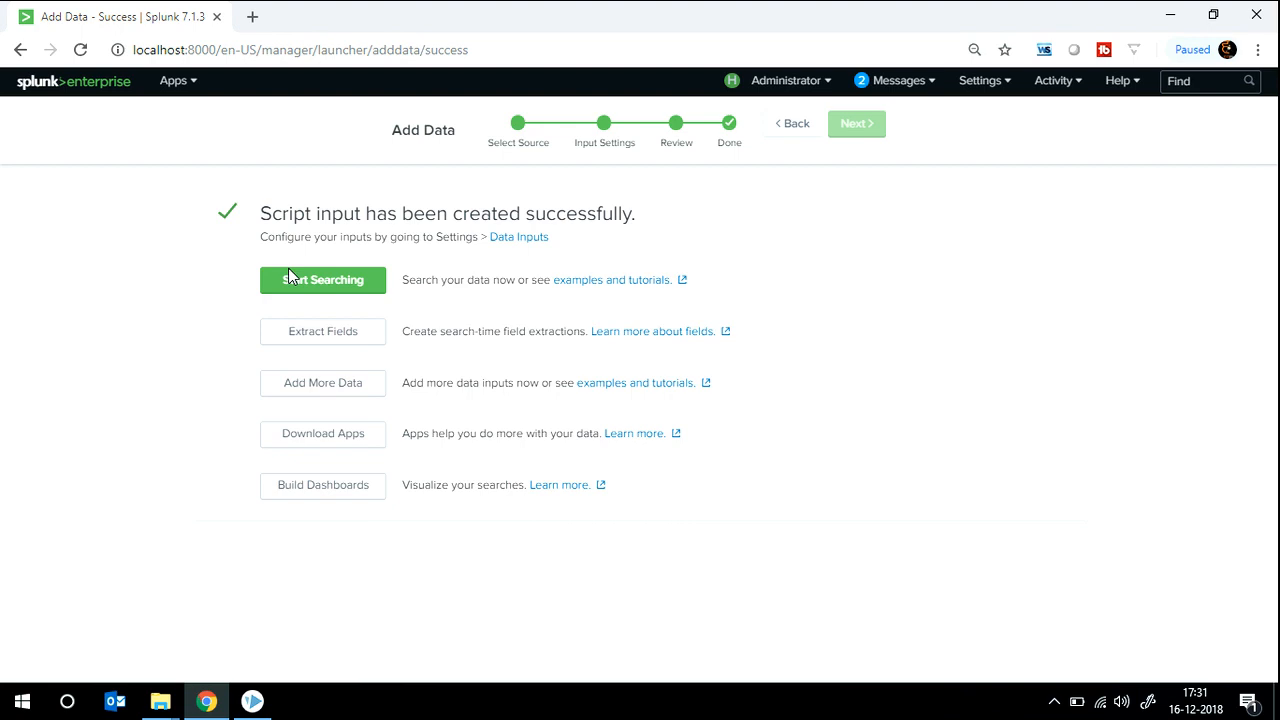
pyautogui.click(322, 279)
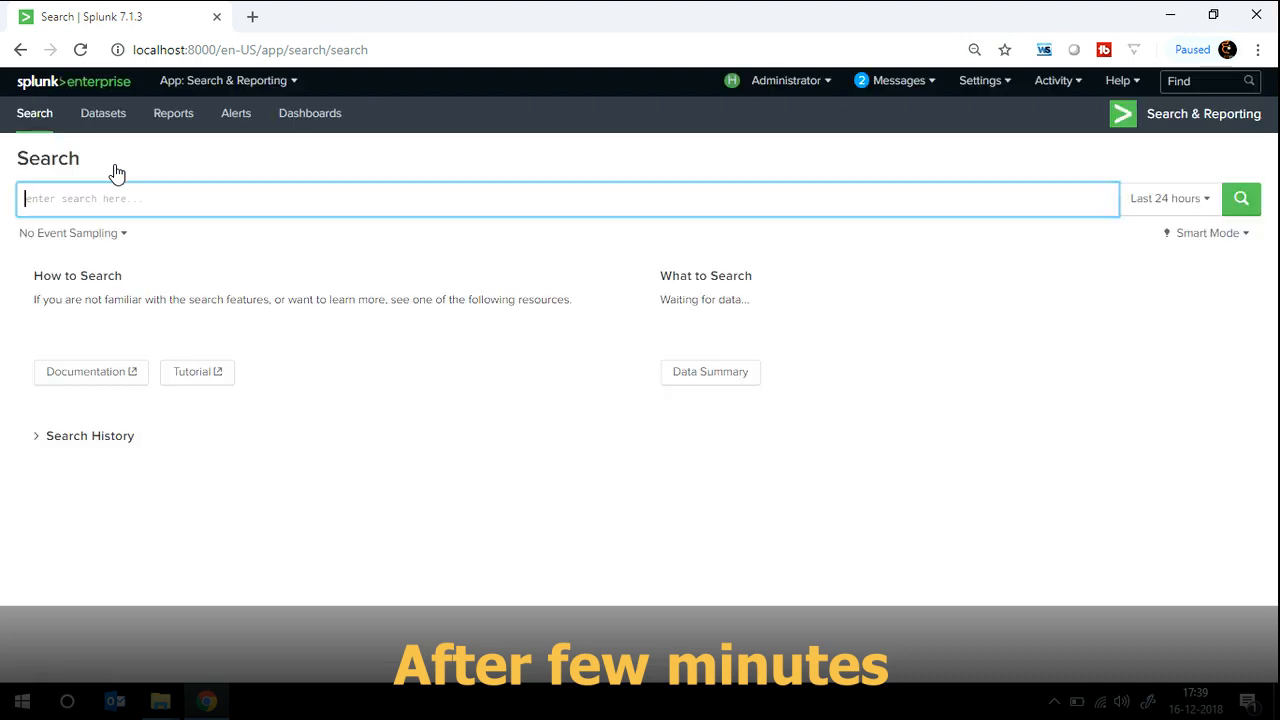
# Search index="cricket_score" and browse its 378 cricbuzz events.
pyautogui.write('index=cricket')
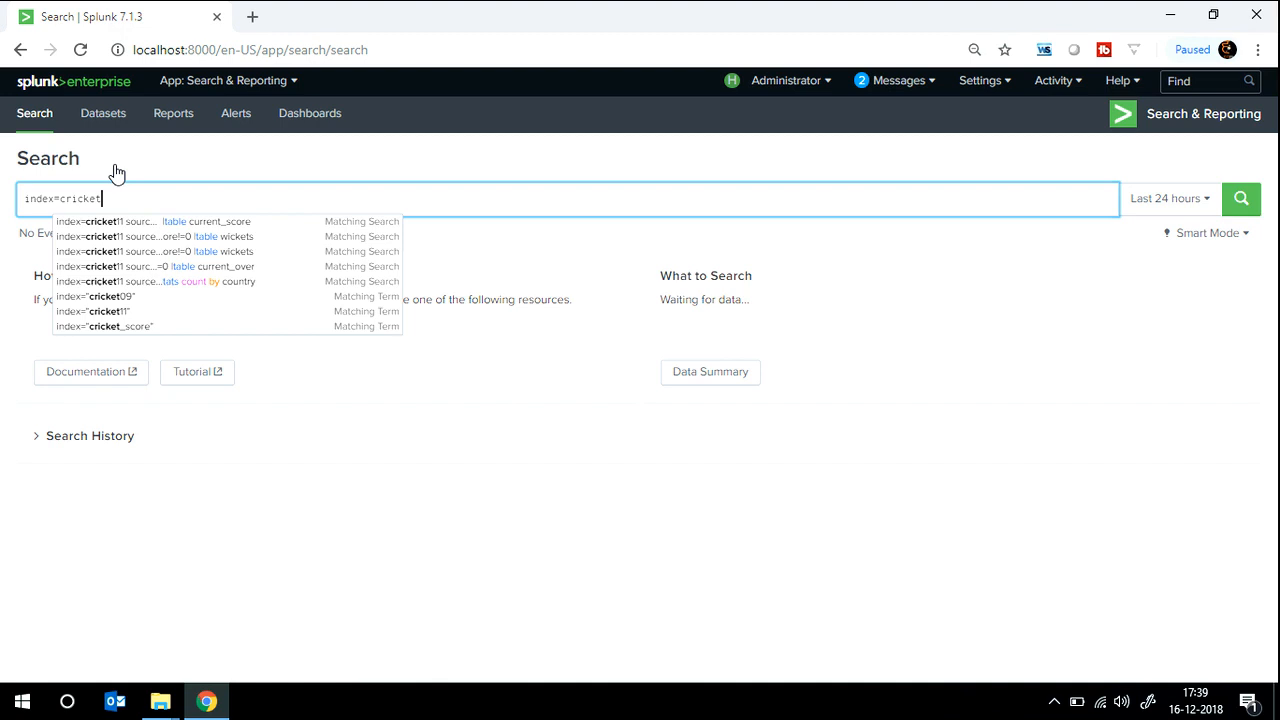
pyautogui.click(104, 326)
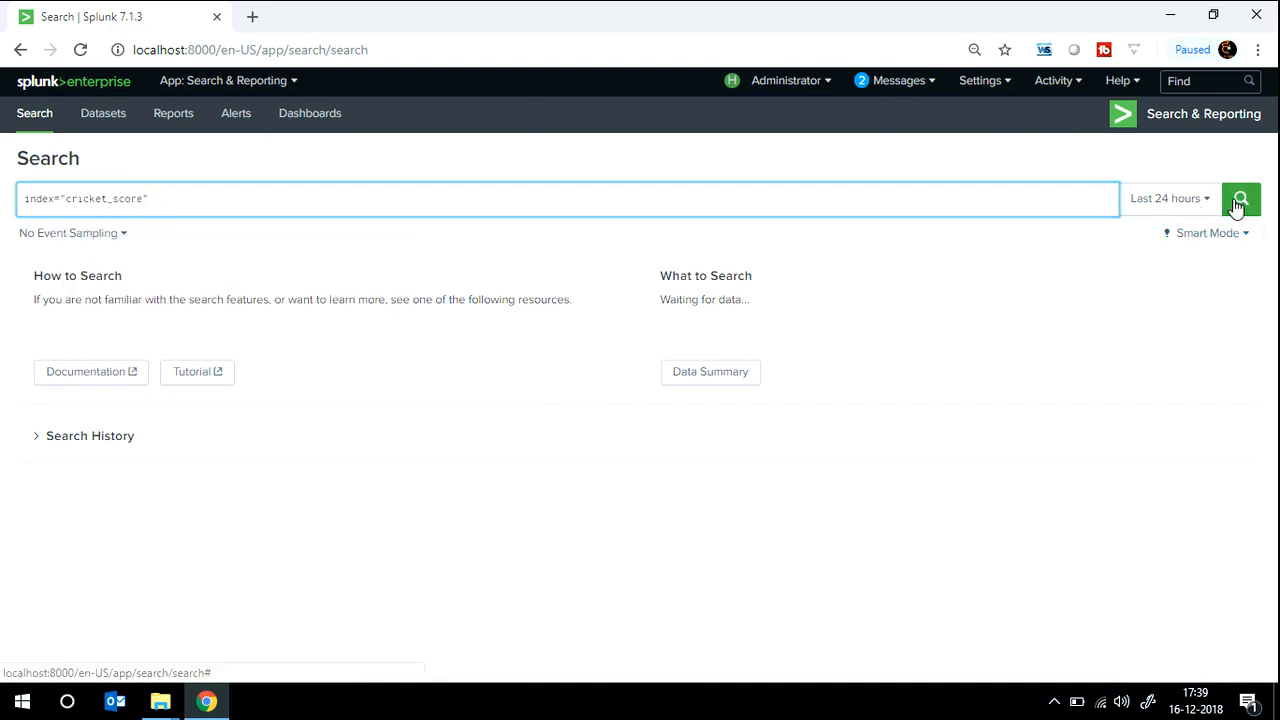
pyautogui.click(1240, 198)
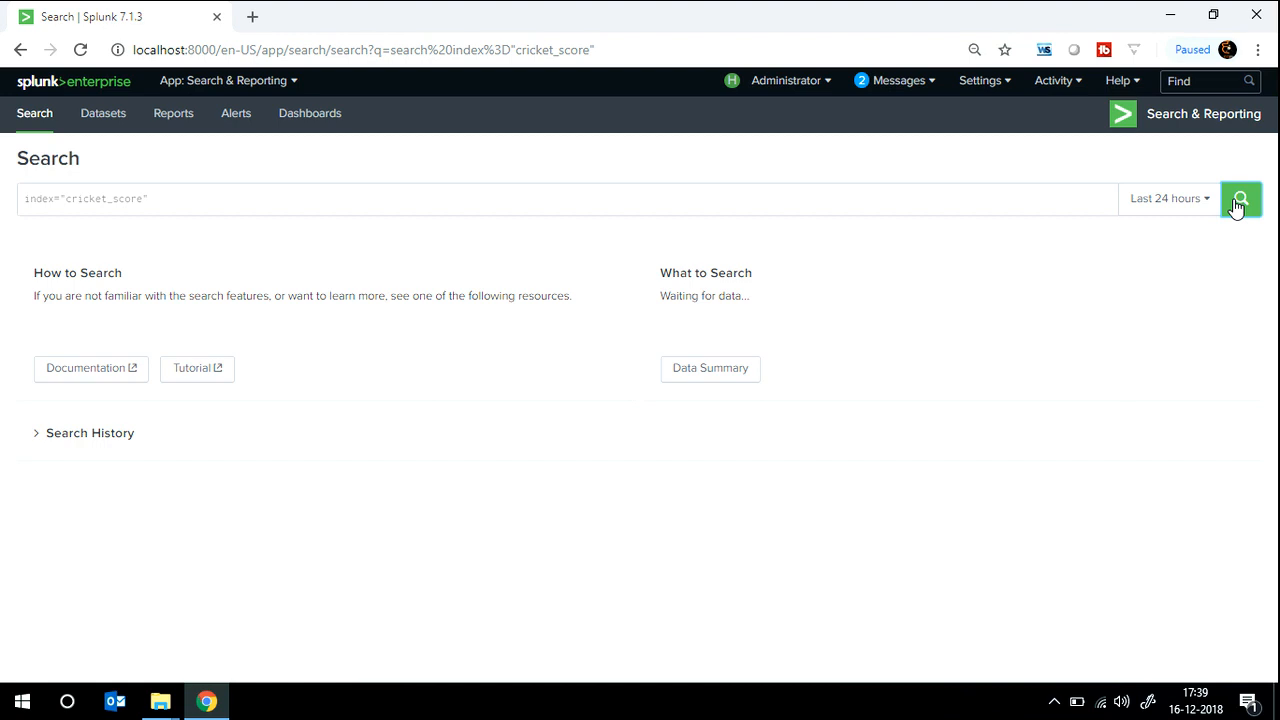
pyautogui.click(1241, 198)
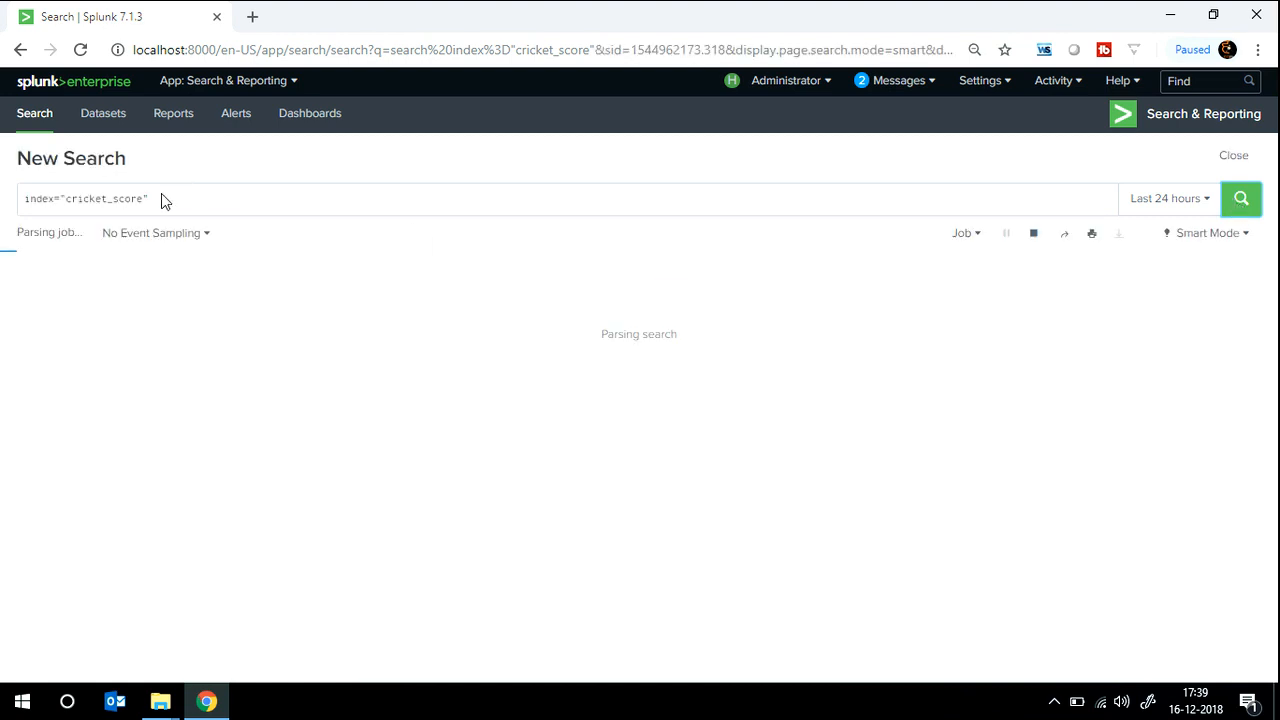
pyautogui.click(1241, 198)
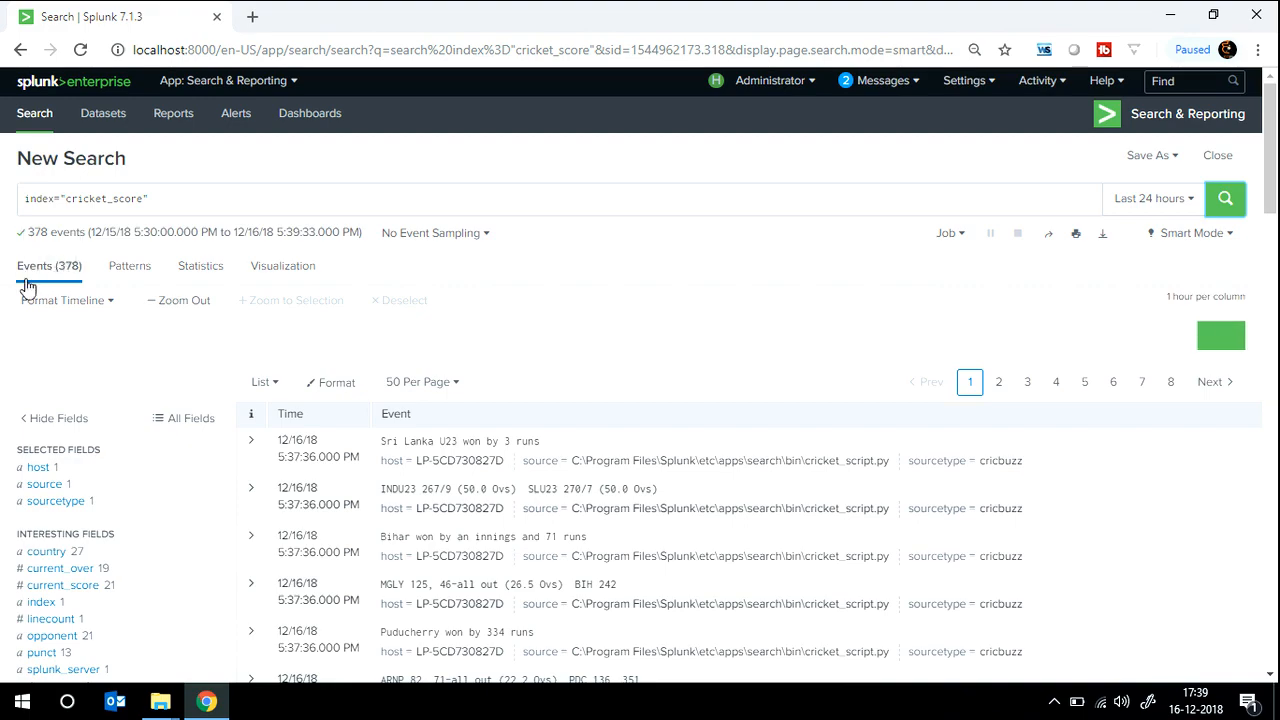
pyautogui.scroll(-3)
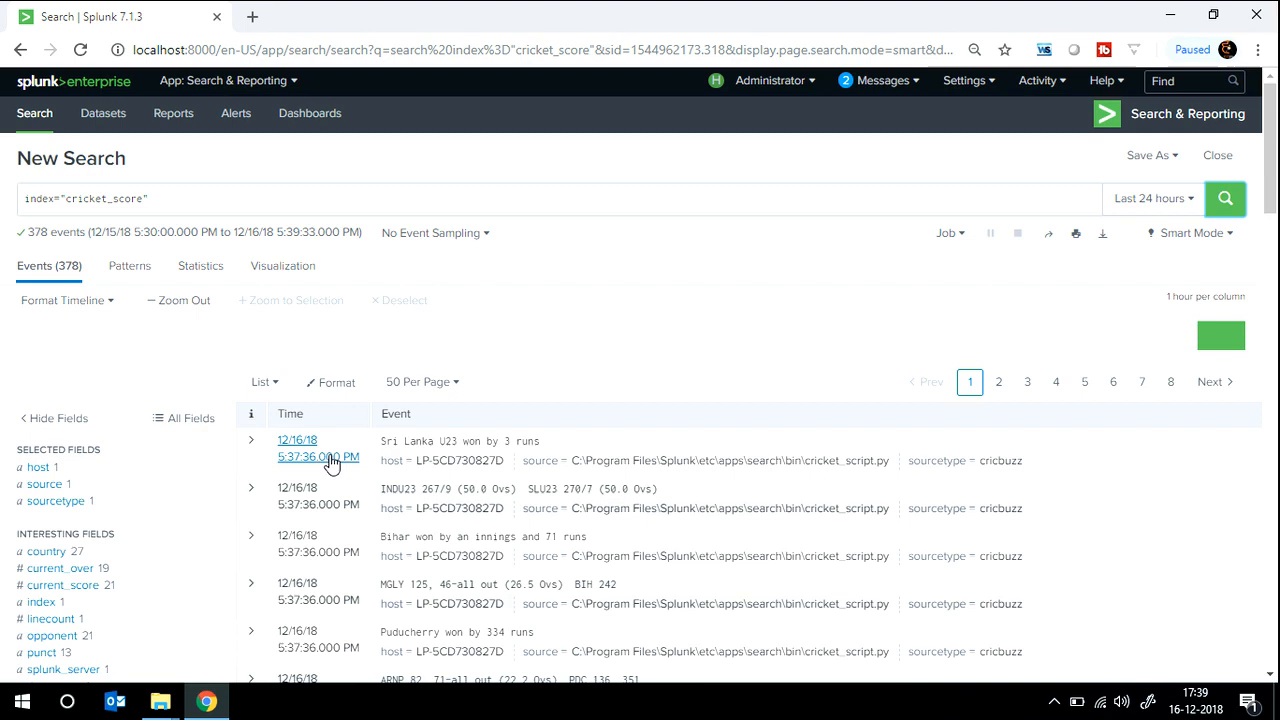
pyautogui.press('Win+g')
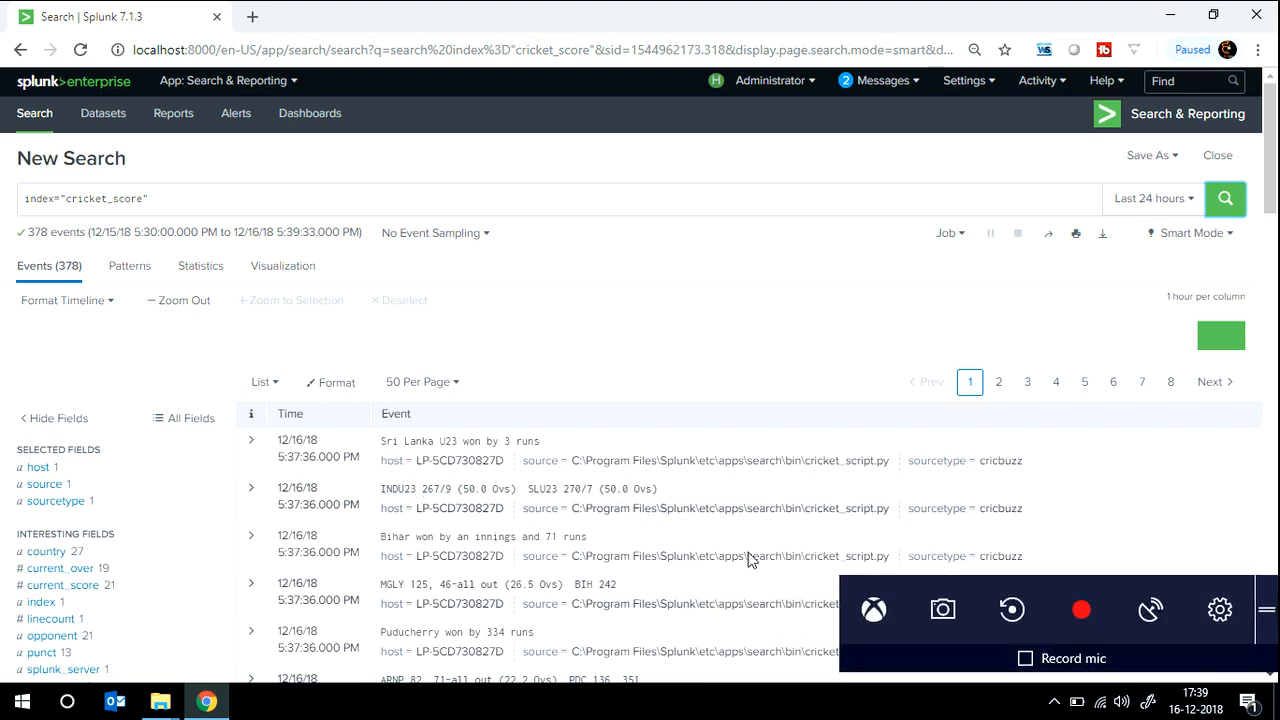
pyautogui.moveTo(372, 706)
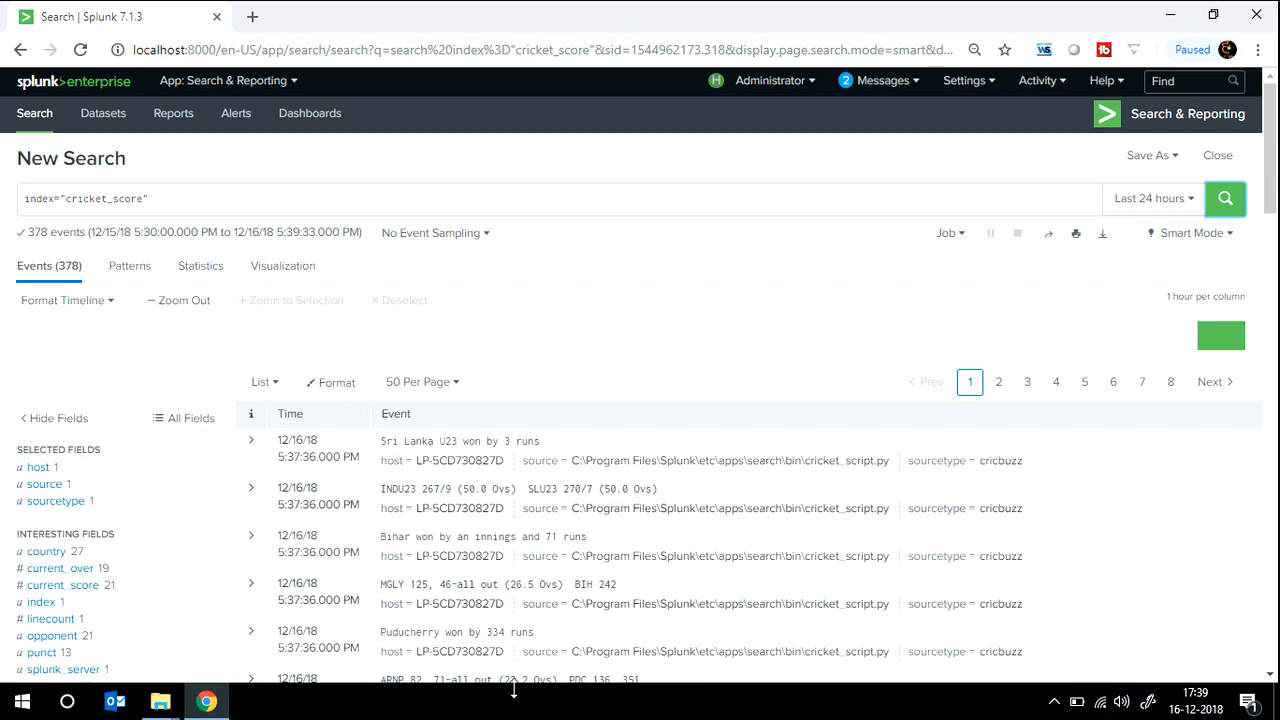
pyautogui.moveTo(517, 697)
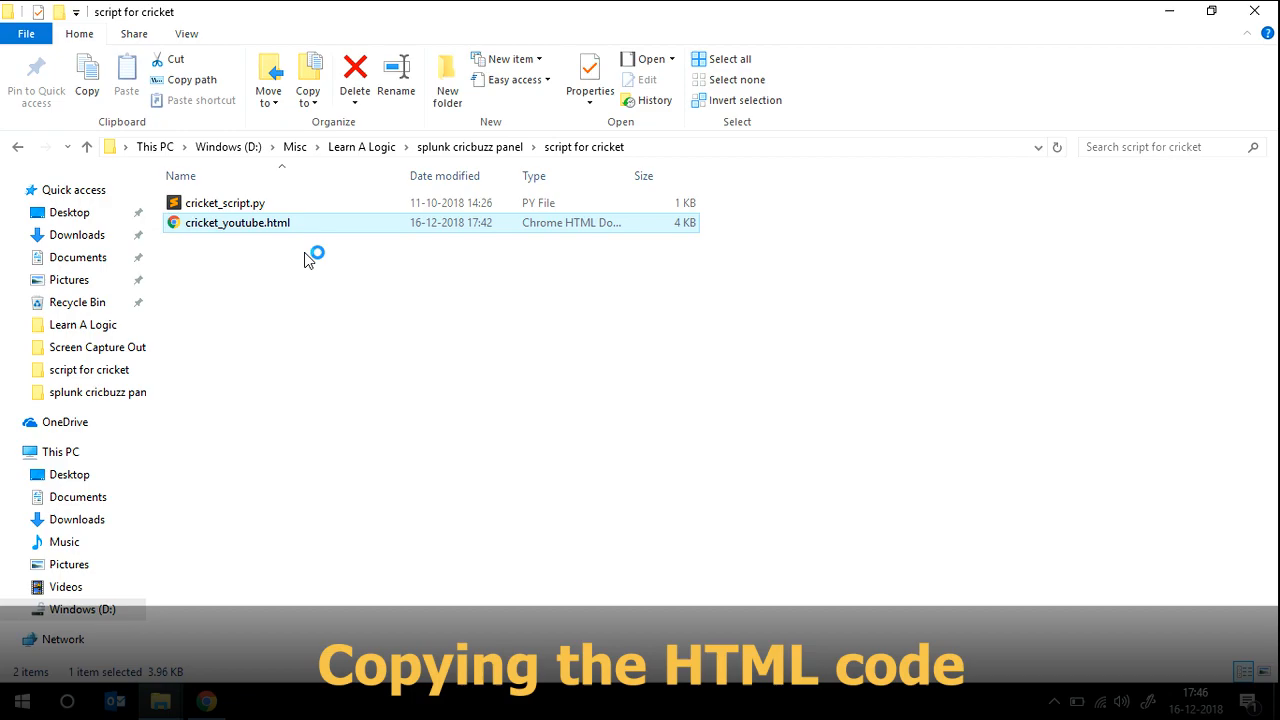
# Open cricket_youtube.html from the script for cricket folder.
pyautogui.doubleClick(238, 222)
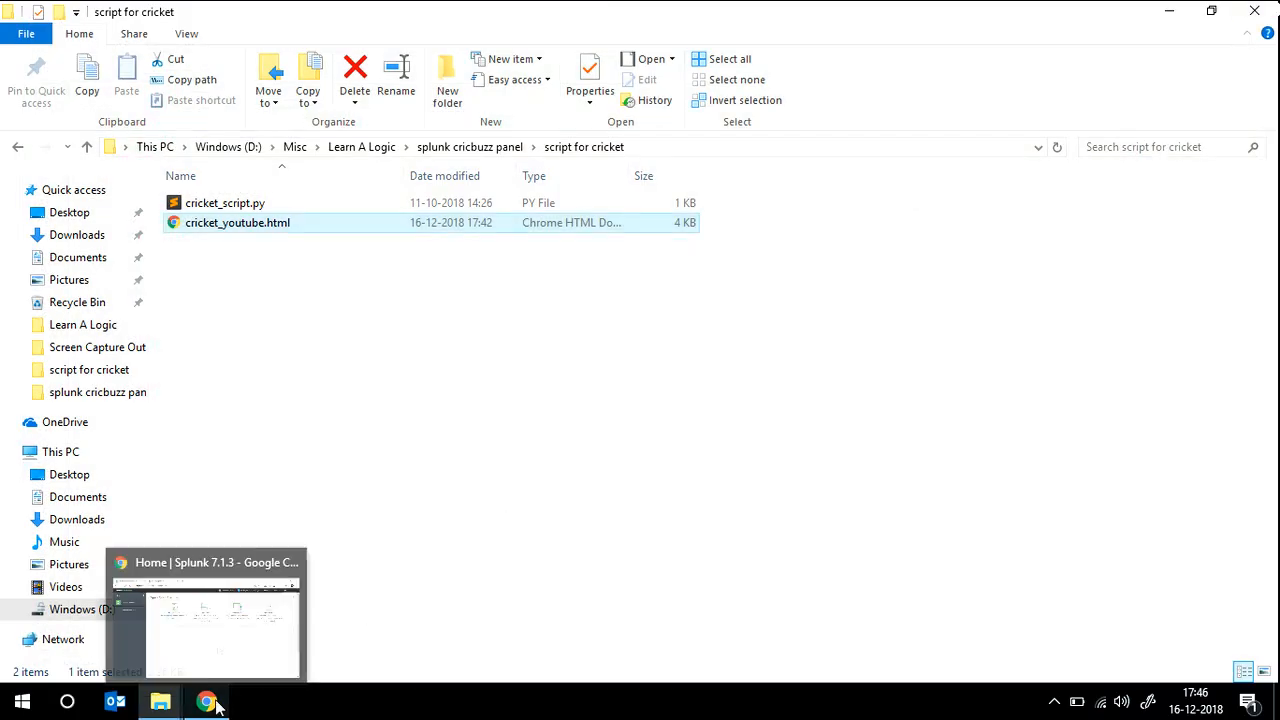
# Return to Chrome, open Search & Reporting and close the old Dashboards tab.
pyautogui.click(207, 701)
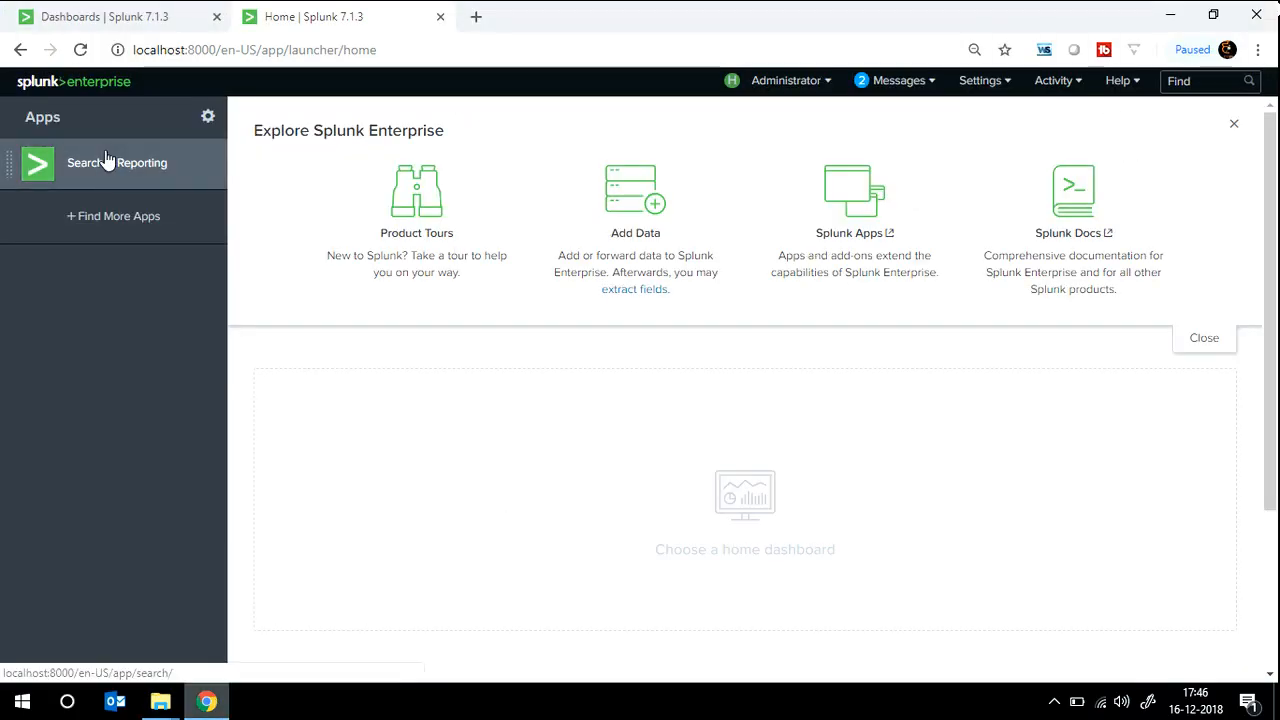
pyautogui.click(116, 162)
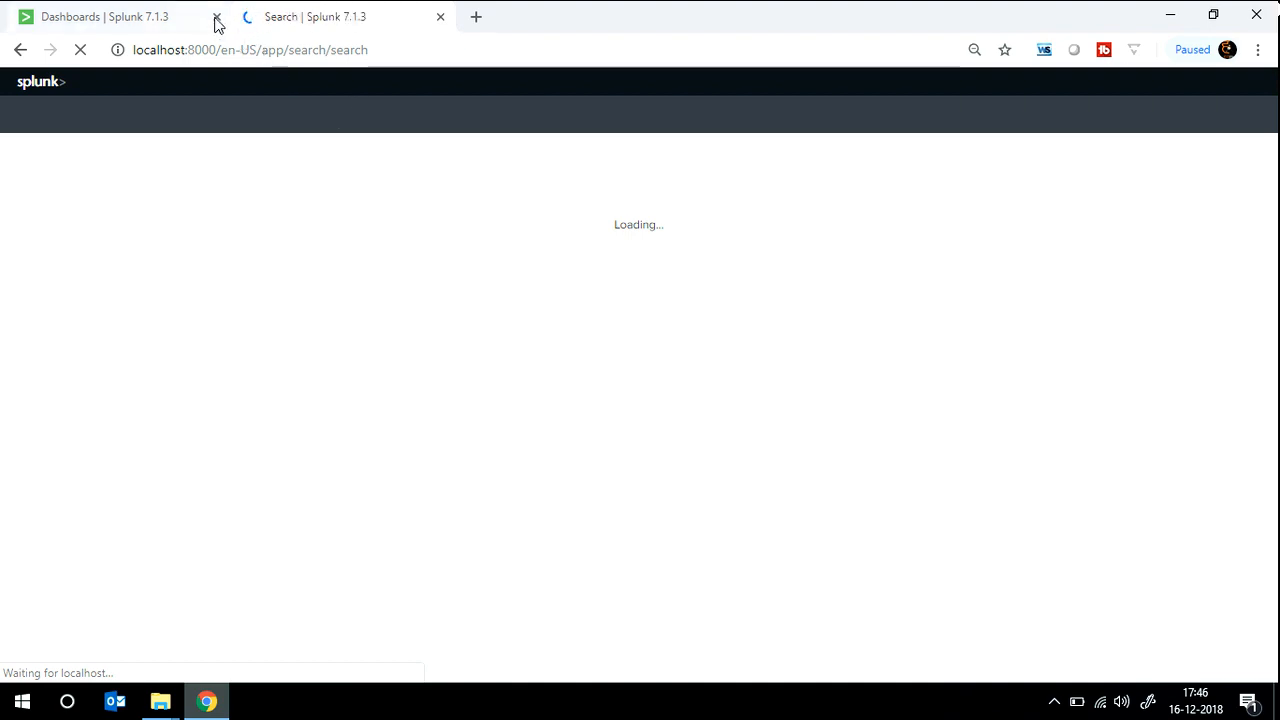
pyautogui.click(216, 17)
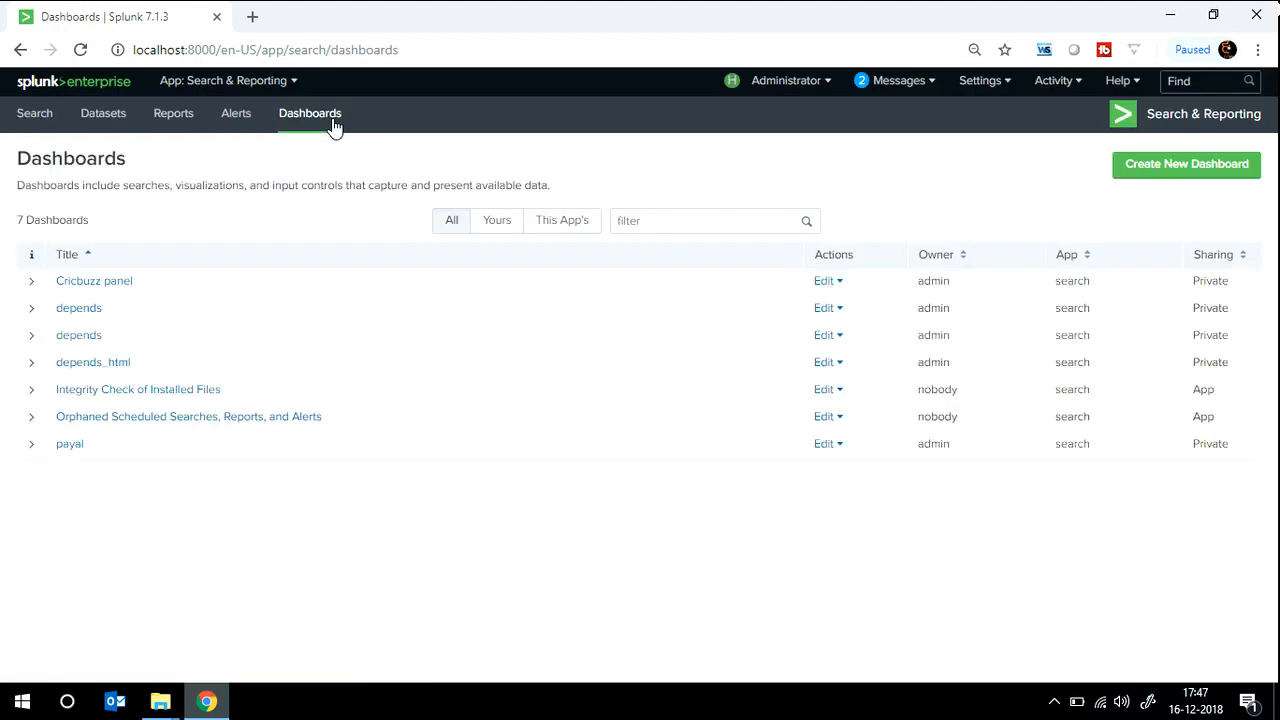
# Create a new dashboard titled 'Cricket panel for you'.
pyautogui.click(1186, 164)
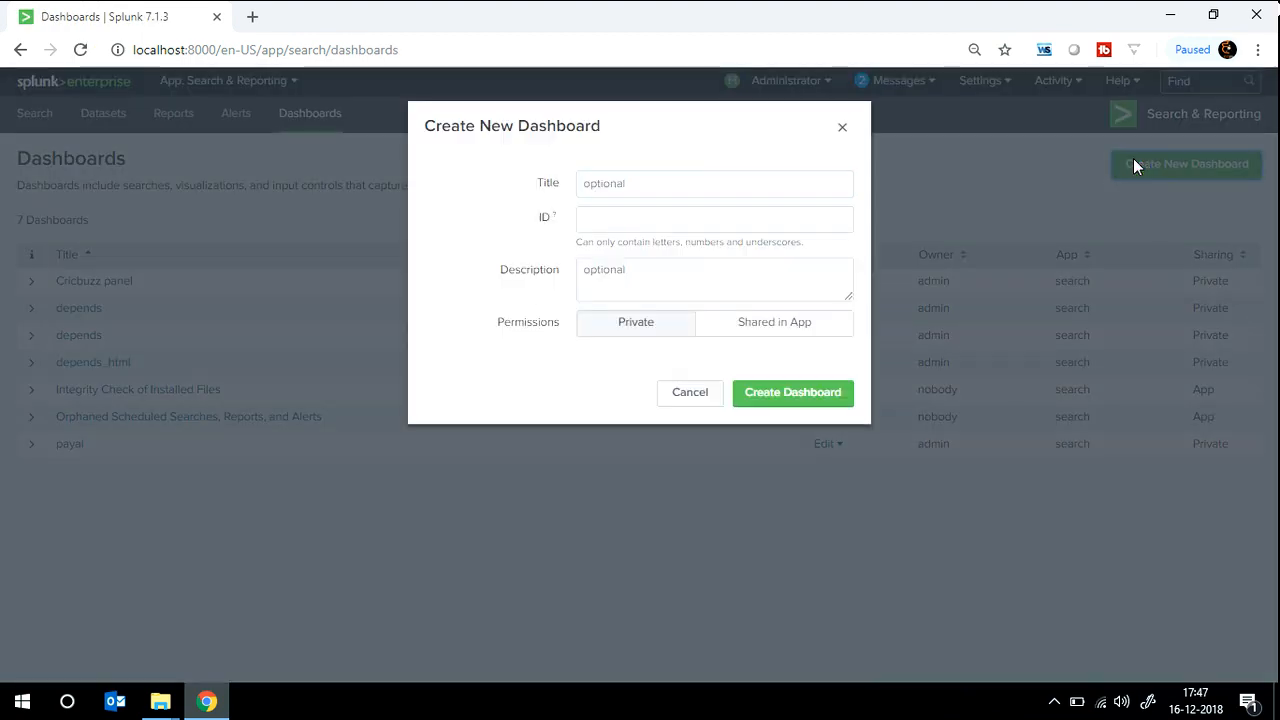
pyautogui.click(714, 183)
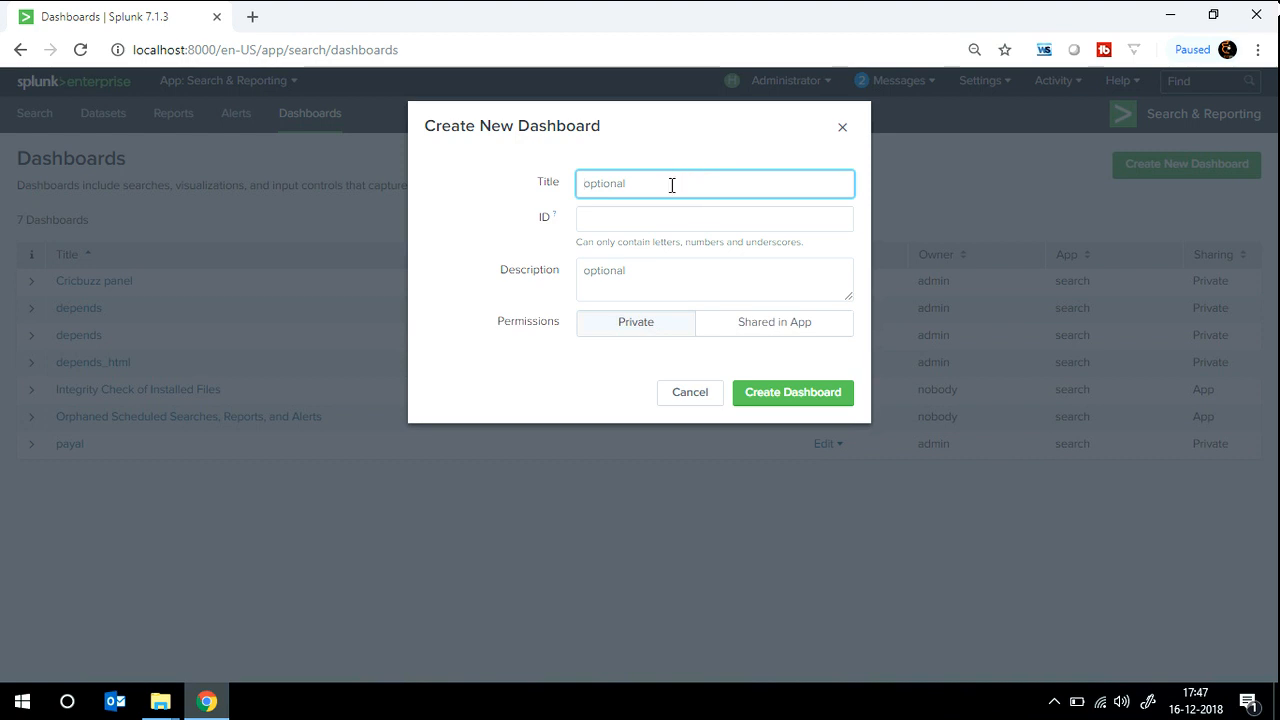
pyautogui.write('Cricket panel for you')
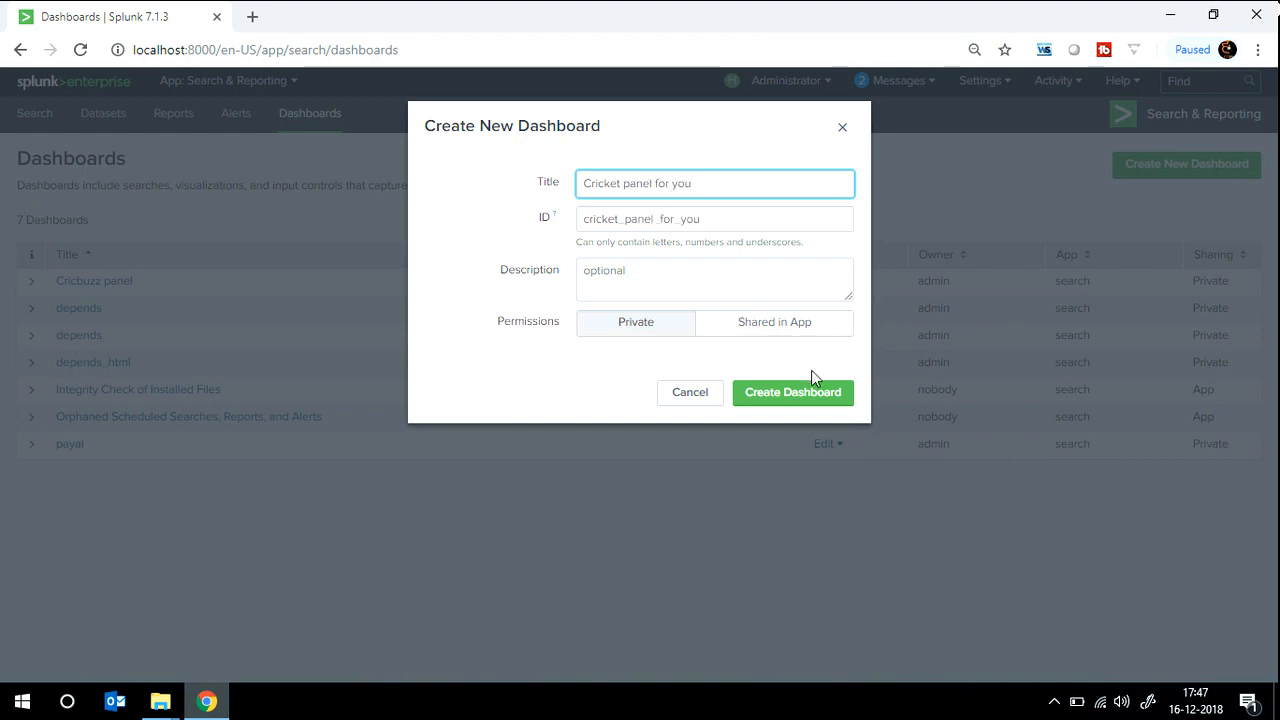
pyautogui.moveTo(688, 340)
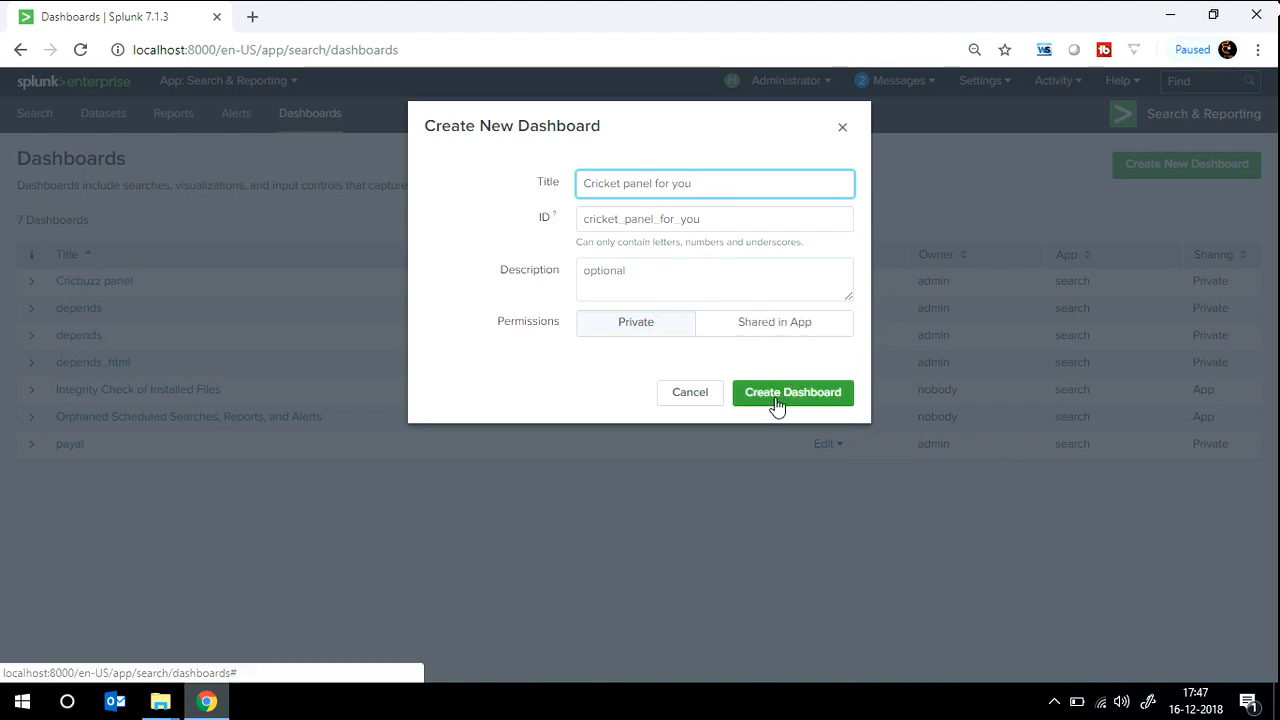
pyautogui.click(792, 392)
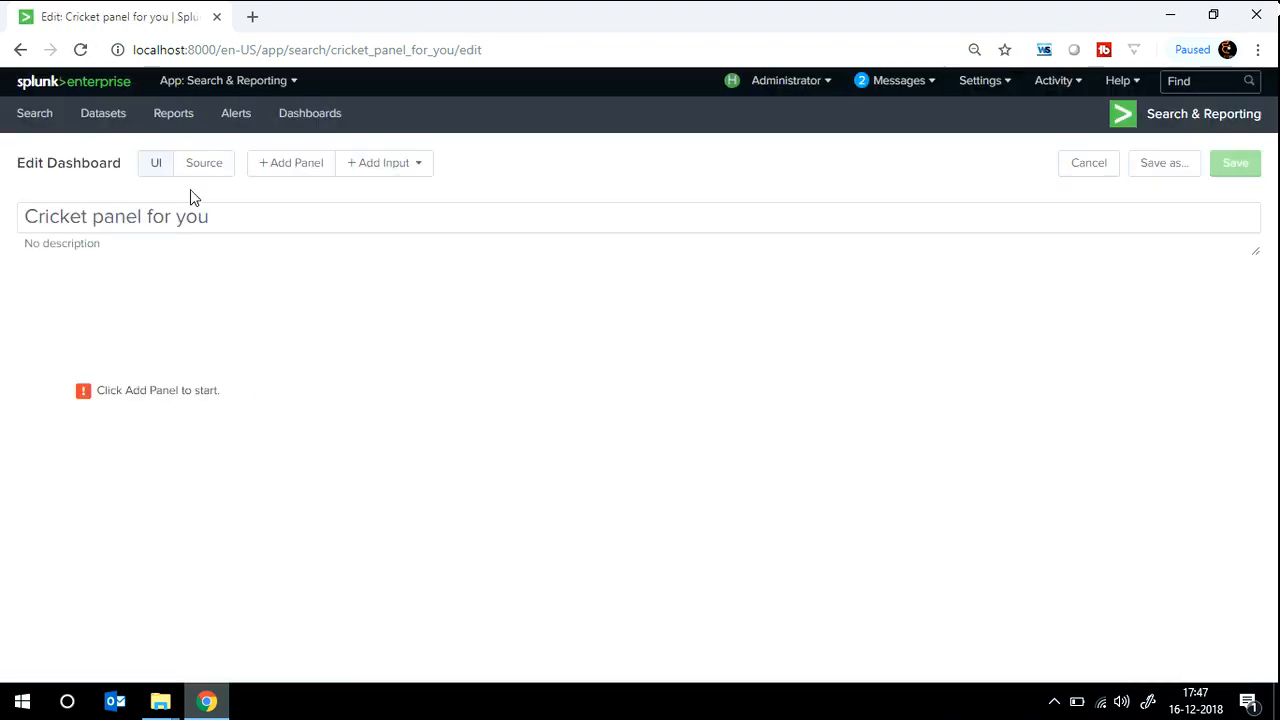
# Replace the dashboard source with the copied filters-and-panels XML and save it.
pyautogui.click(204, 162)
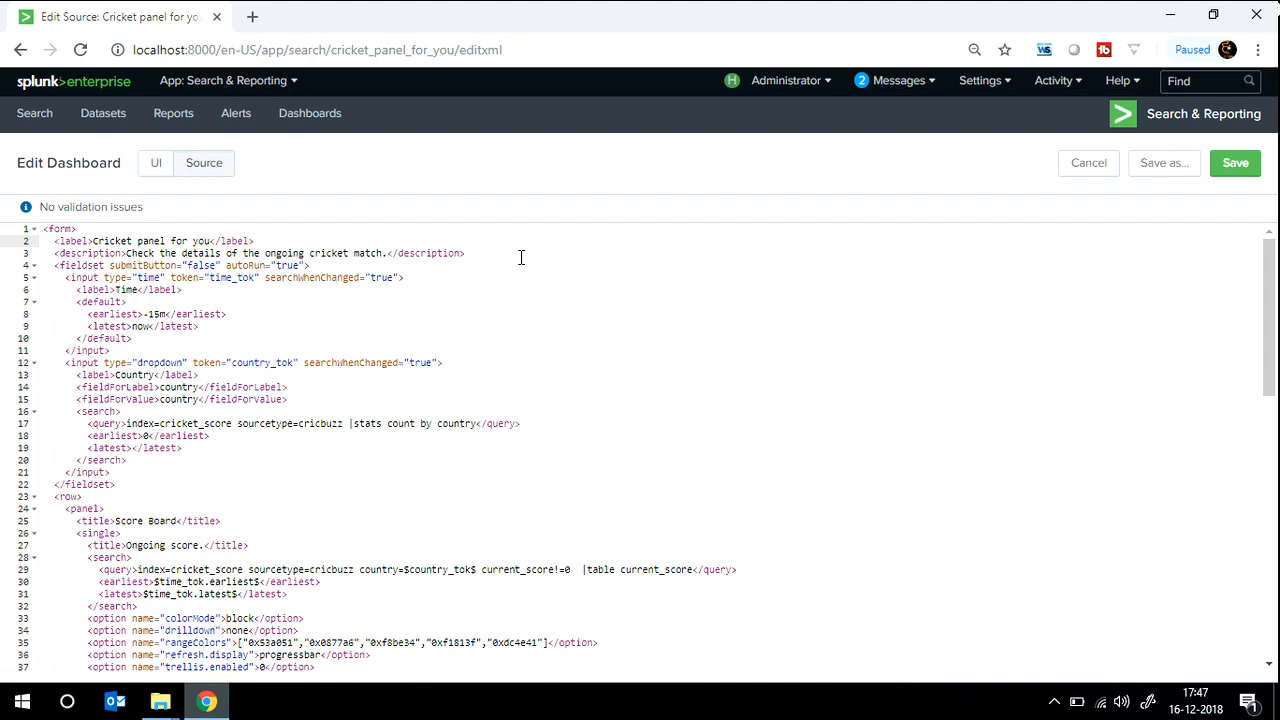
pyautogui.moveTo(614, 277)
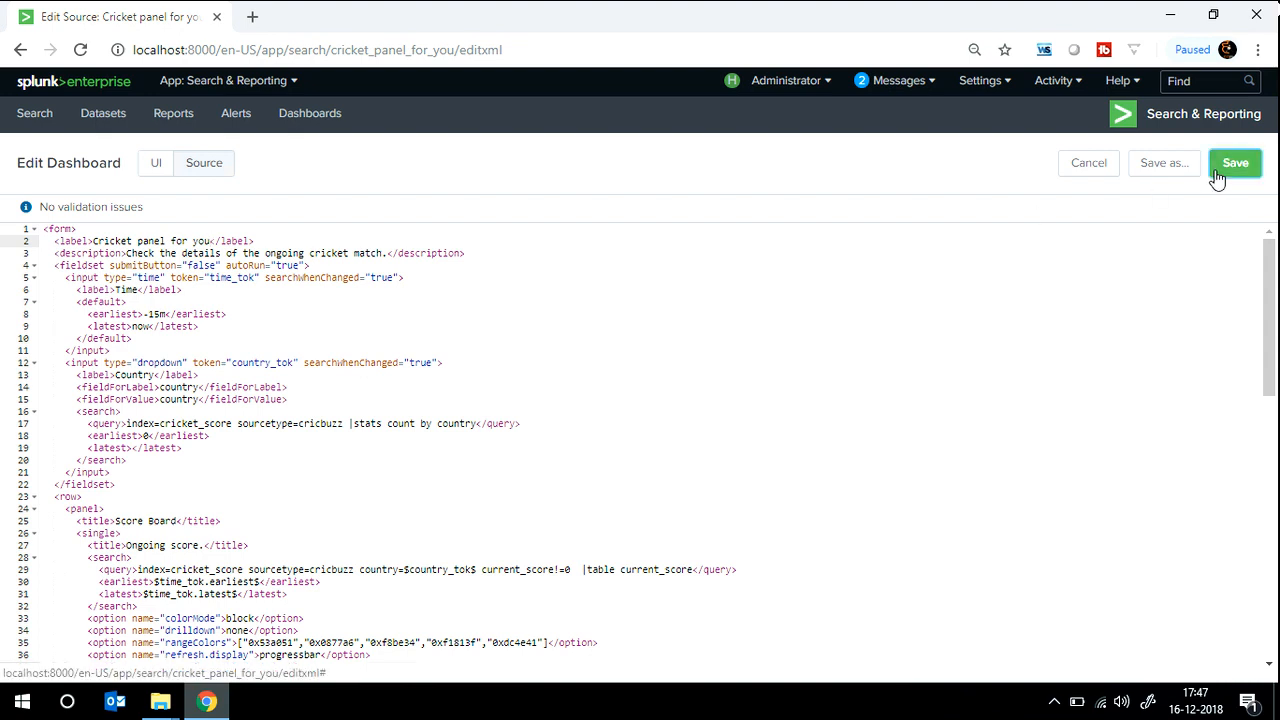
pyautogui.click(1235, 162)
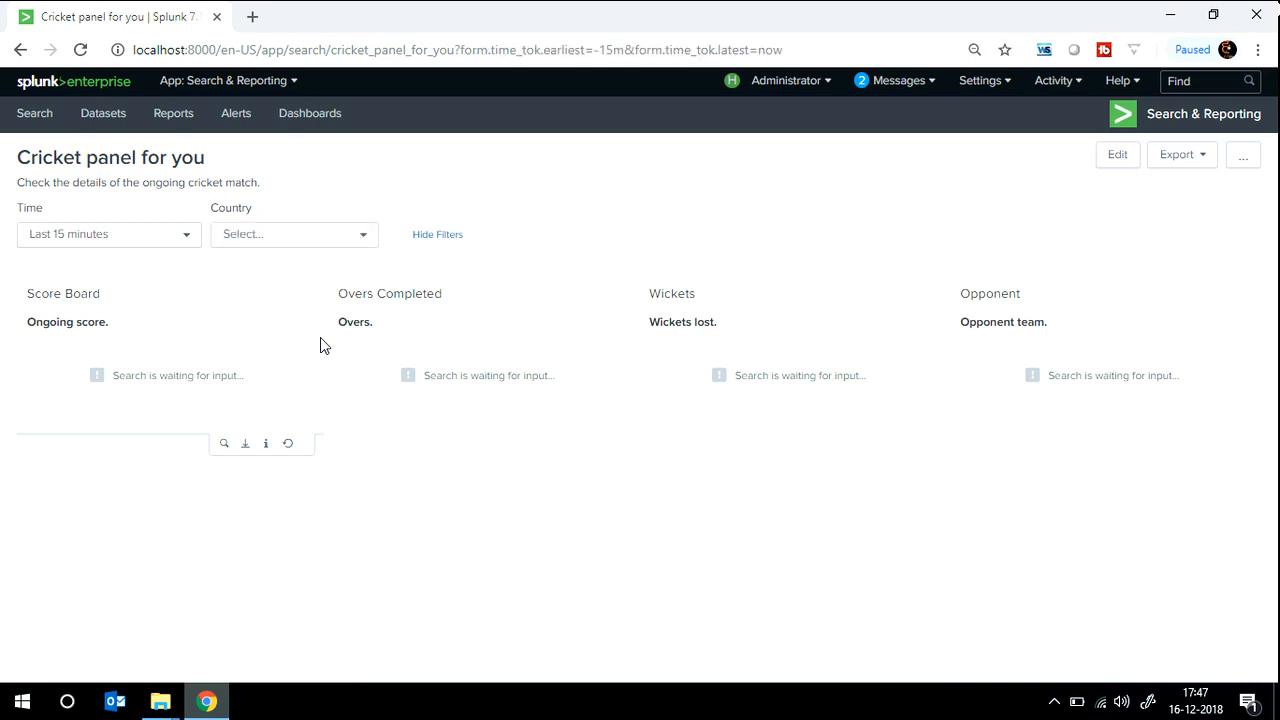
# Choose AUS in the dashboard's Country dropdown.
pyautogui.click(293, 234)
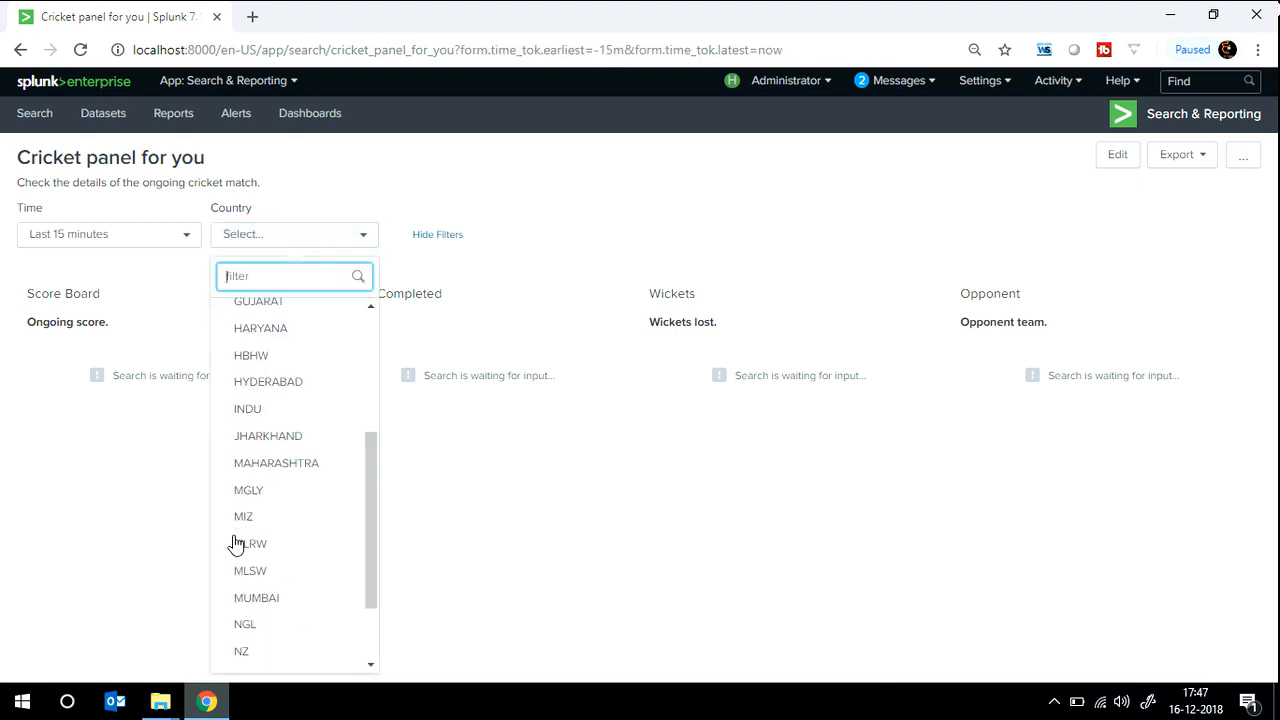
pyautogui.scroll(3)
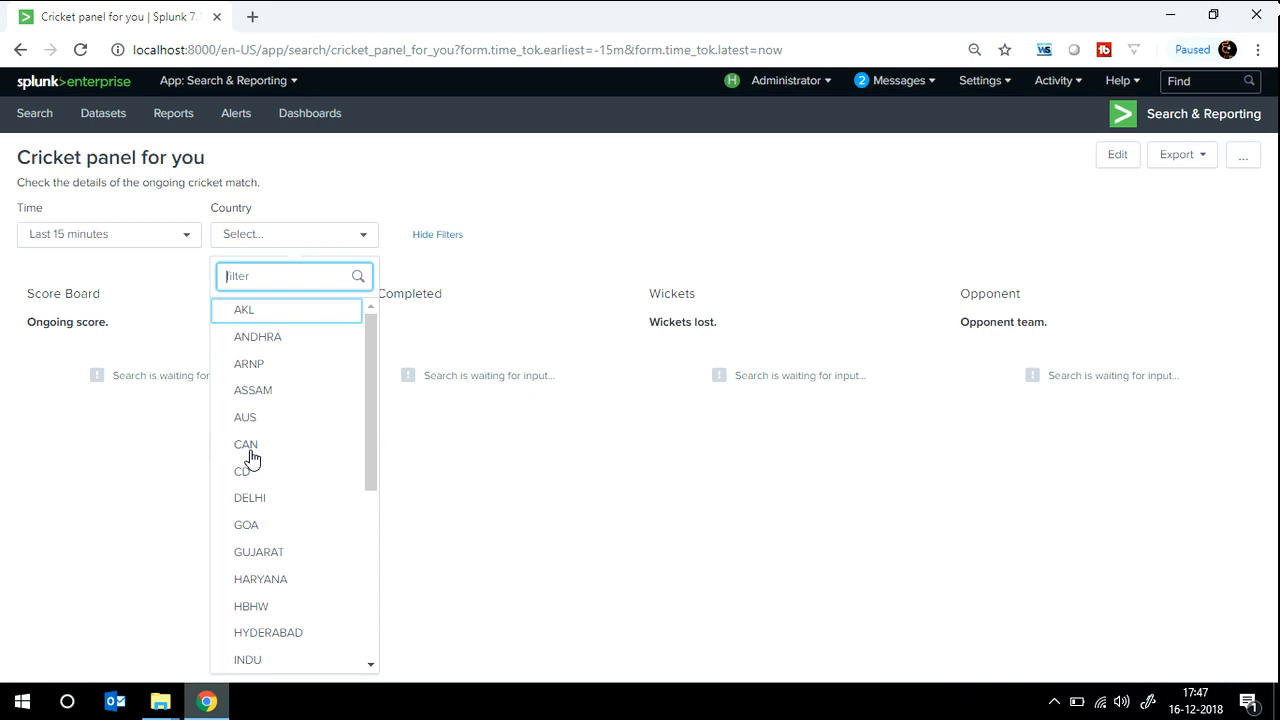
pyautogui.click(245, 417)
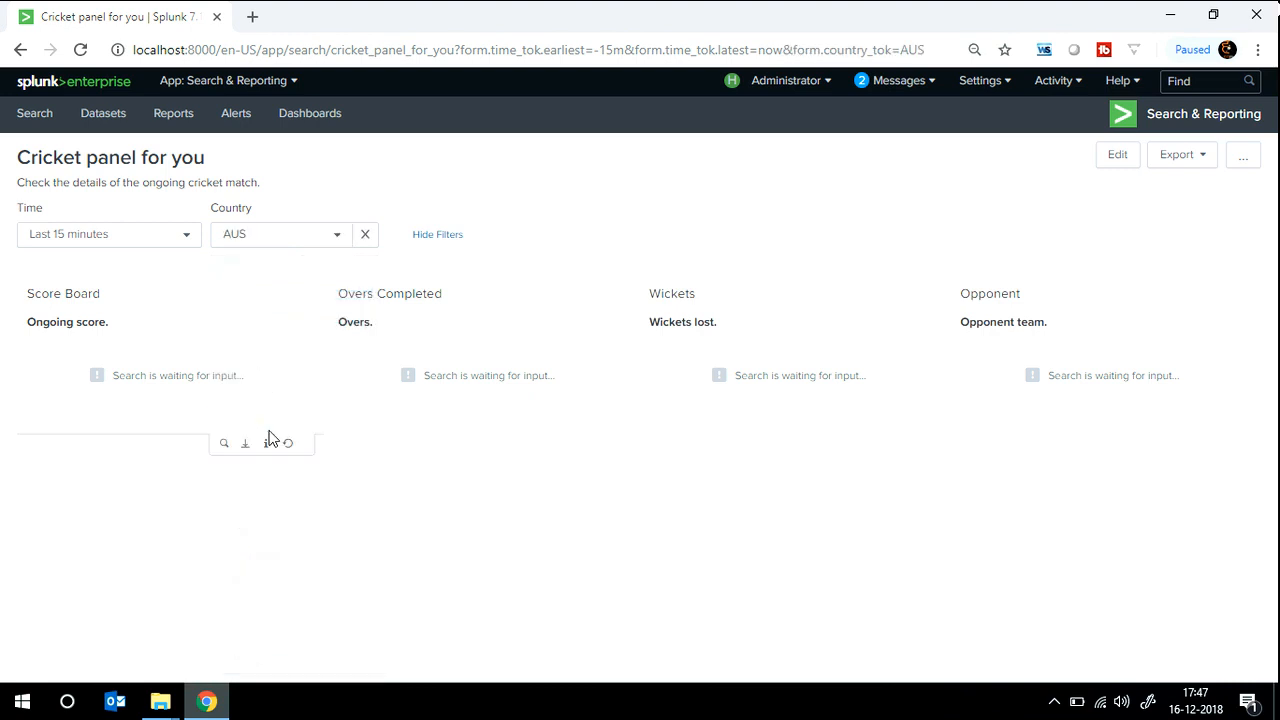